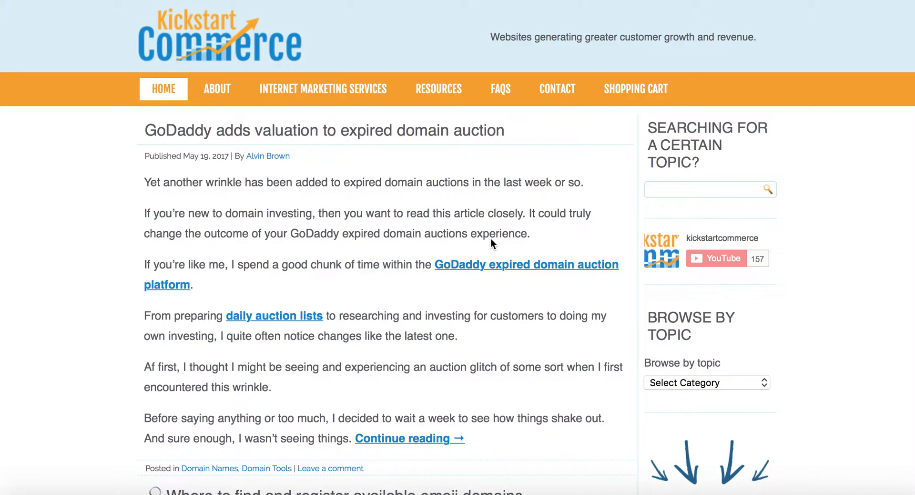
mouse_move(729, 93)
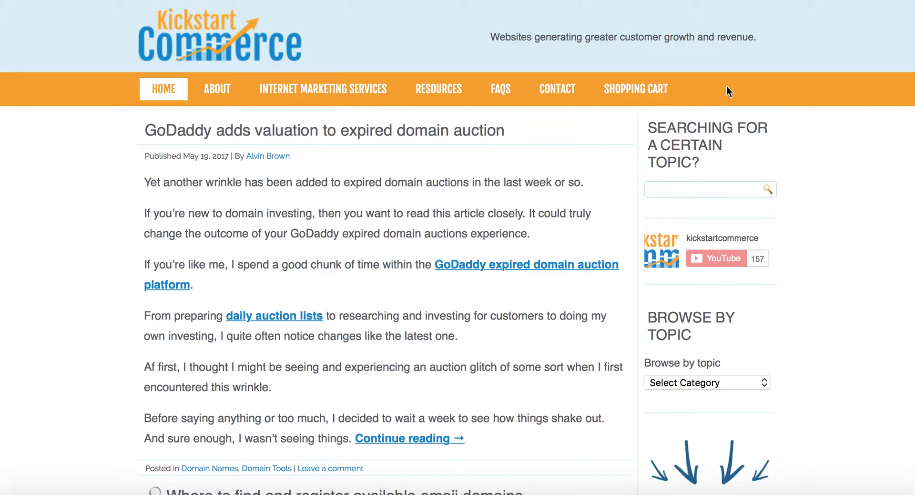
mouse_move(809, 3)
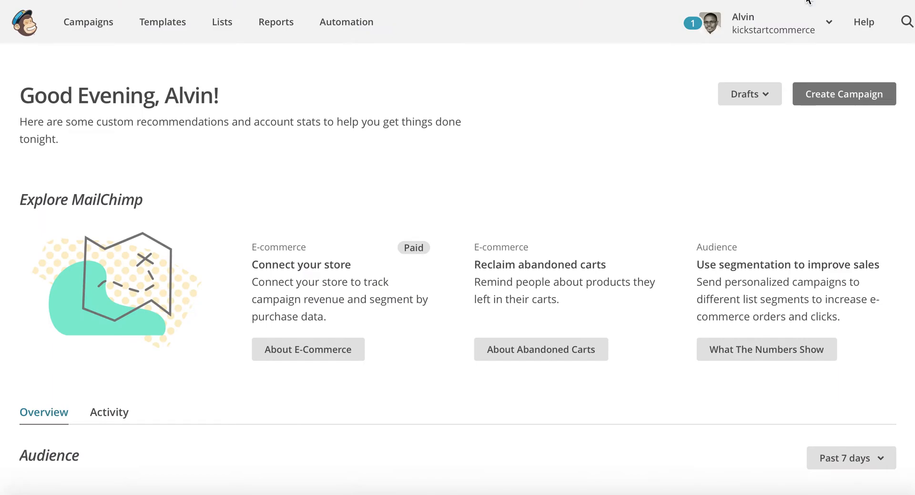
mouse_move(844, 94)
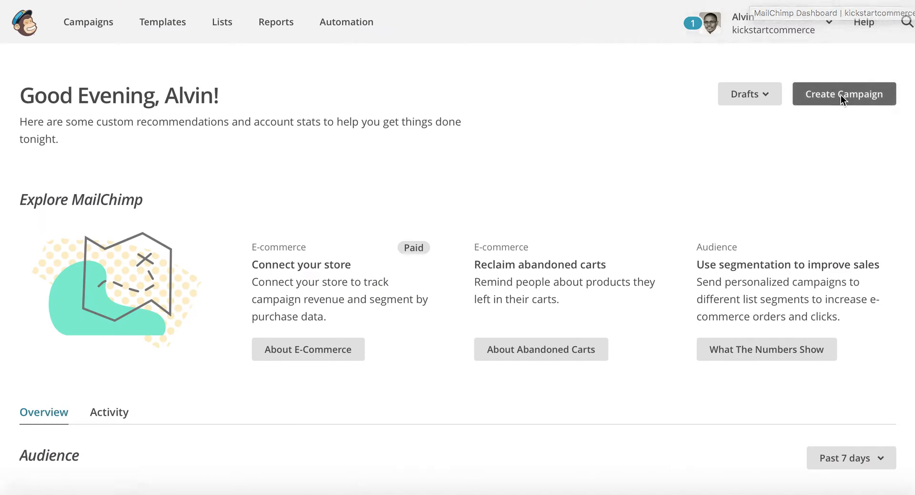
- Start a new guided campaign and reach the Connect with new contacts types, ready to pick Share blog updates
left_click(906, 22)
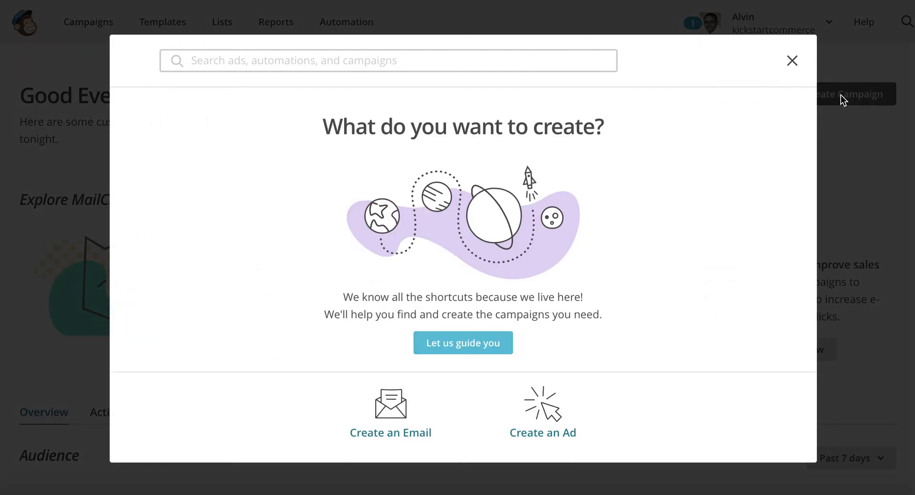
mouse_move(532, 340)
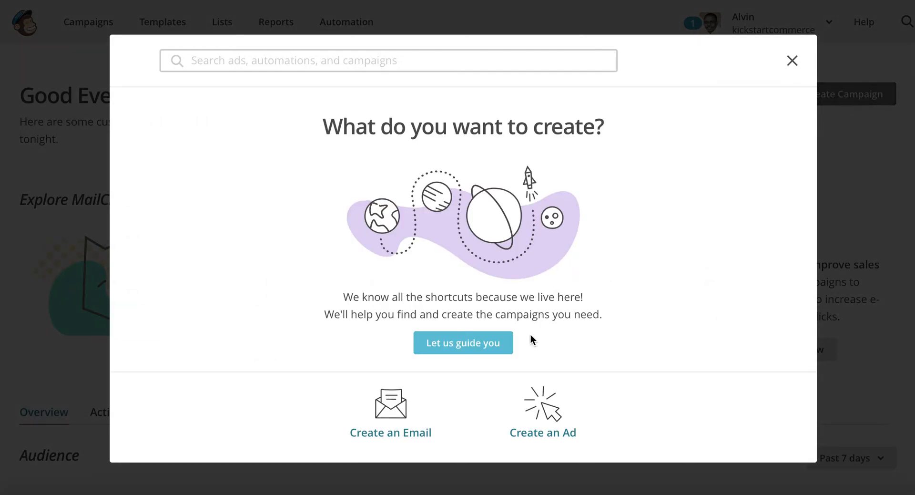
mouse_move(463, 342)
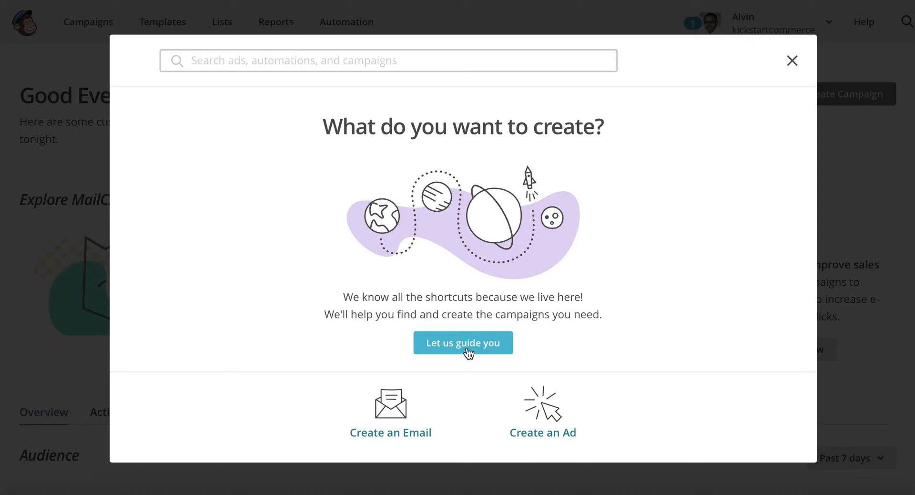
left_click(462, 342)
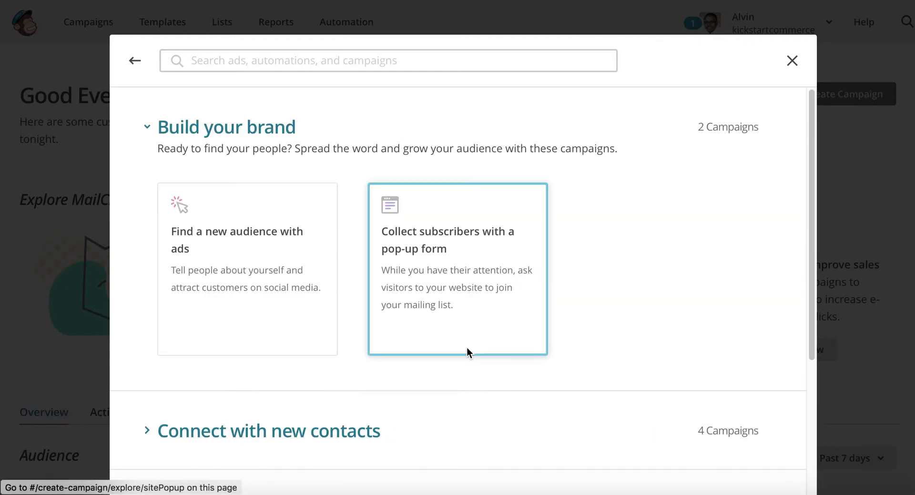
mouse_move(192, 248)
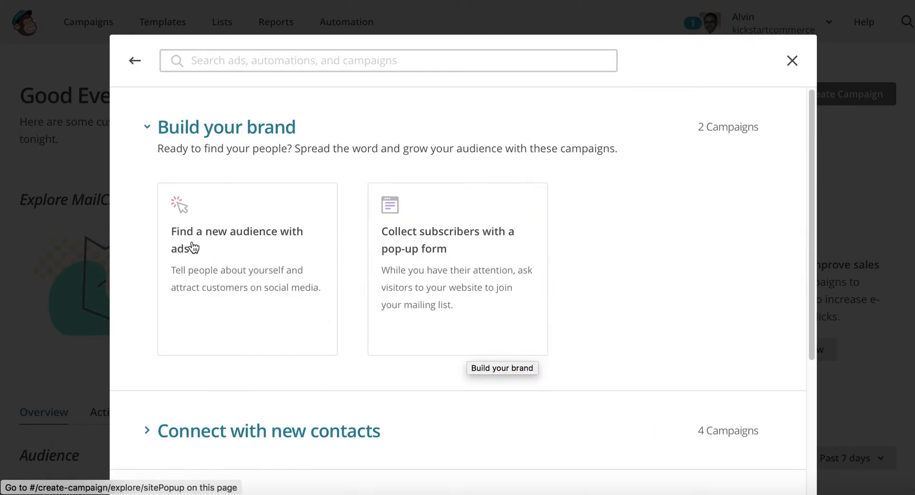
left_click(227, 126)
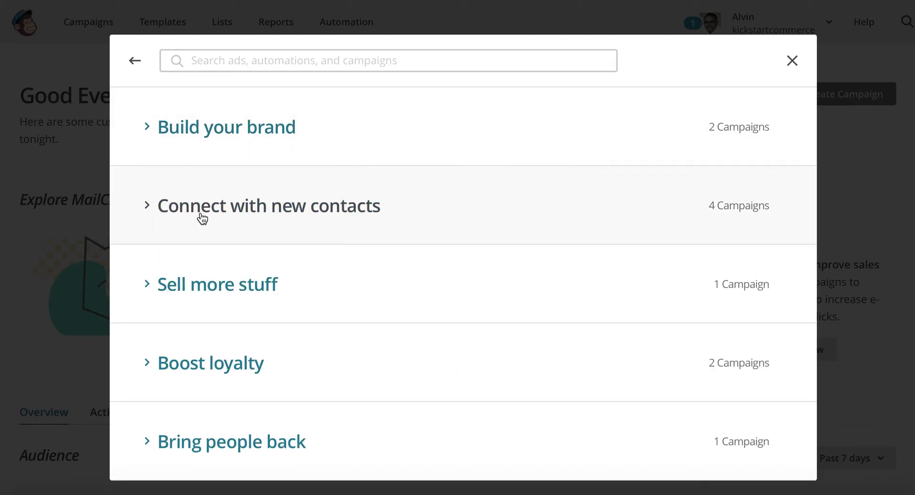
mouse_move(204, 217)
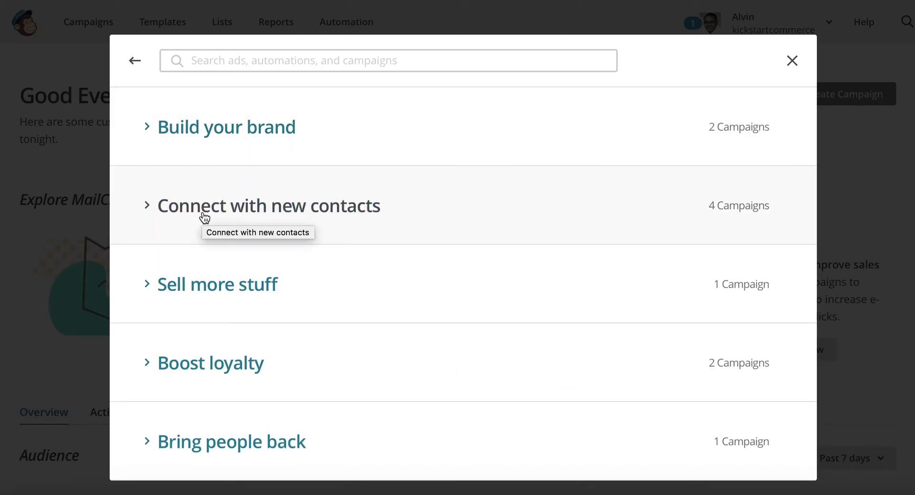
left_click(268, 205)
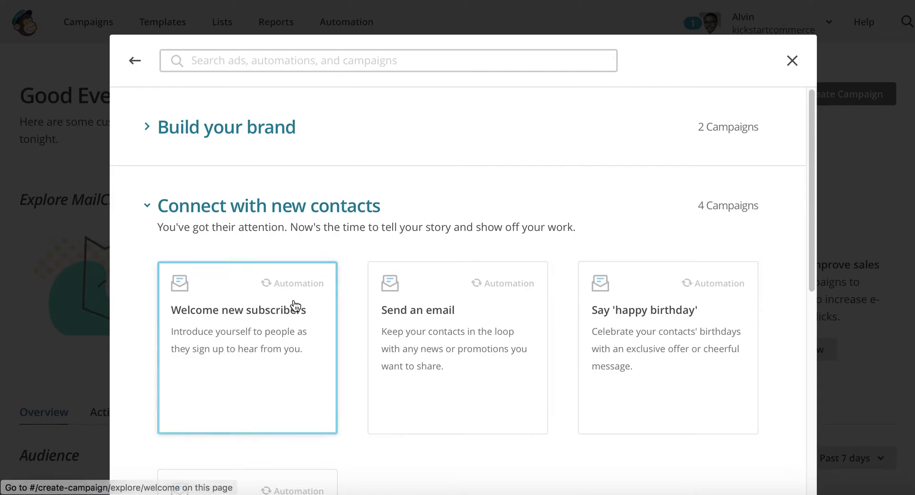
scroll("down", 3)
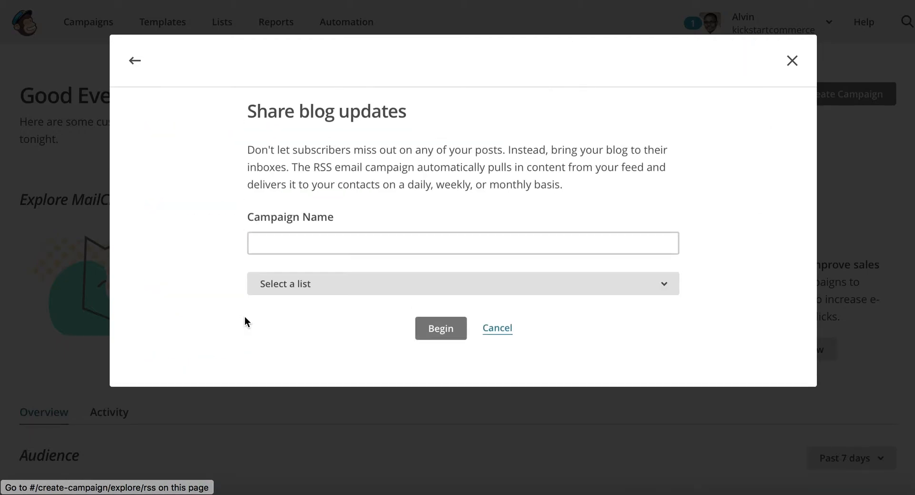
- Name the campaign 'Test Campaign', assign it to The 2020 eBusiness list, and begin its setup
left_click(463, 243)
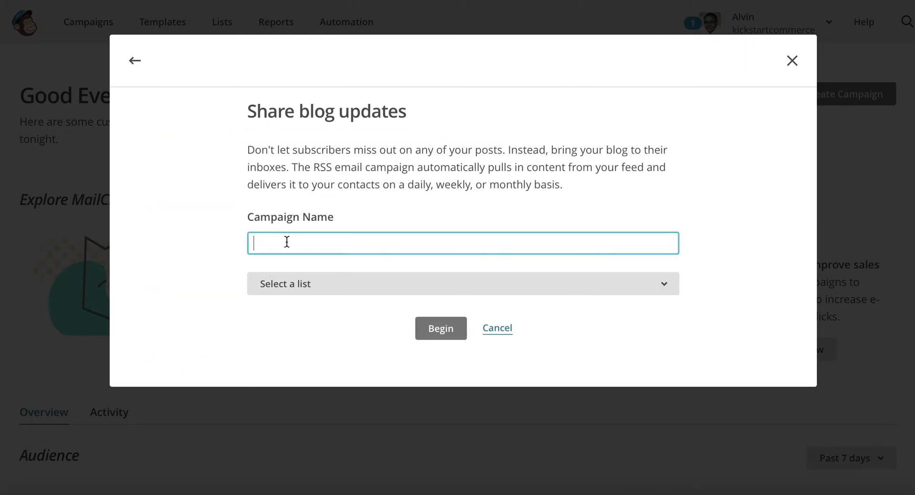
type("Test")
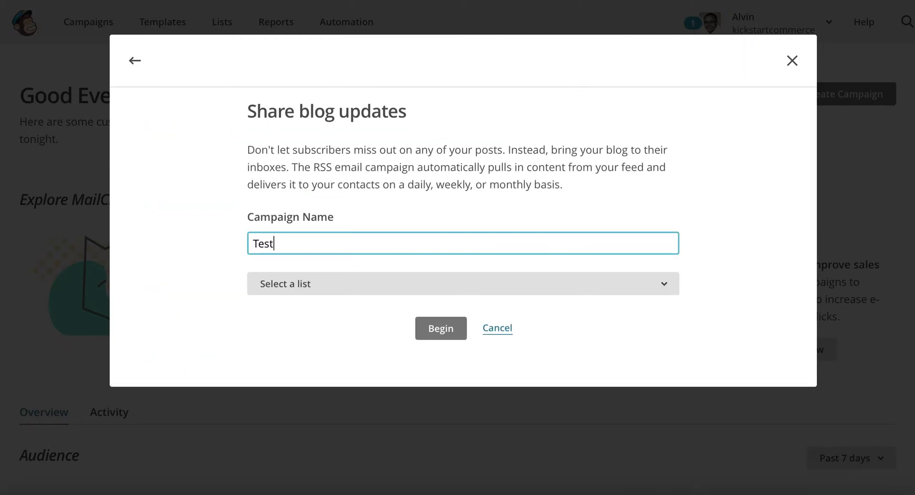
type("Camp")
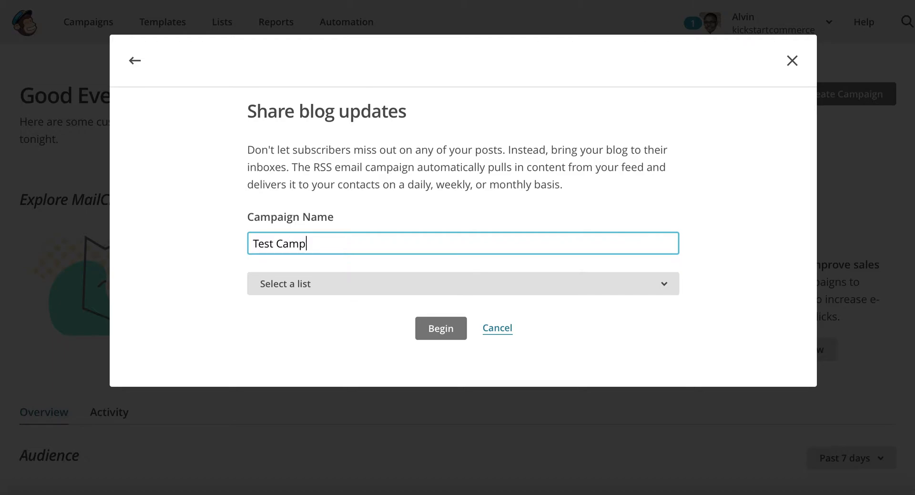
type("ais")
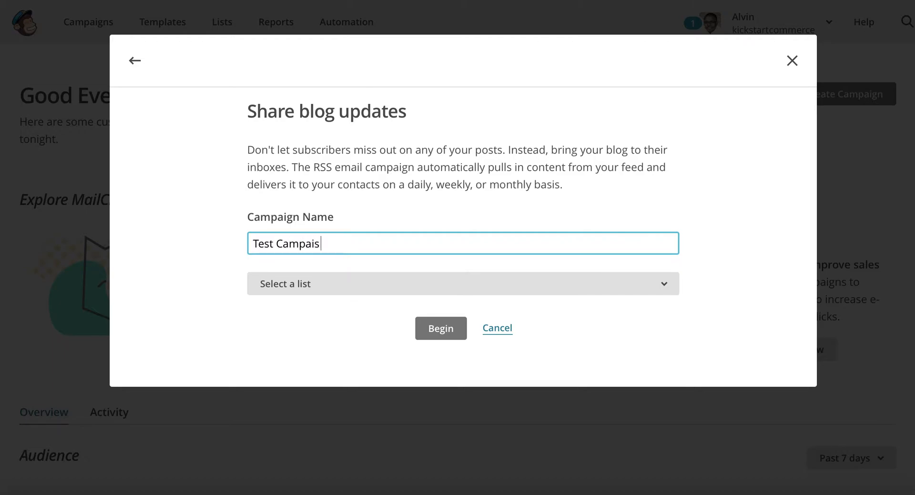
type("g")
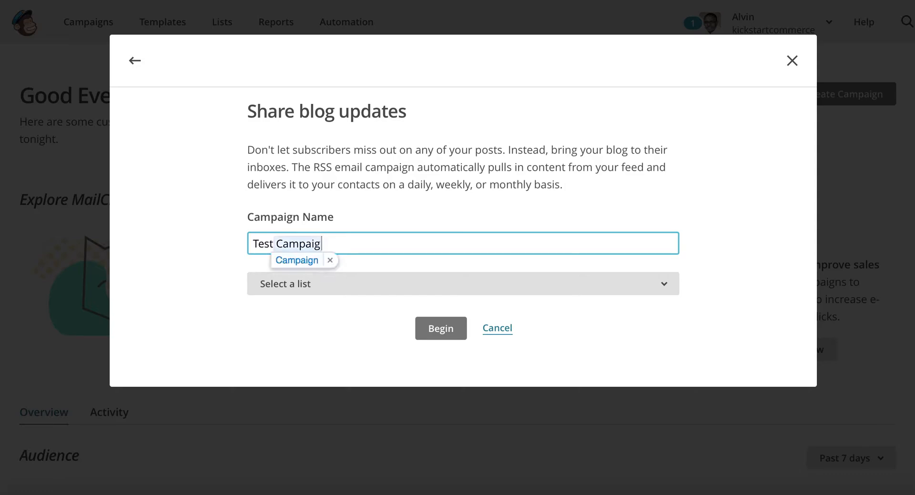
type("n")
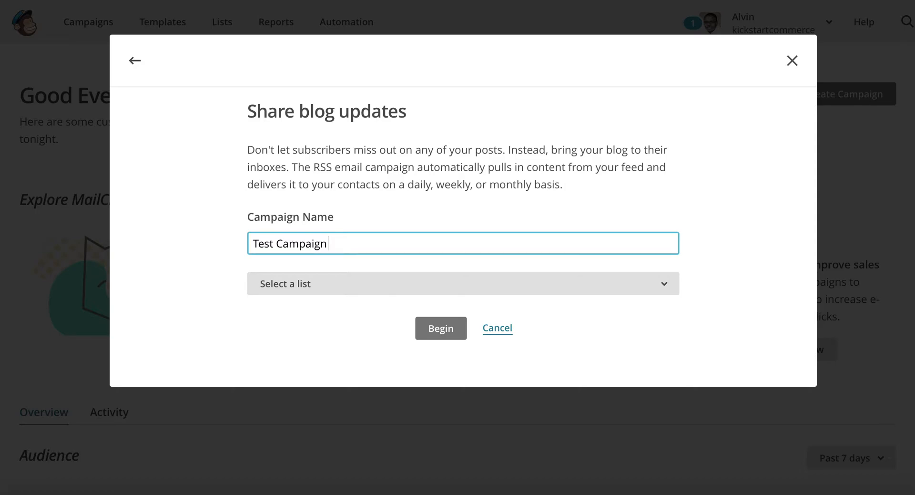
mouse_move(556, 291)
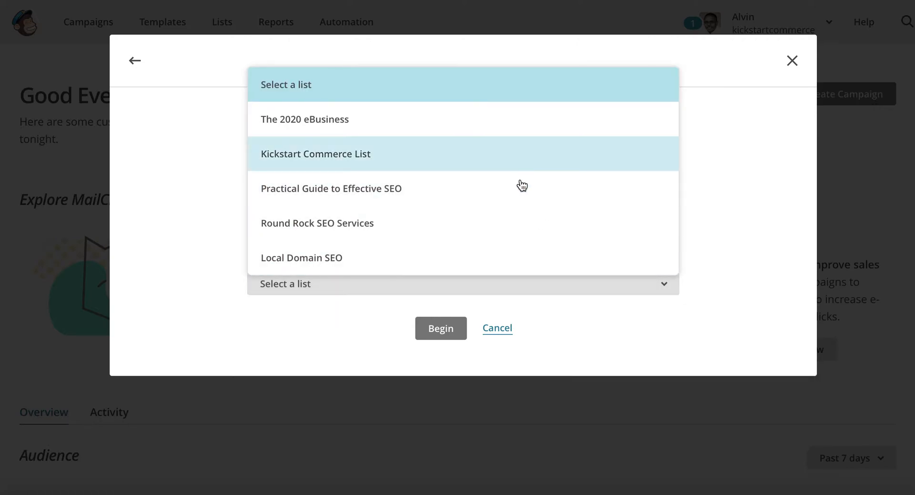
mouse_move(519, 258)
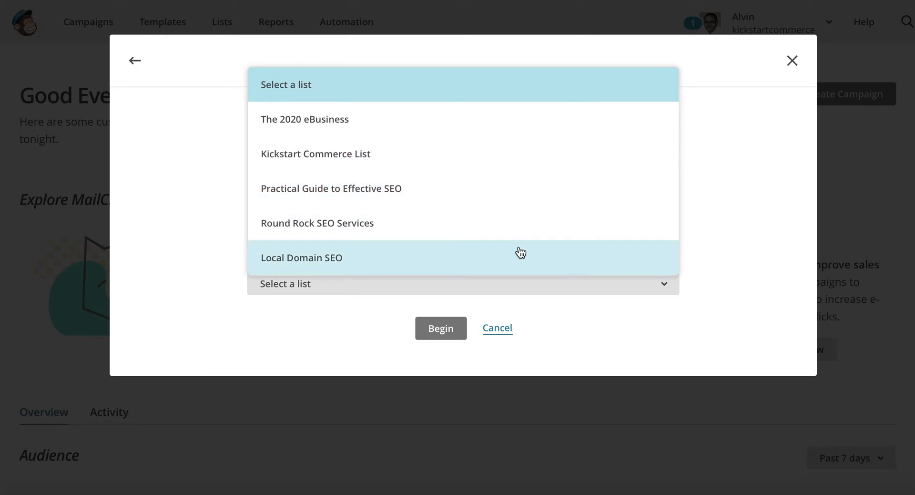
mouse_move(519, 223)
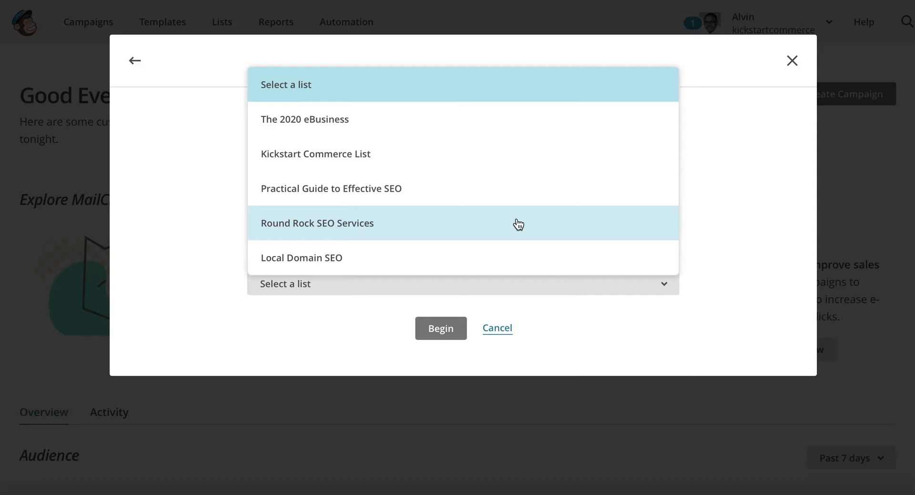
left_click(304, 119)
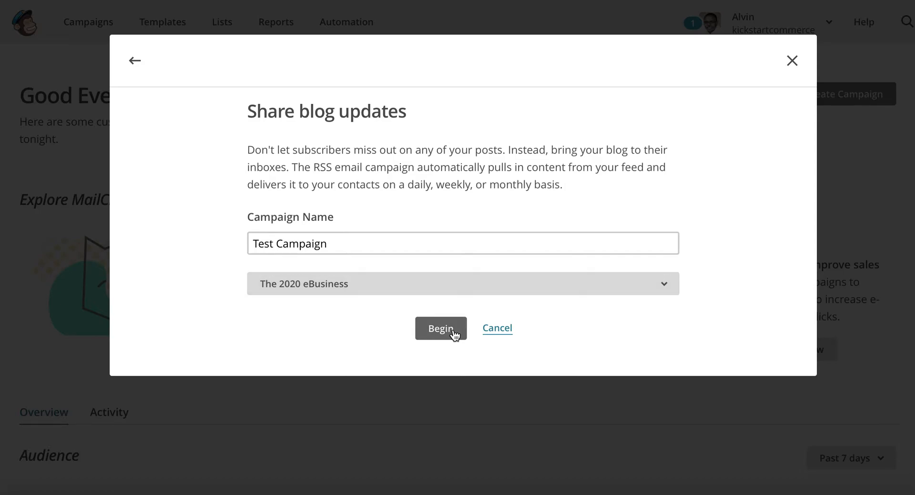
left_click(440, 327)
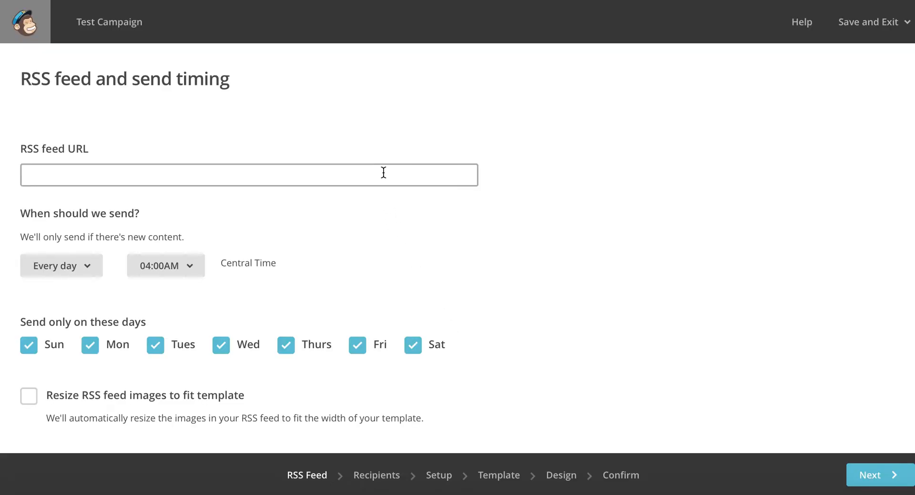
type("http://www.")
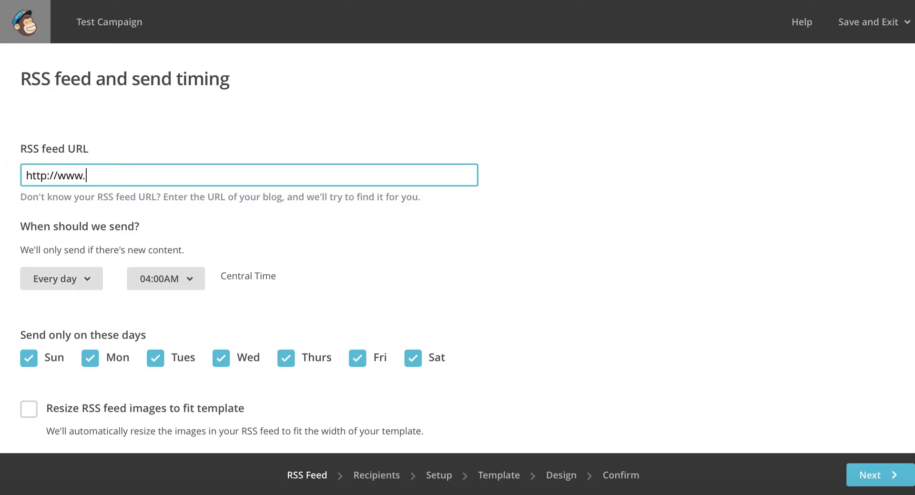
type("kickstart")
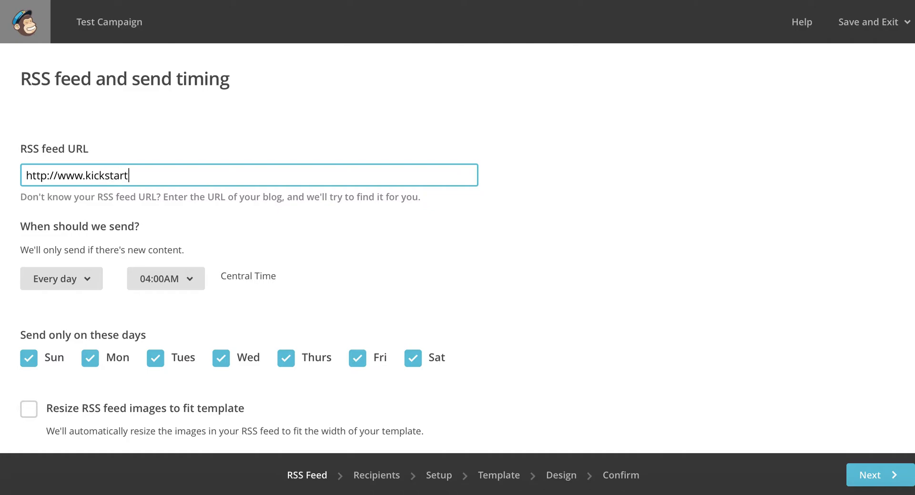
type("commer")
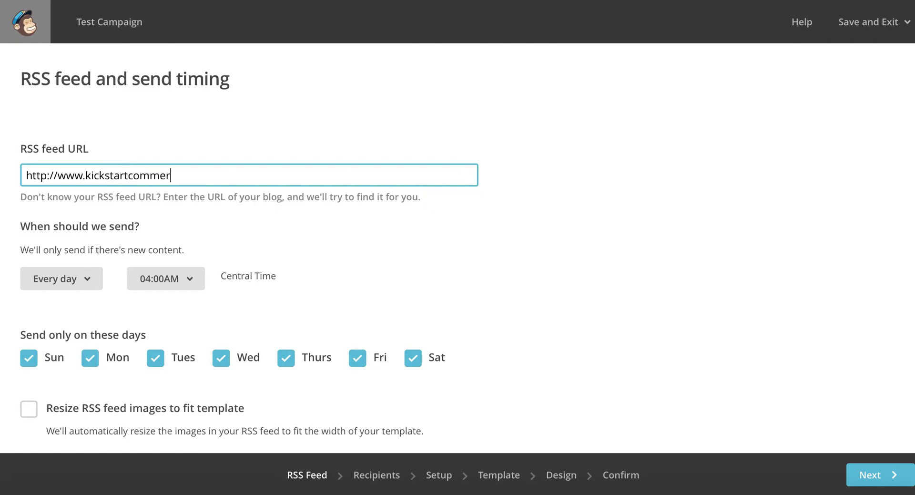
type("ce.com")
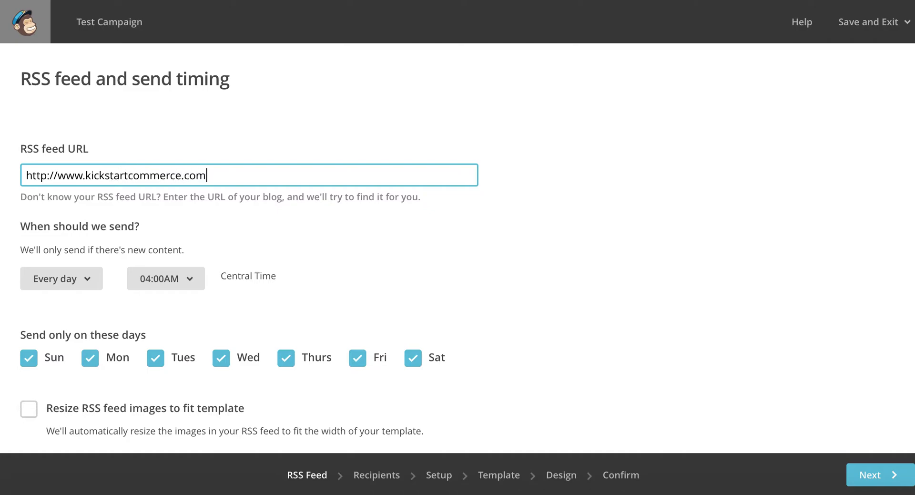
type("/feed")
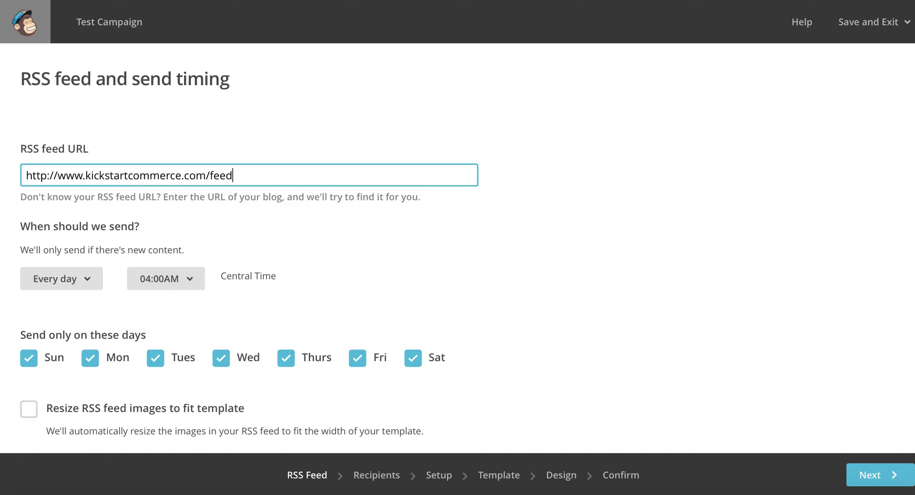
mouse_move(306, 233)
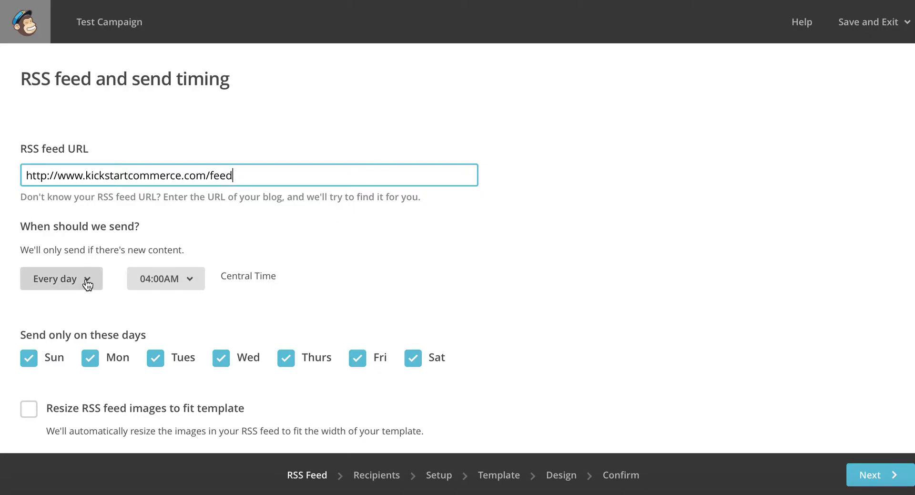
mouse_move(250, 275)
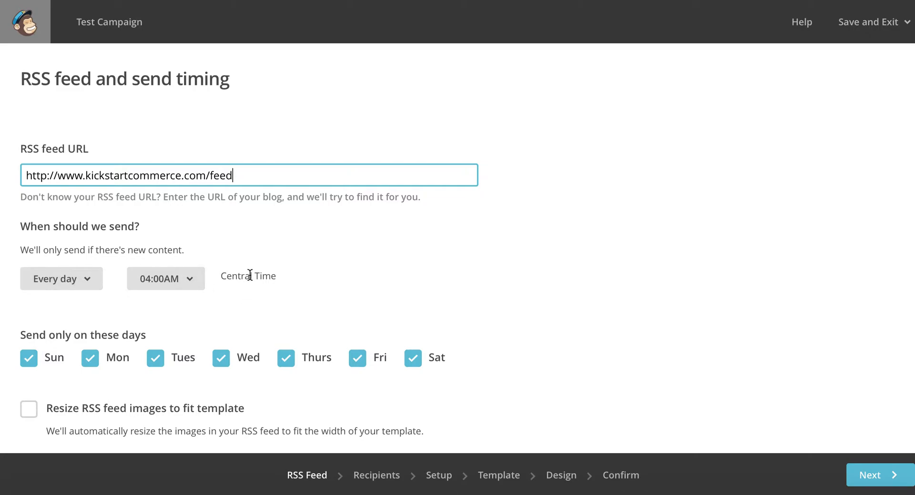
mouse_move(184, 282)
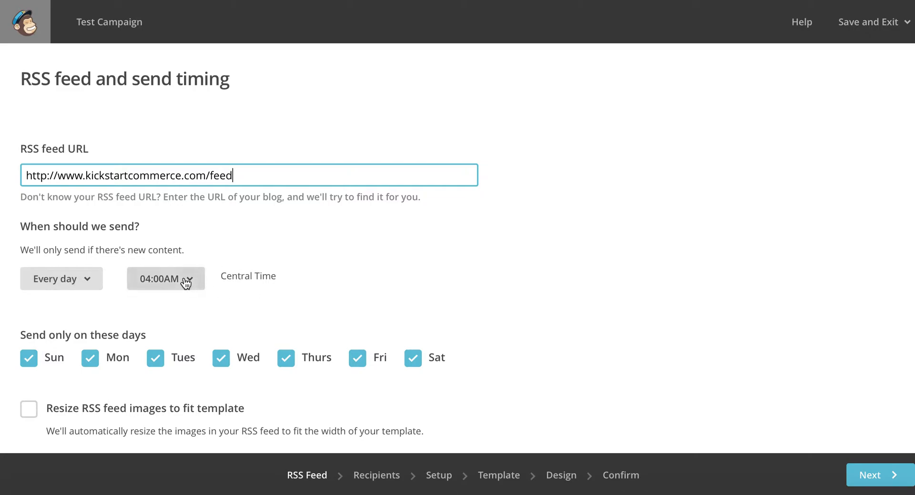
- Set the send time to 02:00PM (after briefly choosing 11:00AM)
left_click(166, 278)
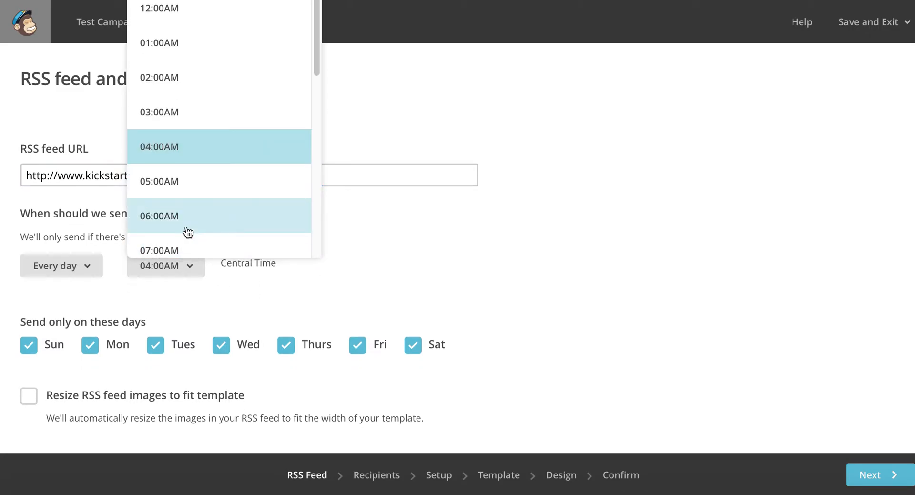
scroll("down", 3)
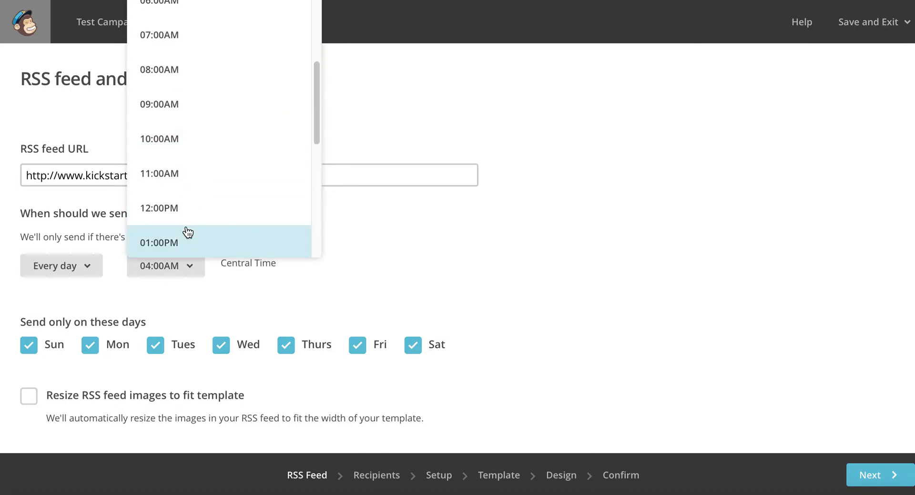
left_click(159, 173)
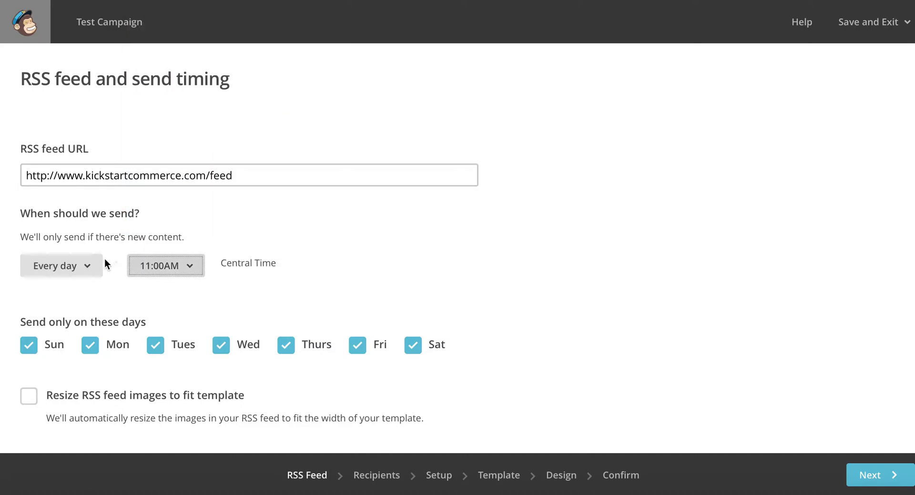
left_click(165, 265)
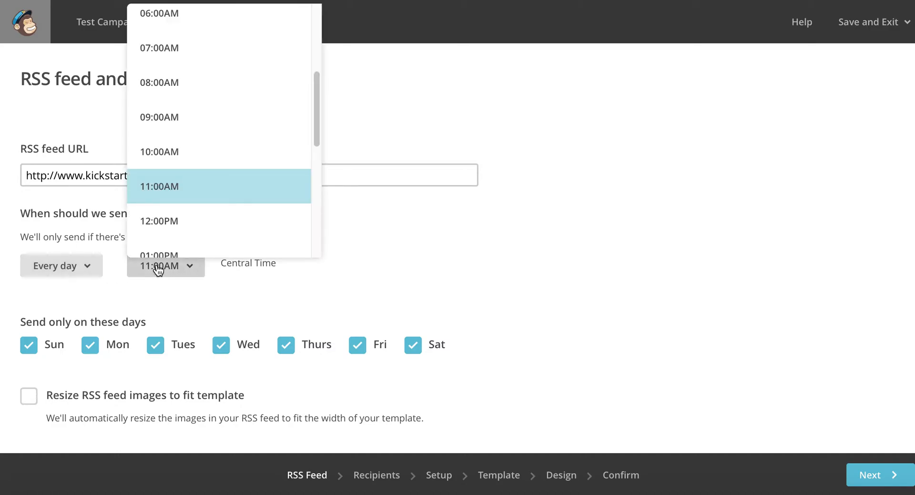
scroll("down", 3)
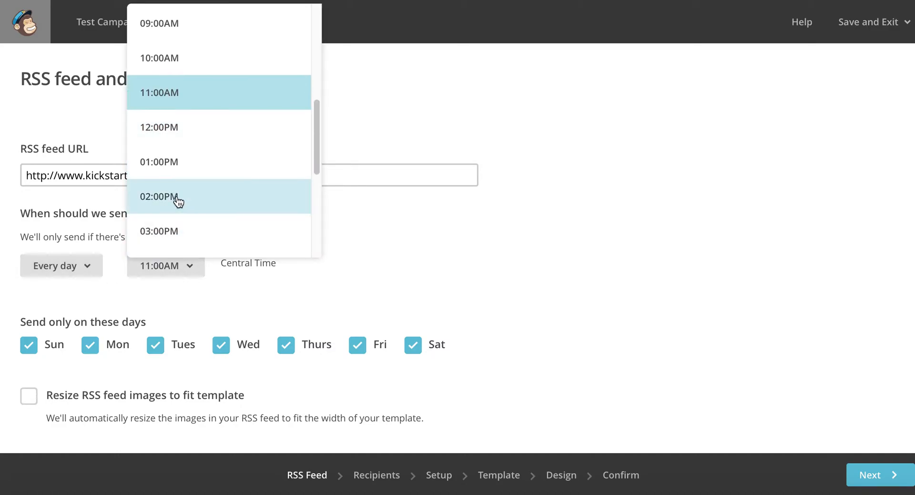
left_click(159, 197)
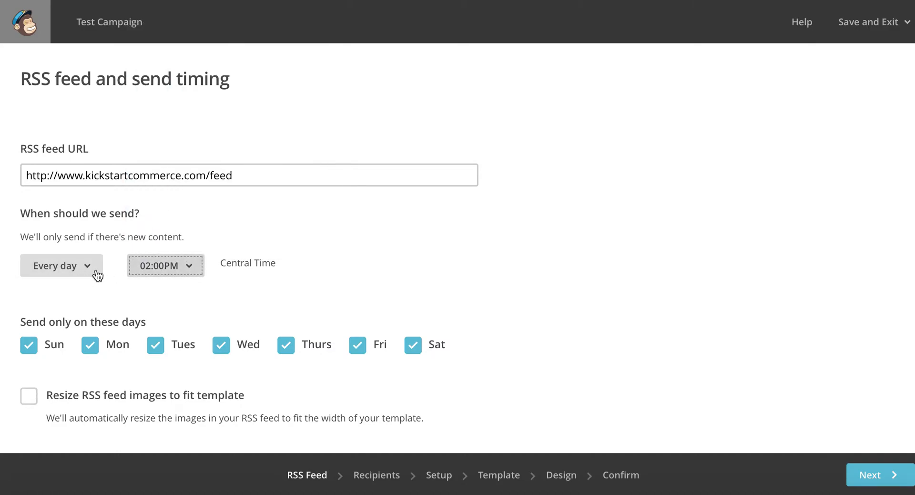
- Schedule sending every week on Tuesday and turn on Resize RSS feed images
left_click(61, 265)
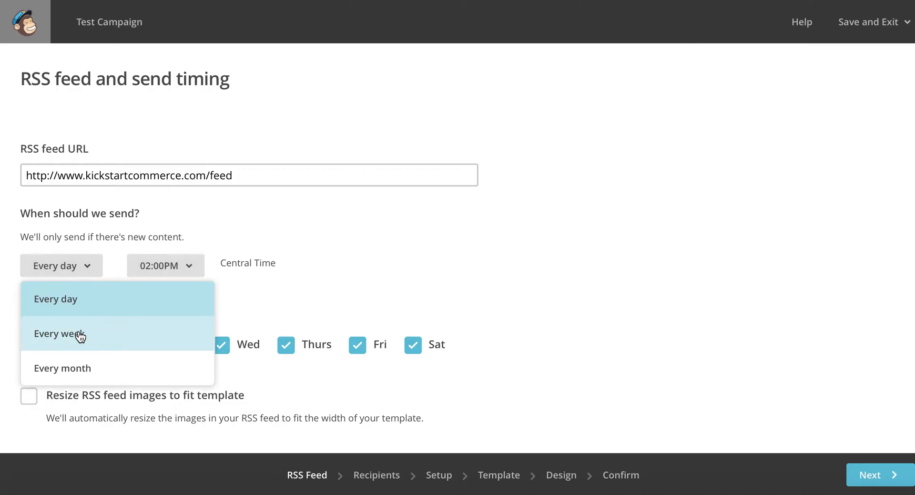
left_click(55, 332)
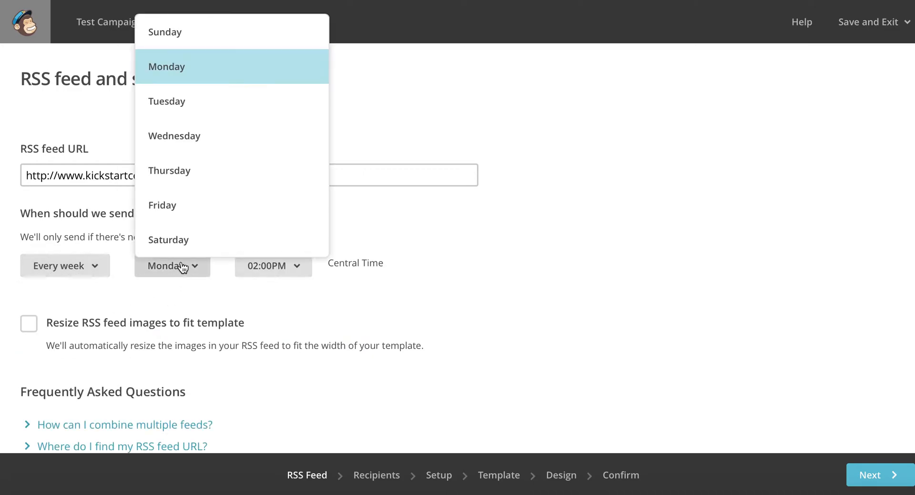
left_click(166, 101)
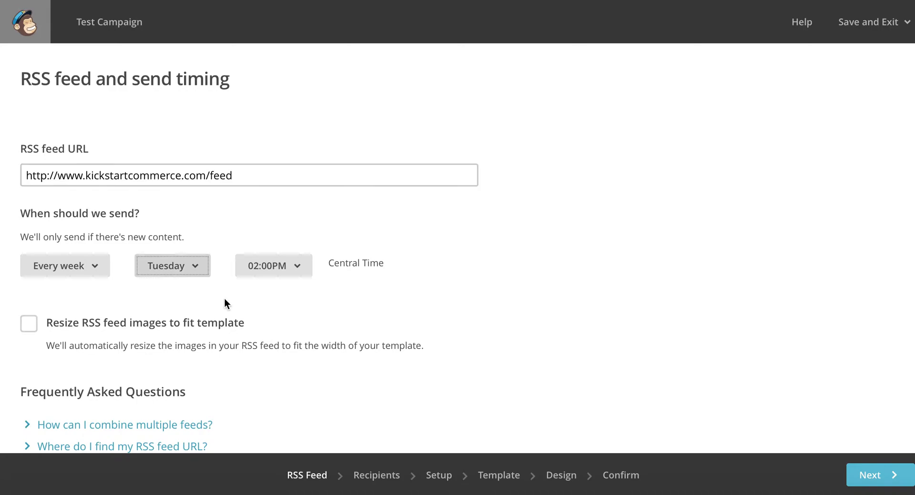
scroll("down", 3)
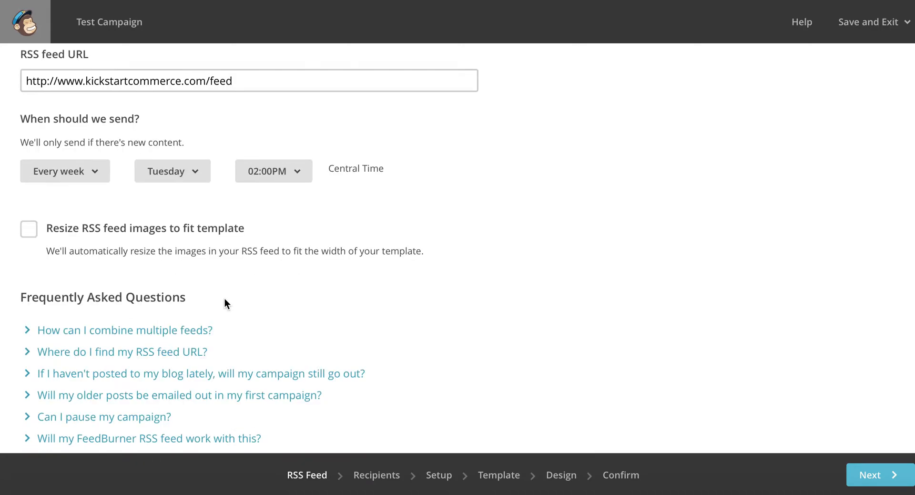
left_click(29, 229)
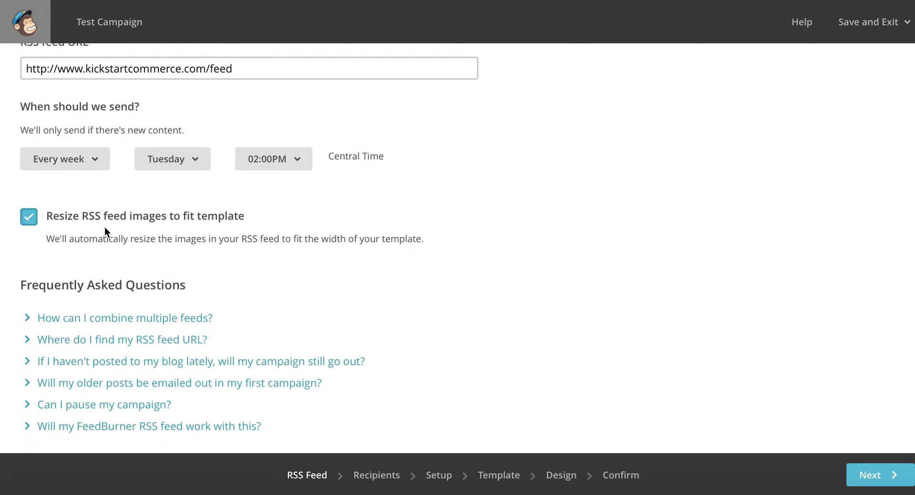
mouse_move(185, 232)
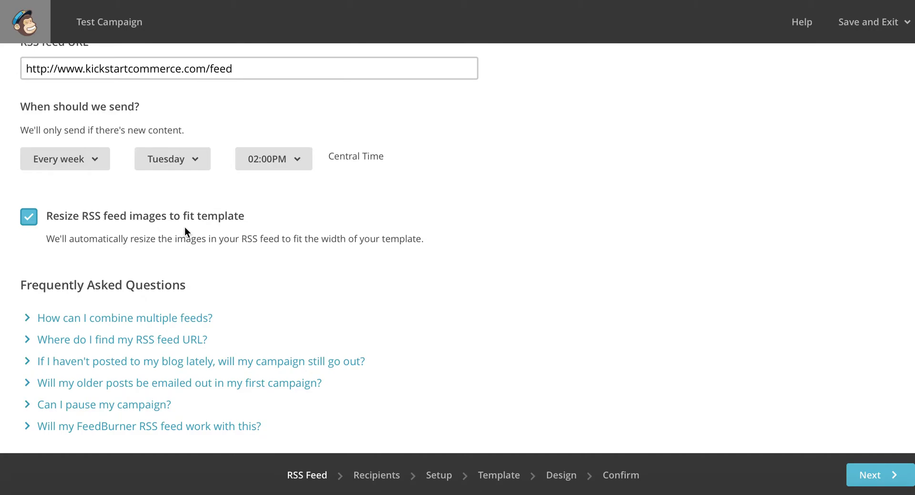
scroll("up", 3)
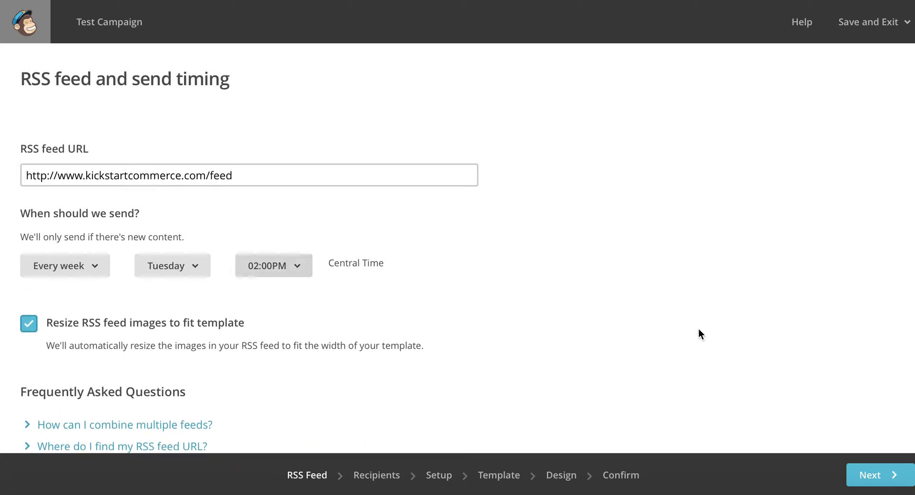
mouse_move(875, 475)
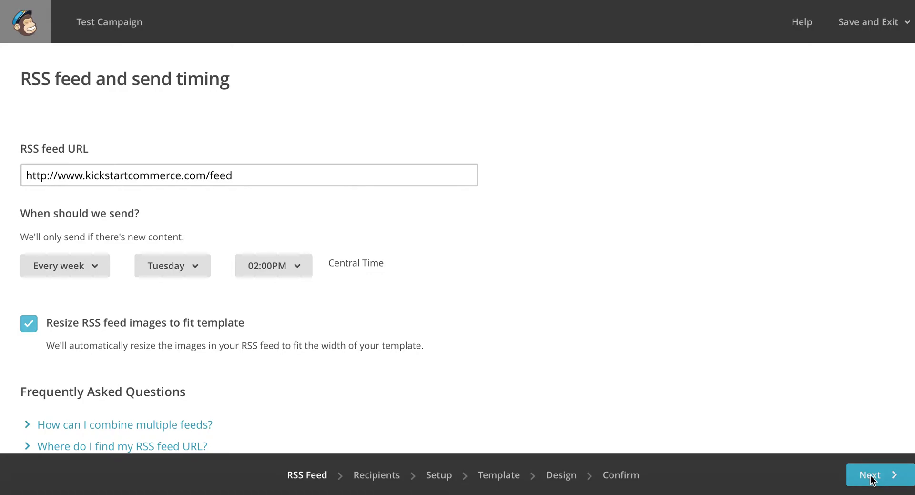
- Advance to the Recipients step with the entire The 2020 eBusiness list selected
left_click(875, 475)
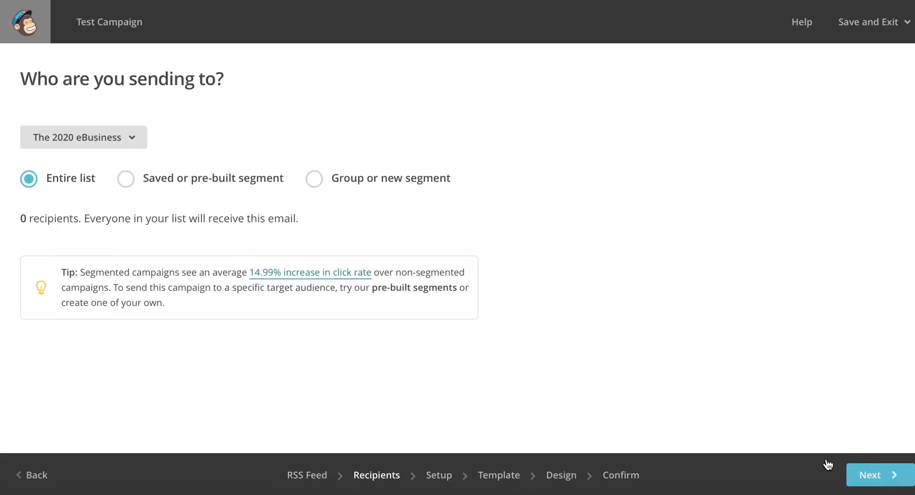
mouse_move(228, 194)
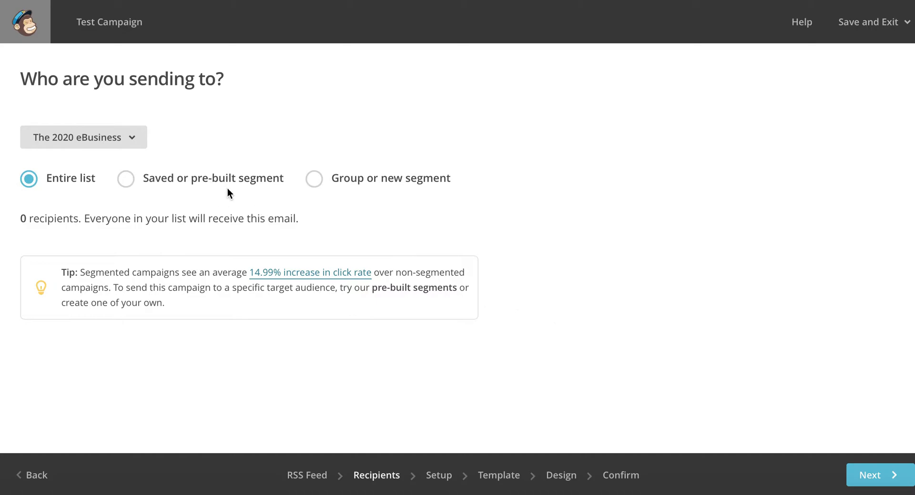
mouse_move(238, 194)
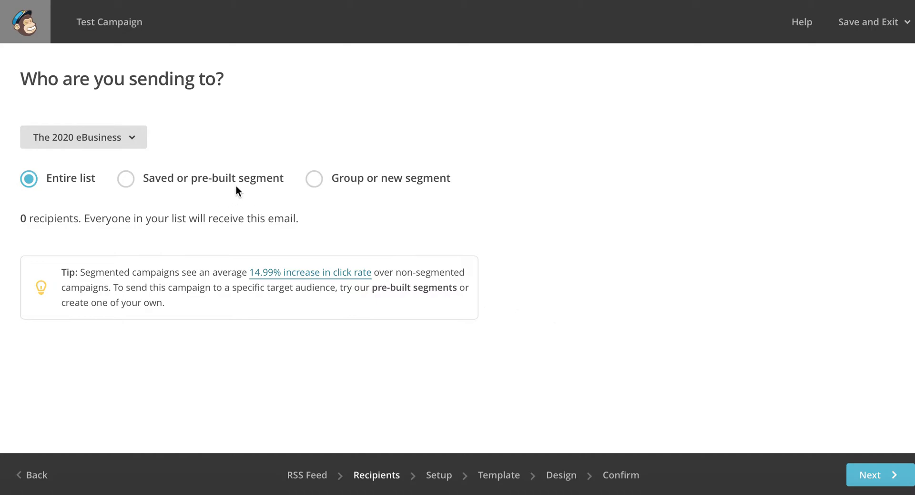
mouse_move(706, 363)
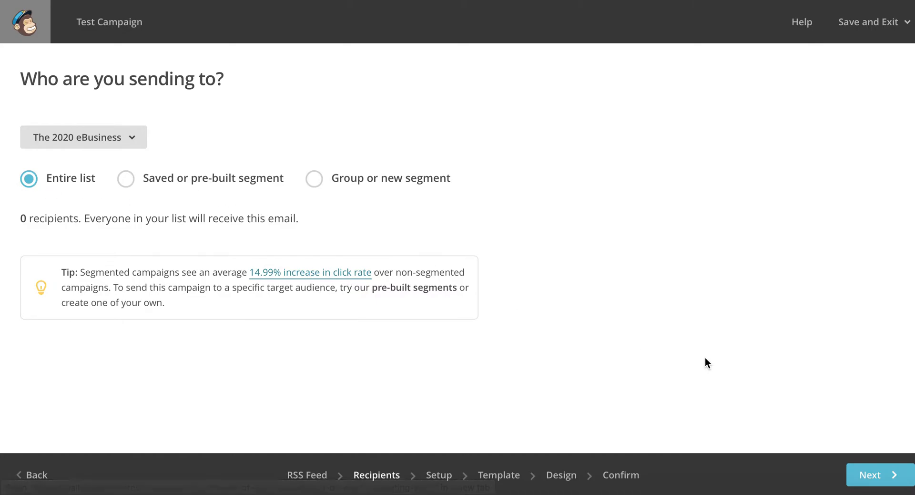
mouse_move(874, 474)
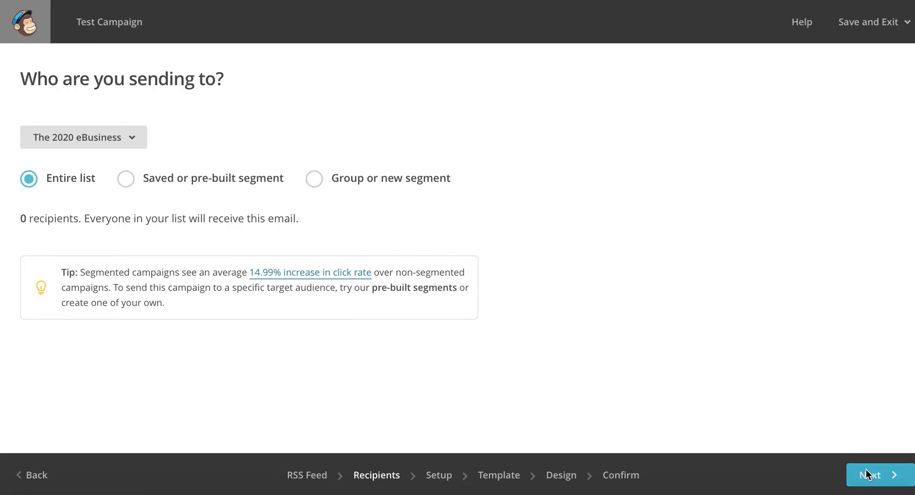
mouse_move(872, 480)
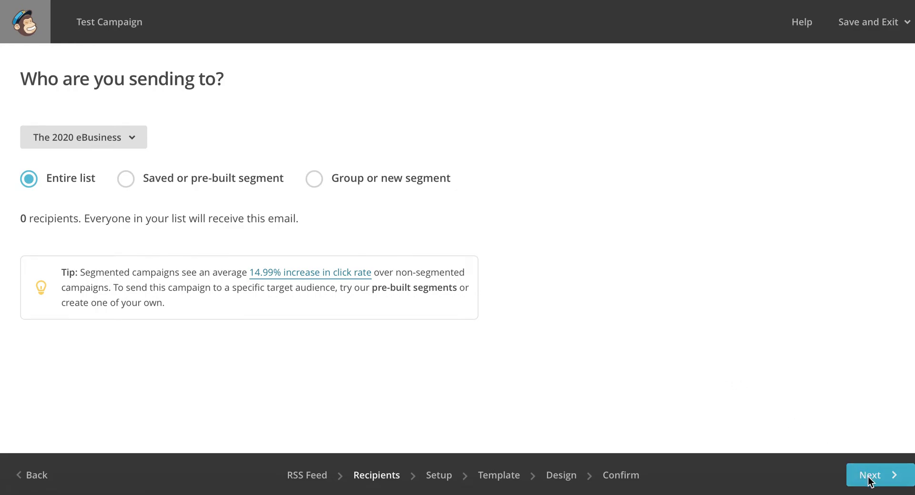
- Make the subject "Here's your latest *|RSSFEED:TITLE|* update for *|RSSFEED:DATE|*"
left_click(875, 475)
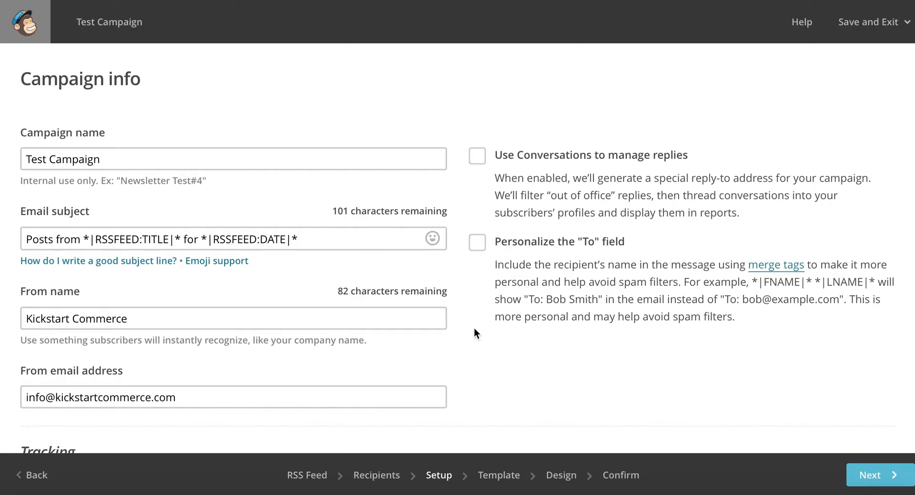
mouse_move(188, 178)
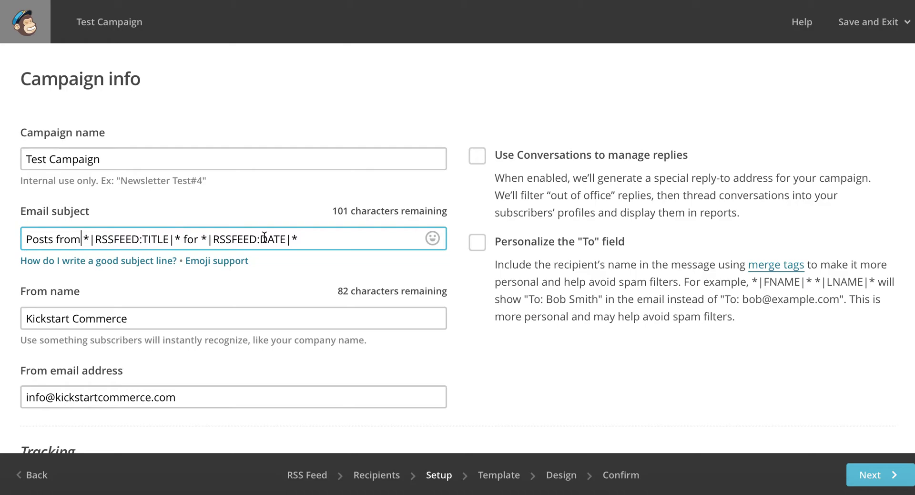
mouse_move(135, 256)
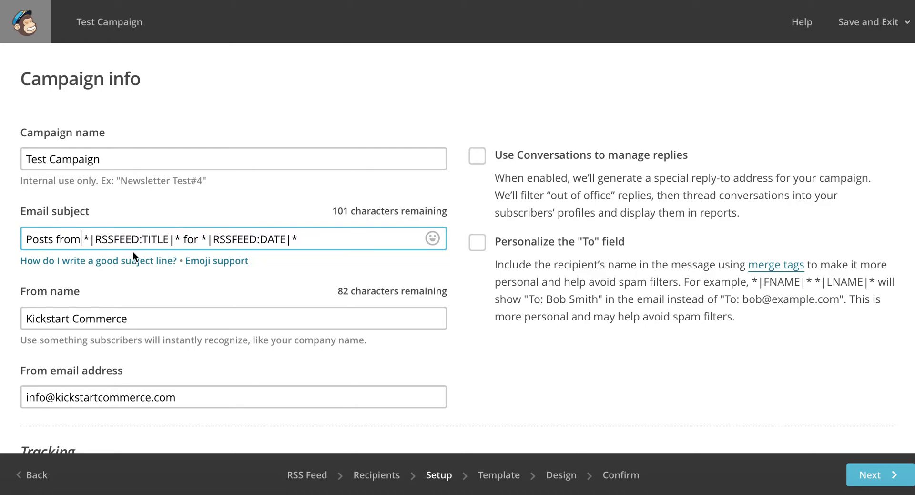
mouse_move(170, 248)
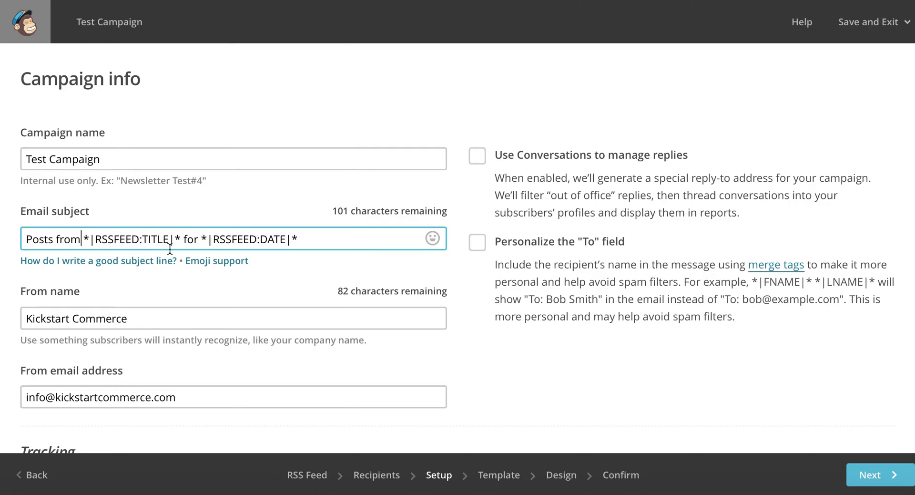
mouse_move(246, 249)
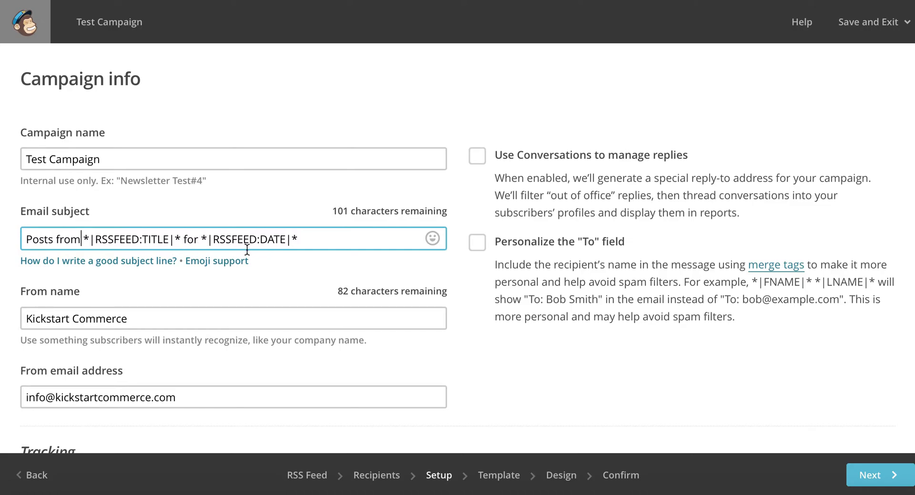
mouse_move(80, 239)
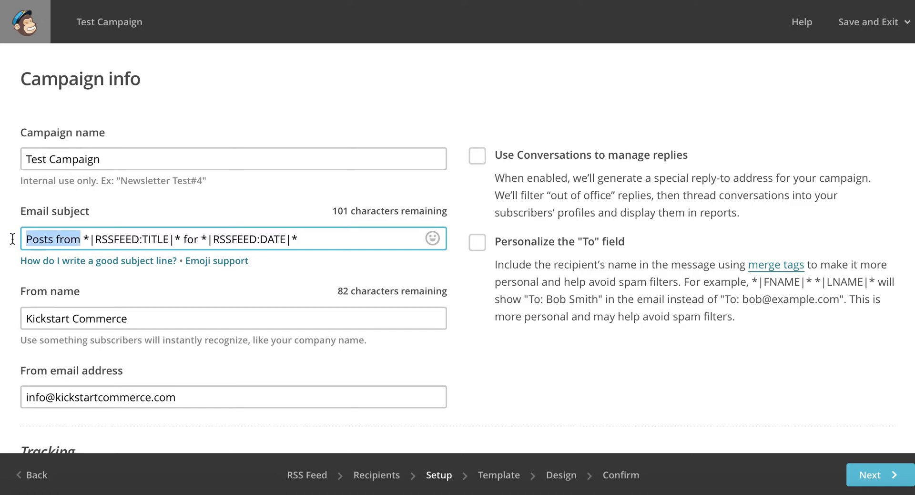
type("Here's")
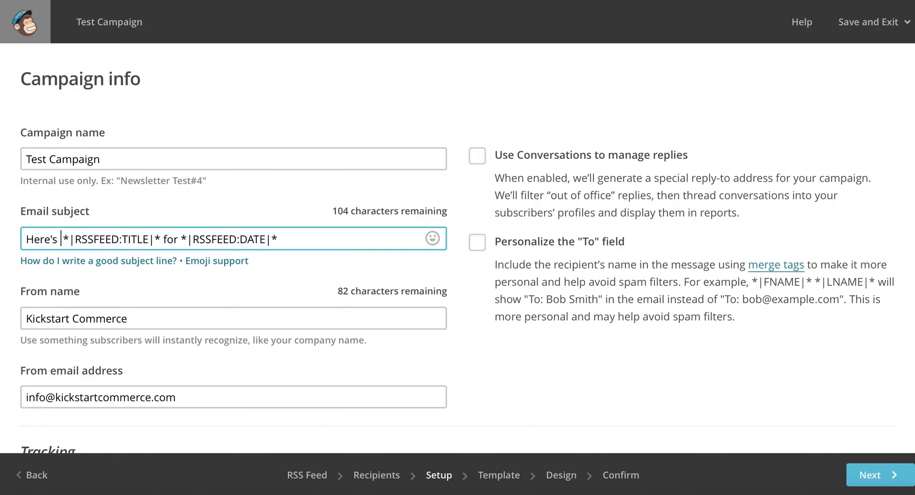
type("the late")
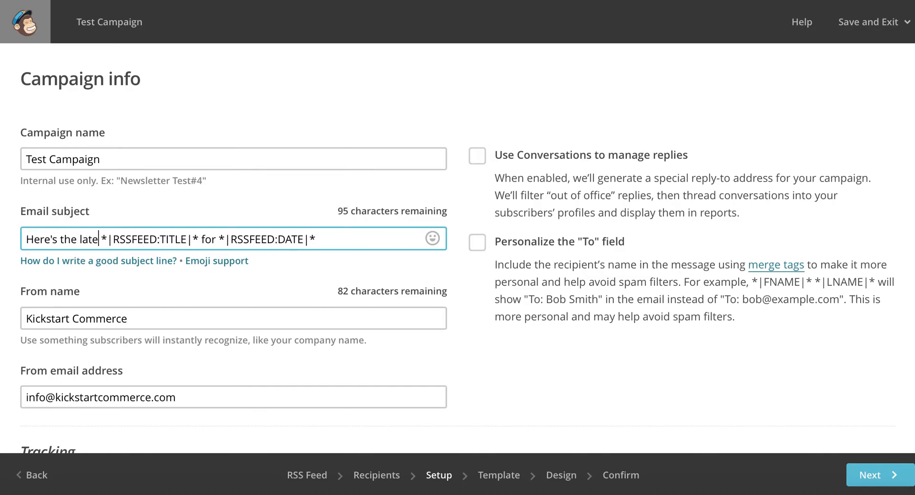
type("st update from")
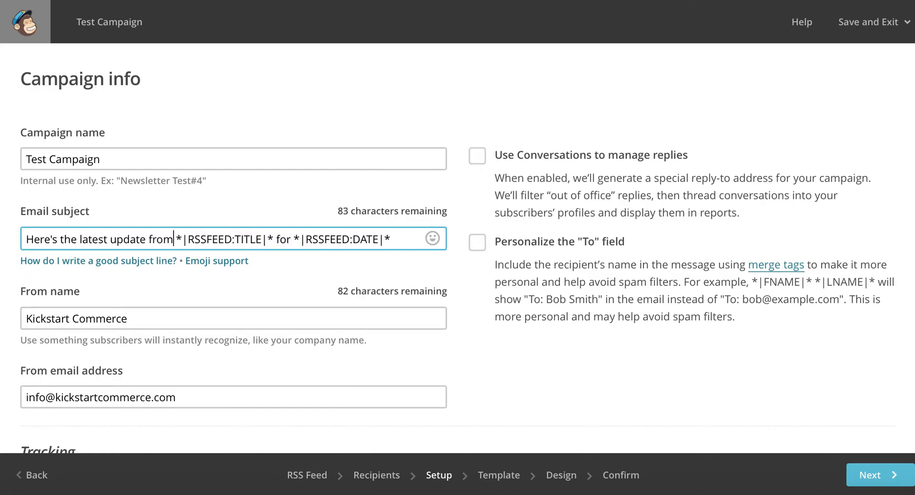
key("Backspace")
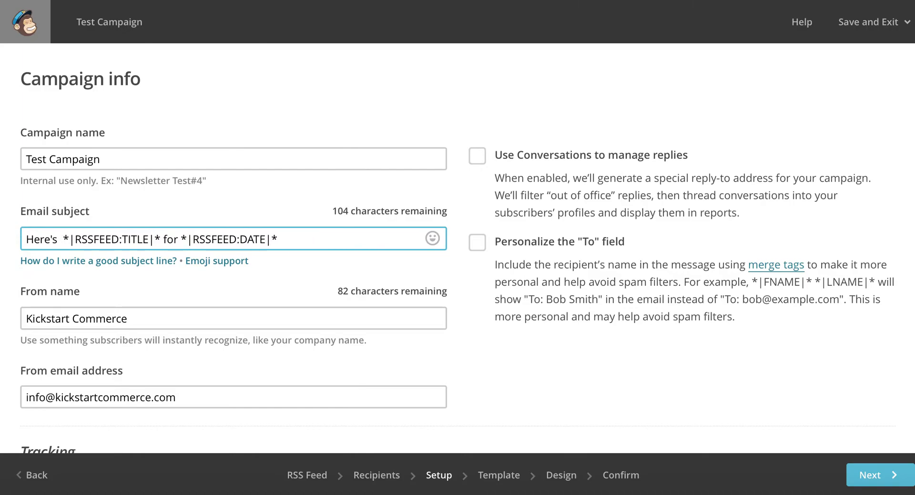
type("your latest")
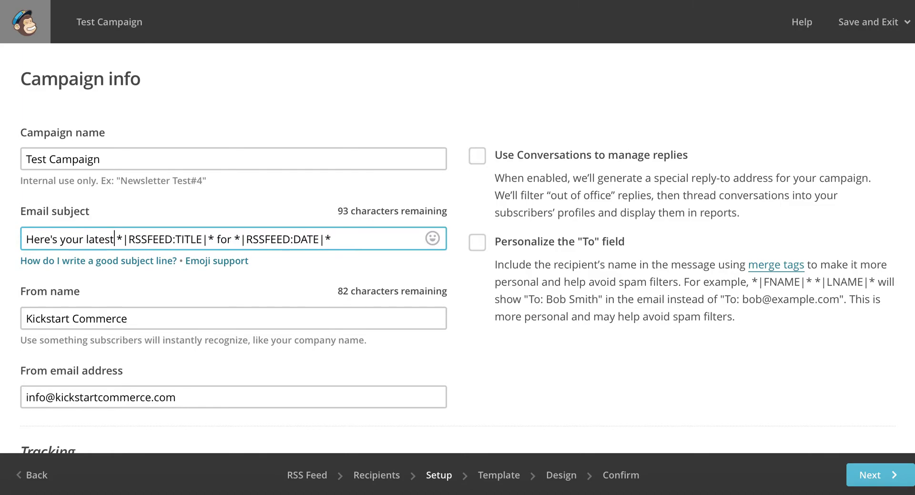
mouse_move(213, 239)
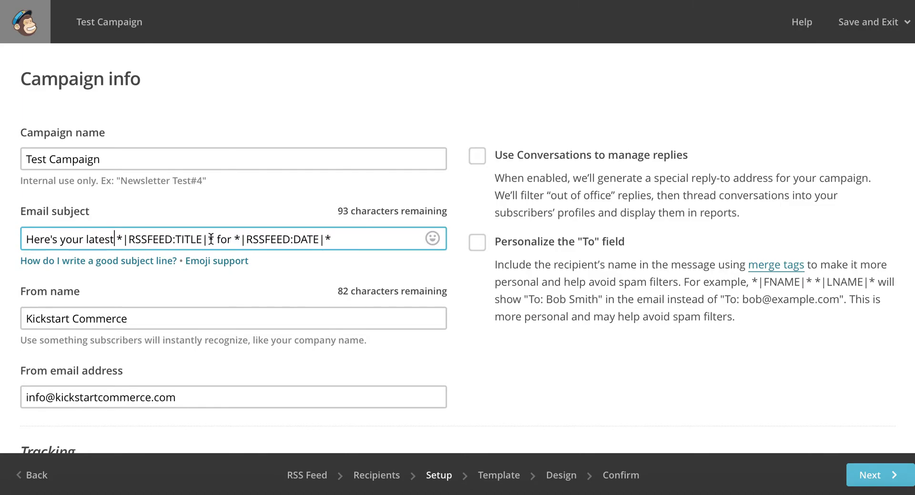
mouse_move(217, 239)
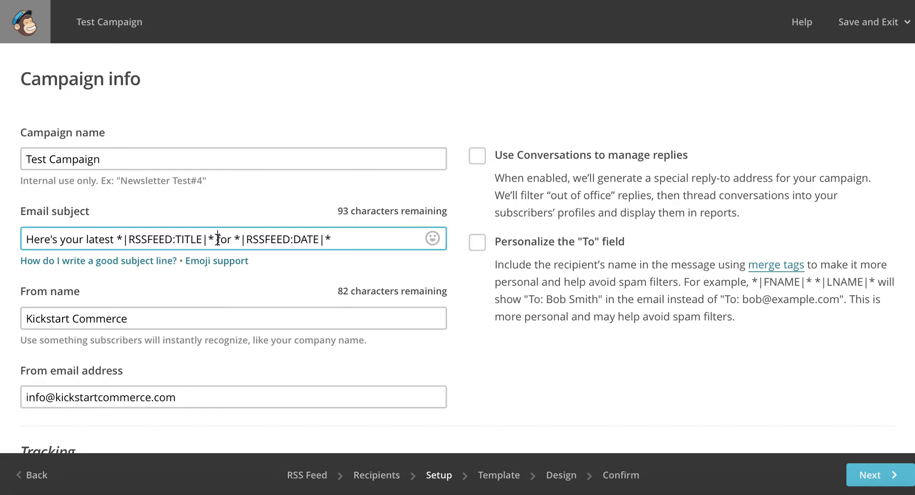
type("update")
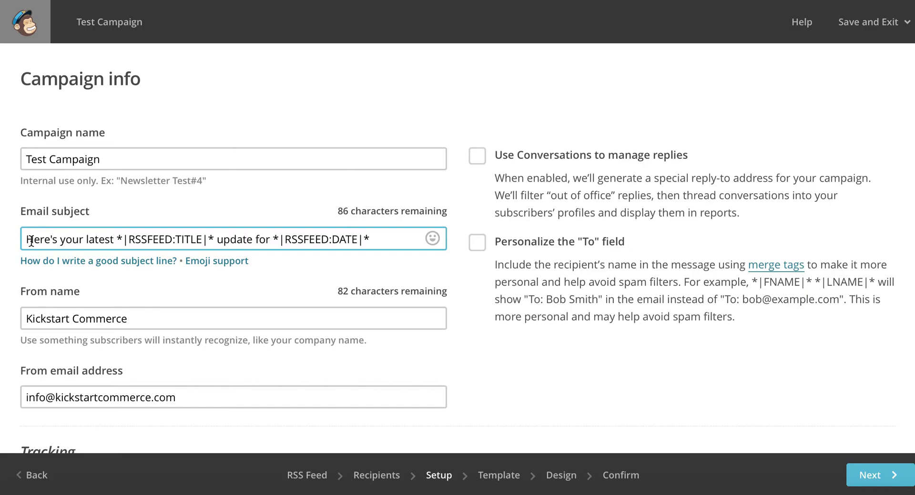
left_click(432, 239)
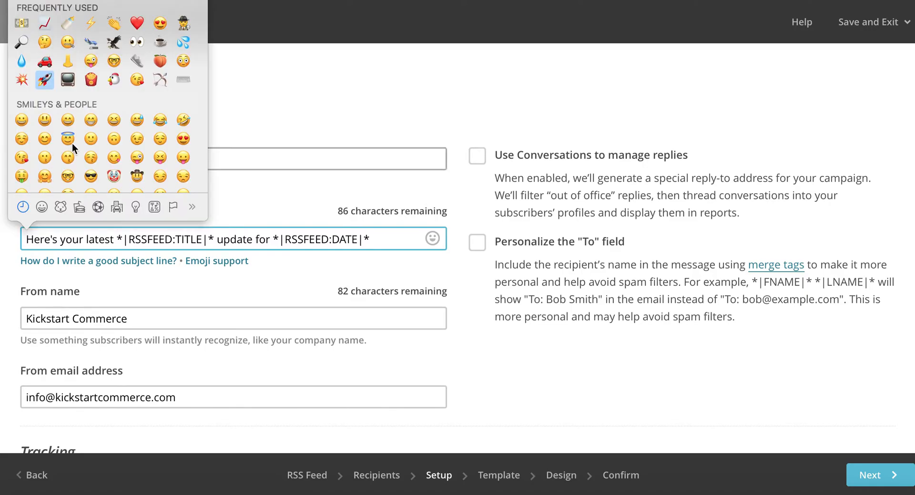
mouse_move(434, 238)
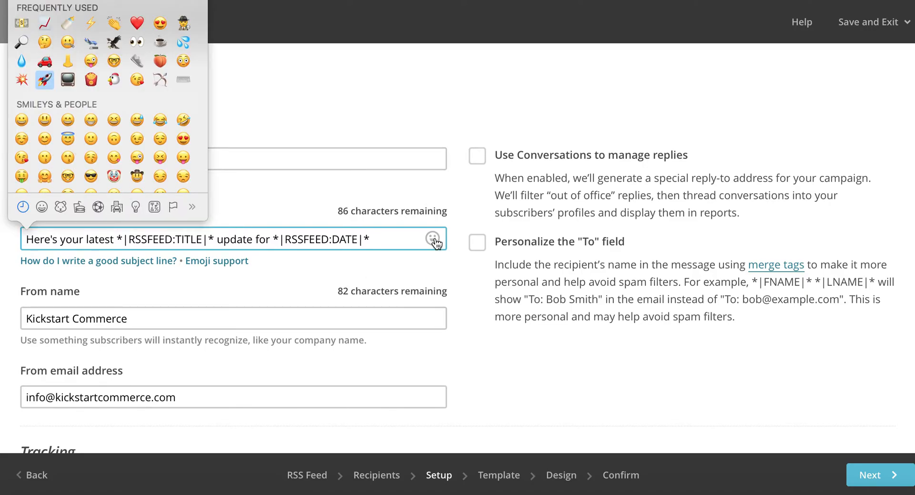
left_click(433, 238)
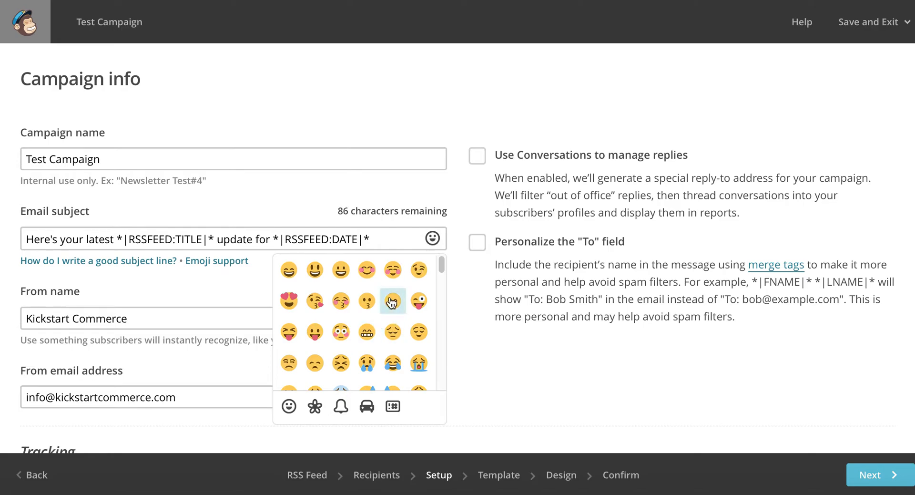
mouse_move(393, 300)
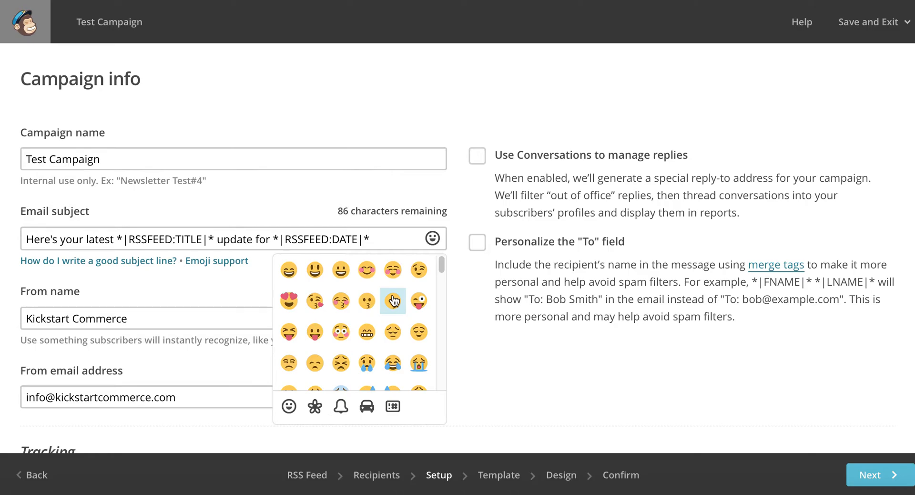
mouse_move(429, 299)
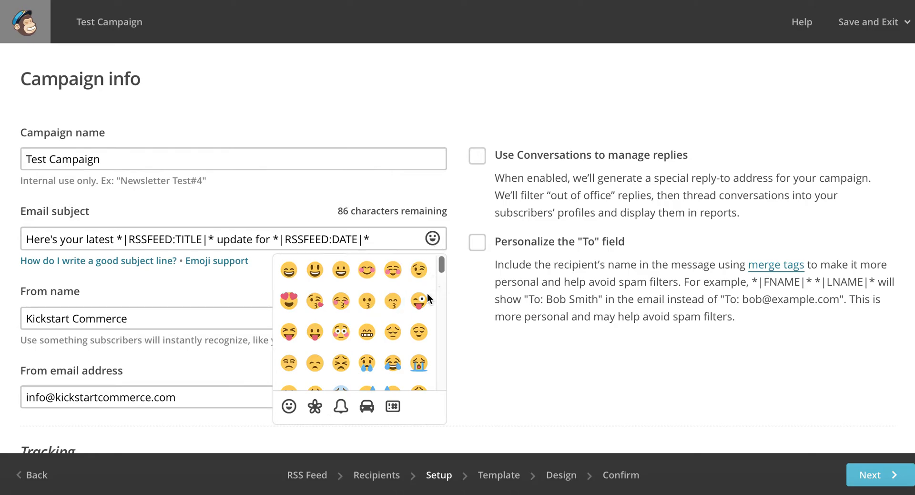
scroll("down", 3)
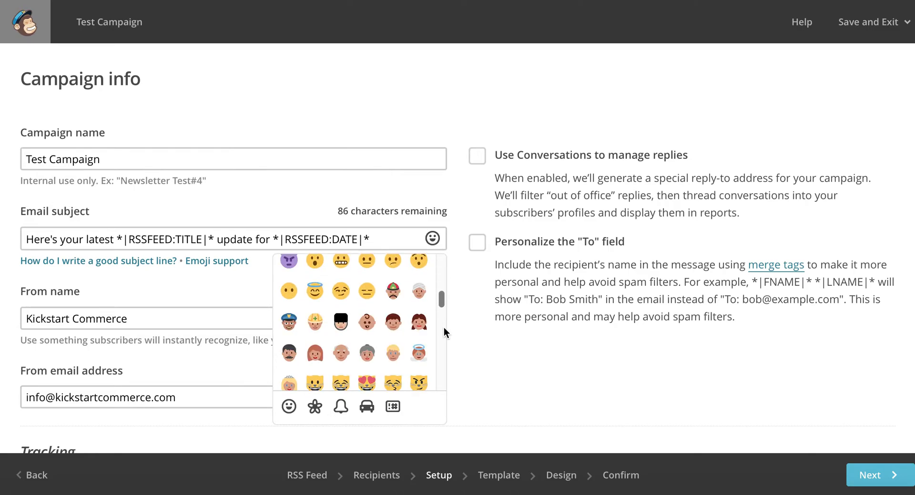
scroll("down", 3)
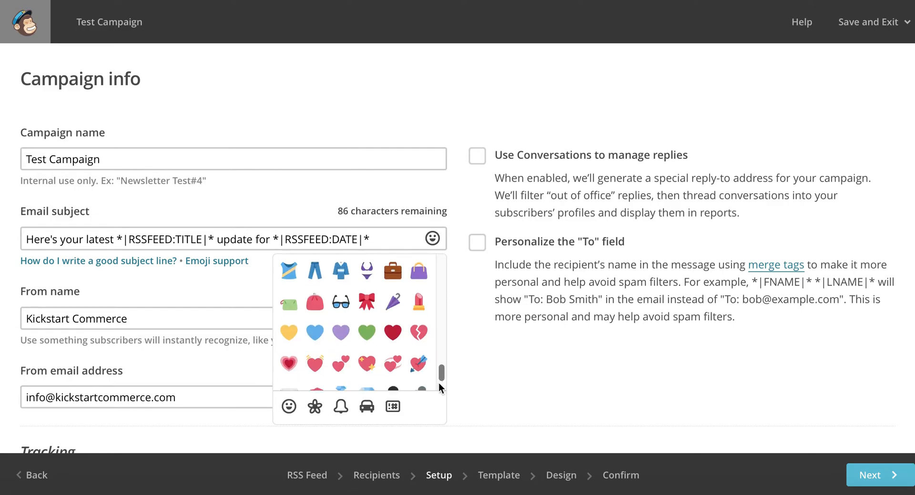
scroll("up", 3)
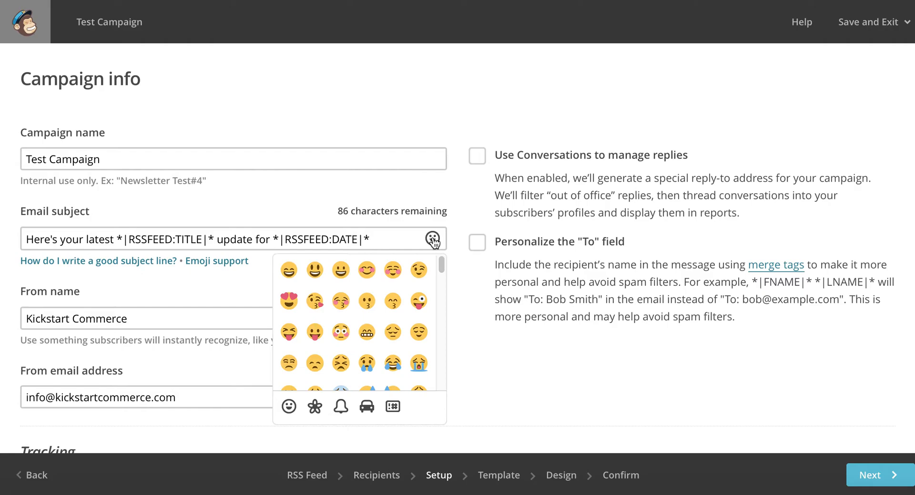
left_click(431, 239)
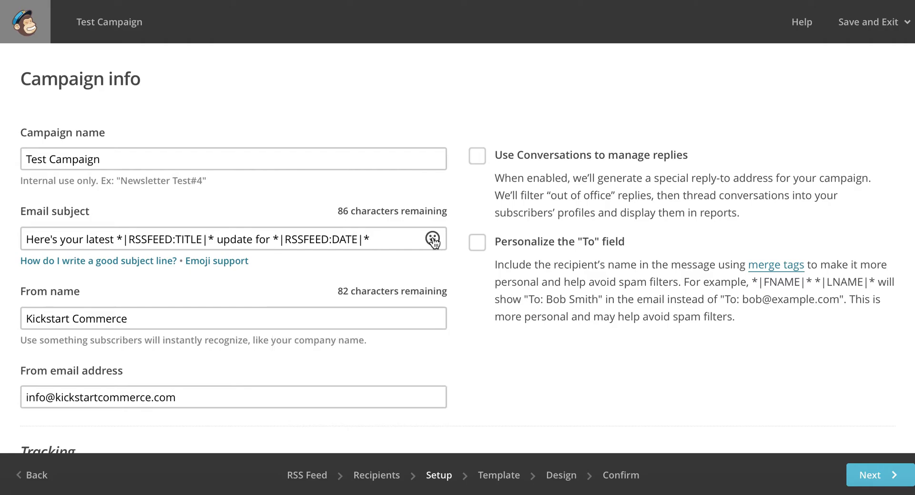
mouse_move(456, 202)
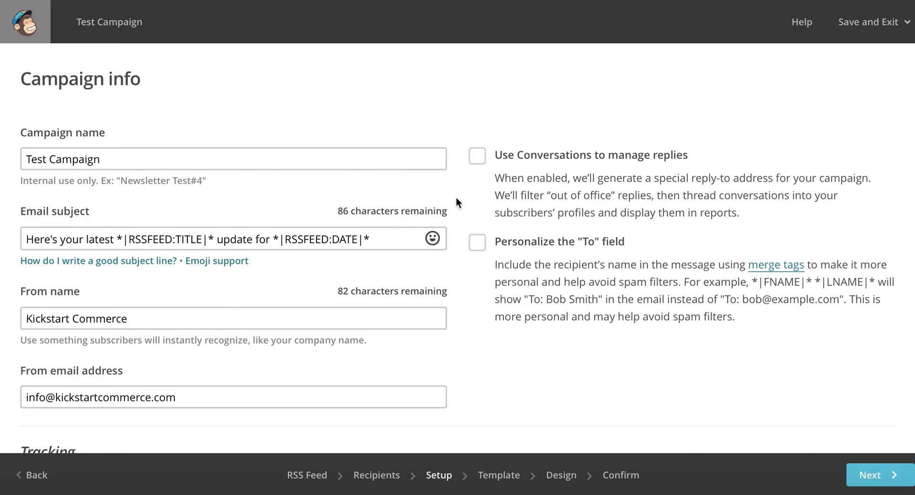
scroll("down", 3)
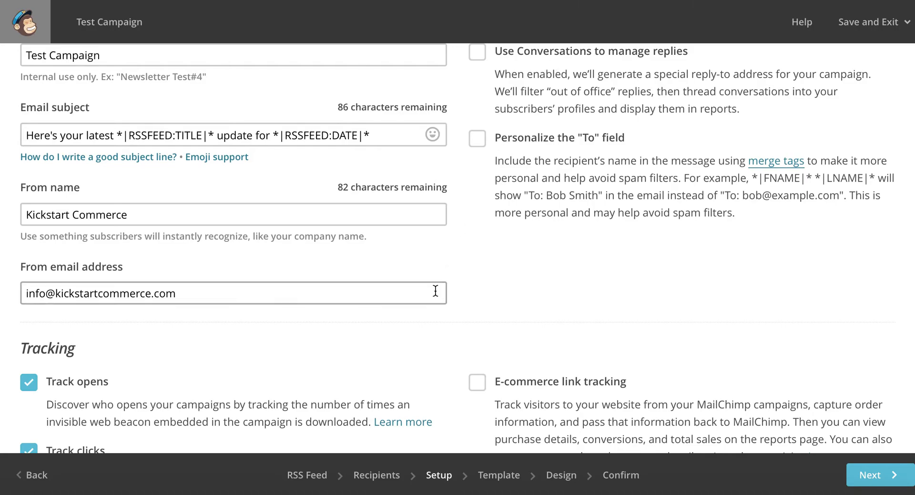
scroll("down", 3)
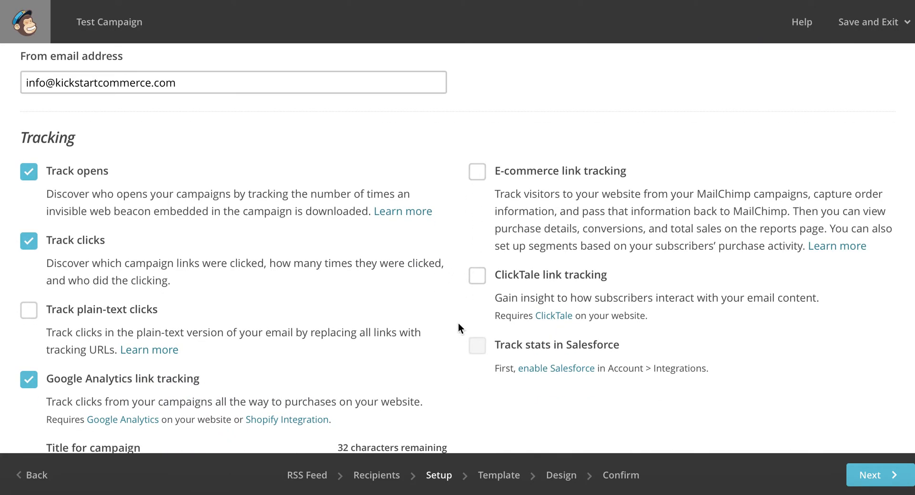
scroll("down", 3)
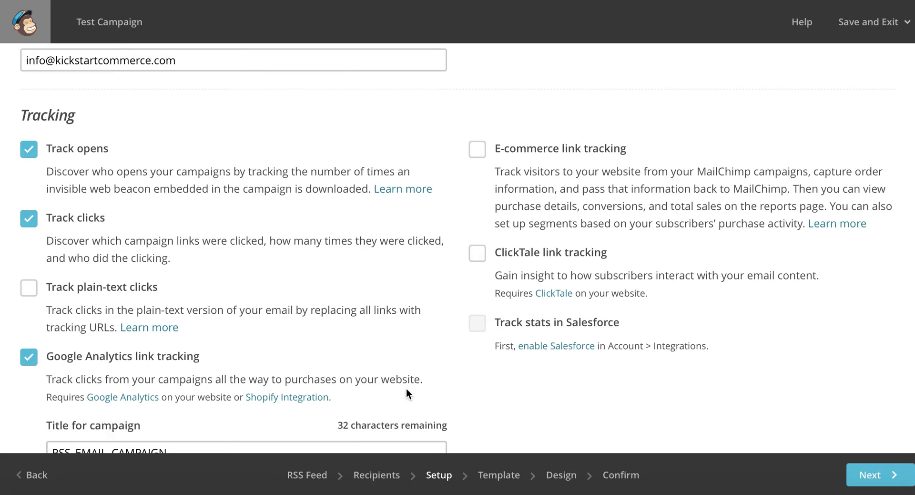
scroll("down", 3)
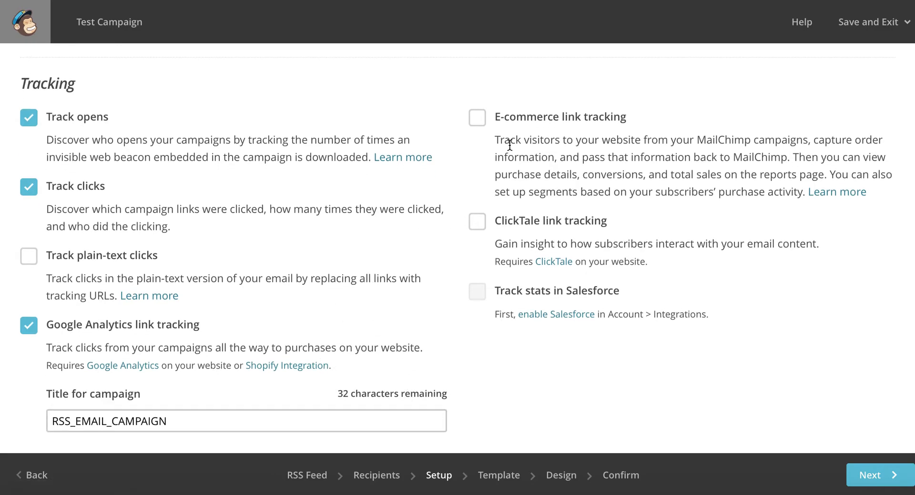
scroll("down", 3)
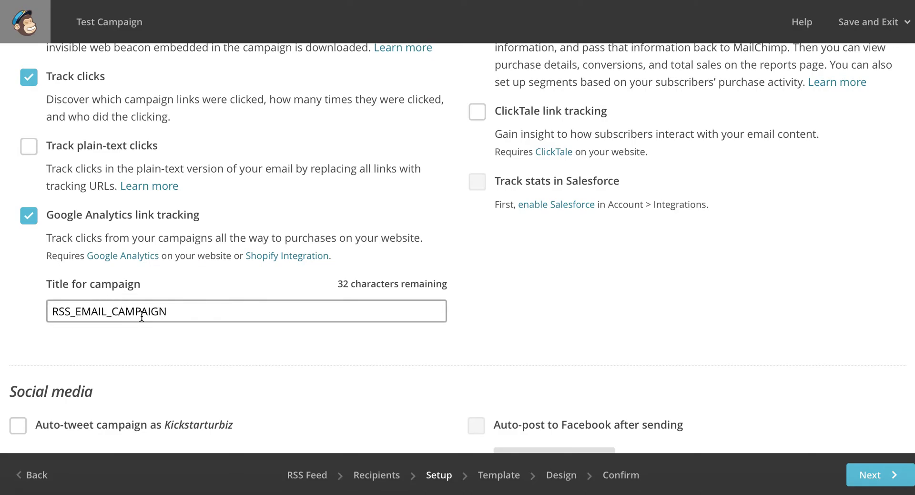
mouse_move(88, 311)
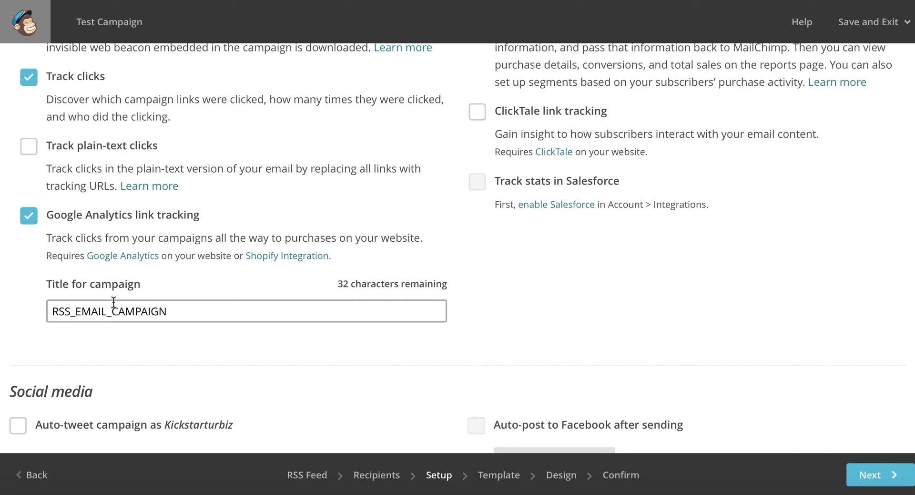
scroll("down", 3)
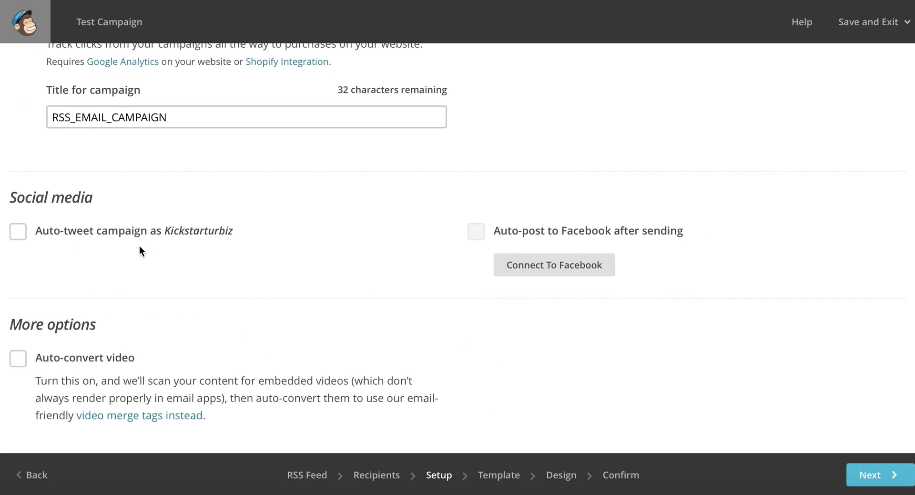
mouse_move(518, 191)
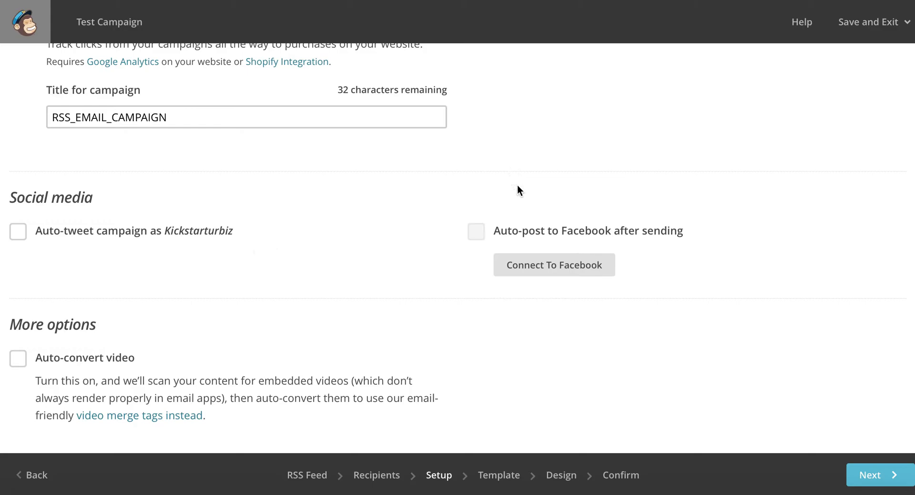
mouse_move(178, 302)
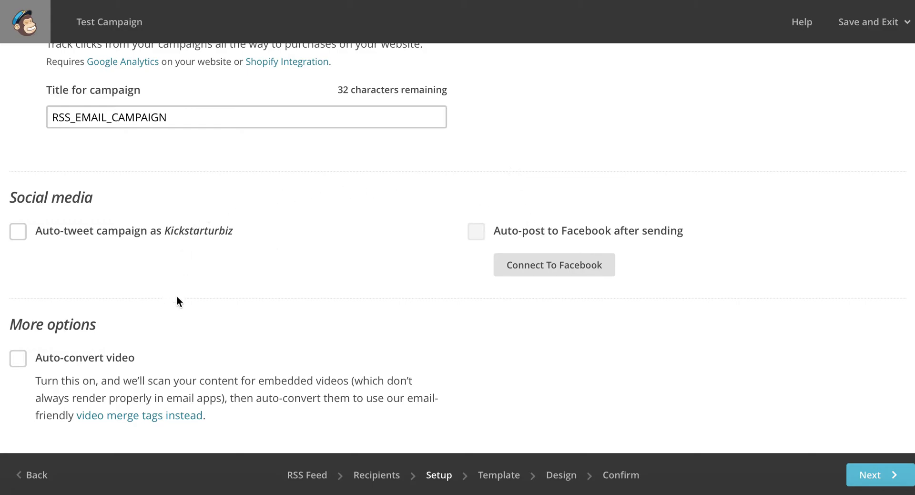
mouse_move(221, 367)
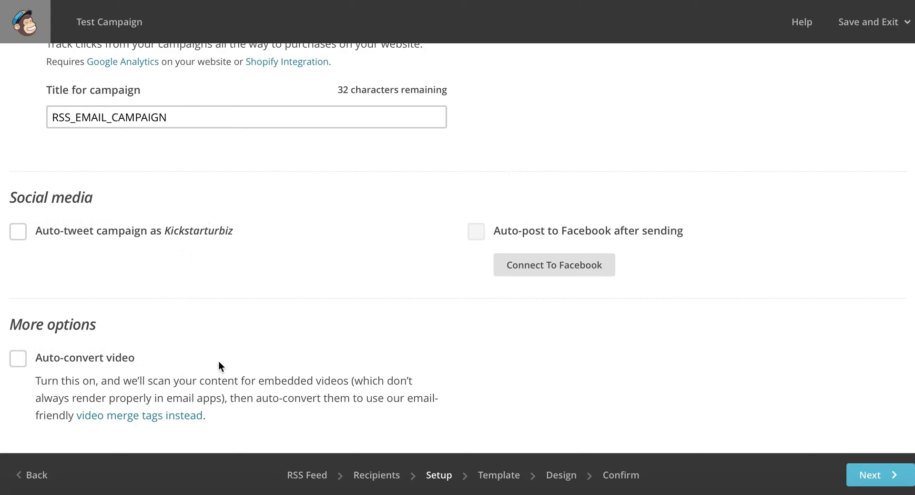
scroll("up", 3)
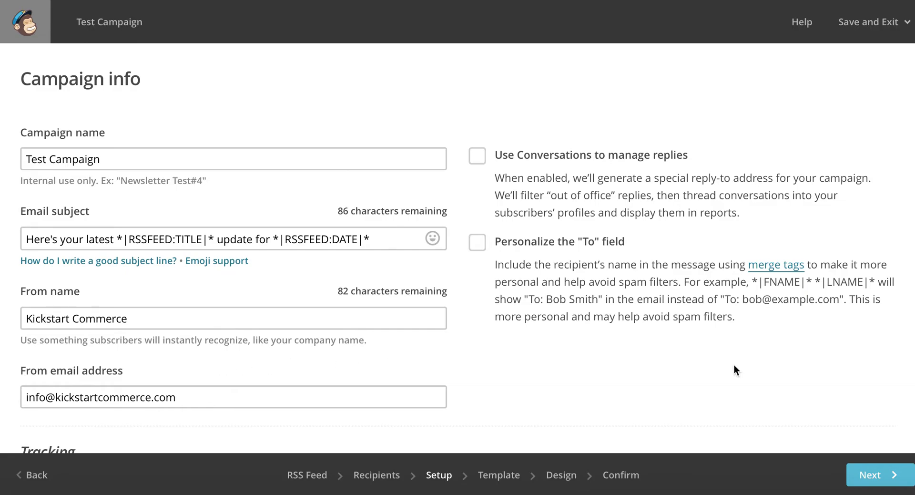
scroll("down", 3)
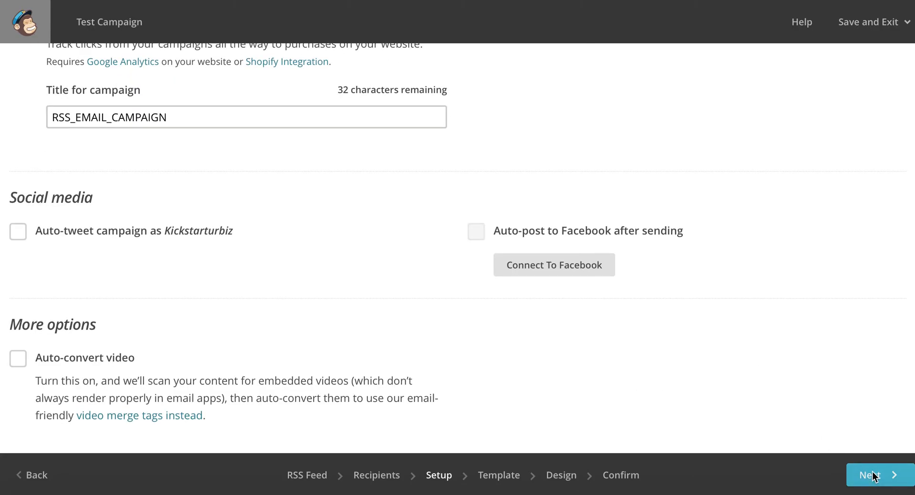
mouse_move(878, 424)
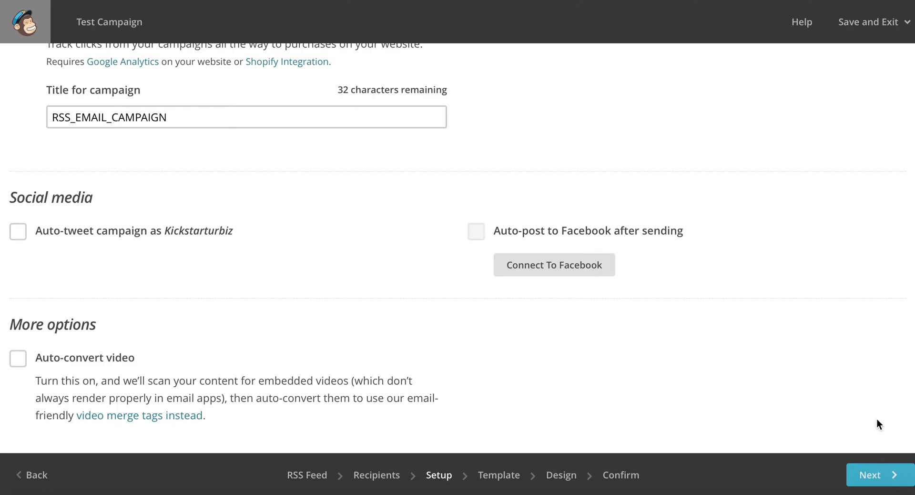
- Choose the Basic 1 Column template for the campaign, opening its designer
left_click(869, 475)
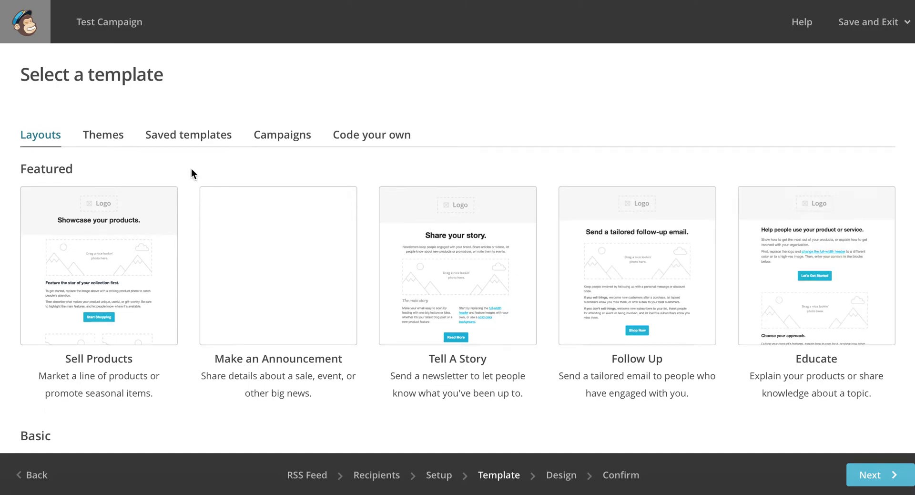
scroll("down", 3)
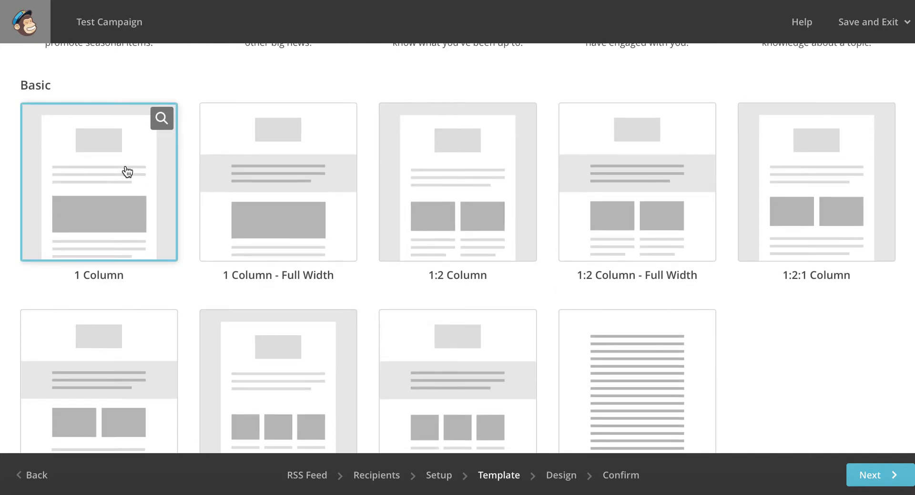
mouse_move(127, 171)
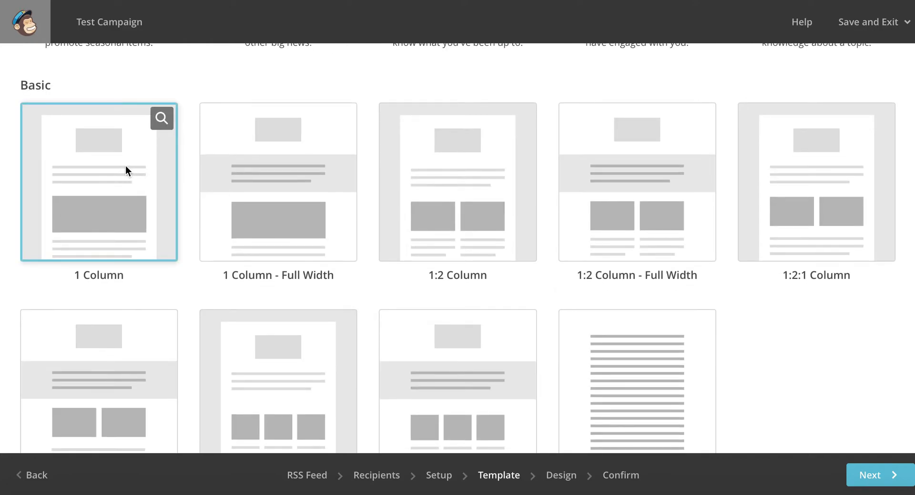
left_click(98, 181)
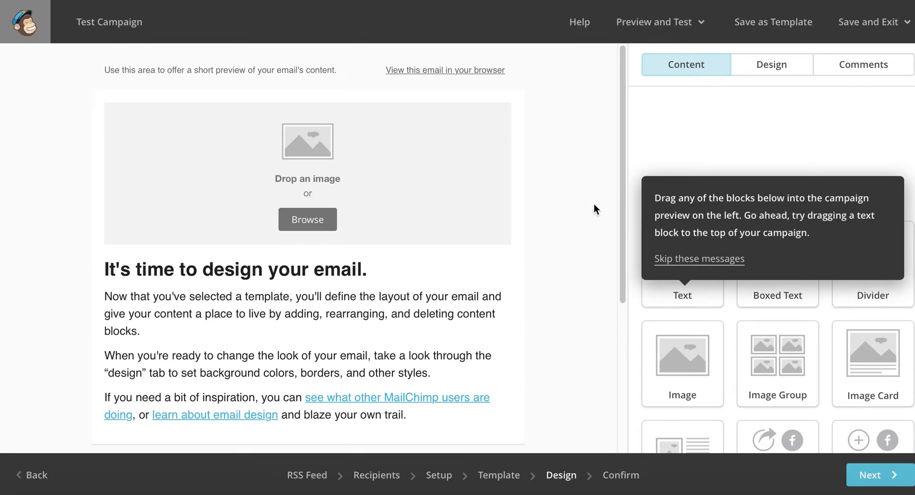
mouse_move(680, 159)
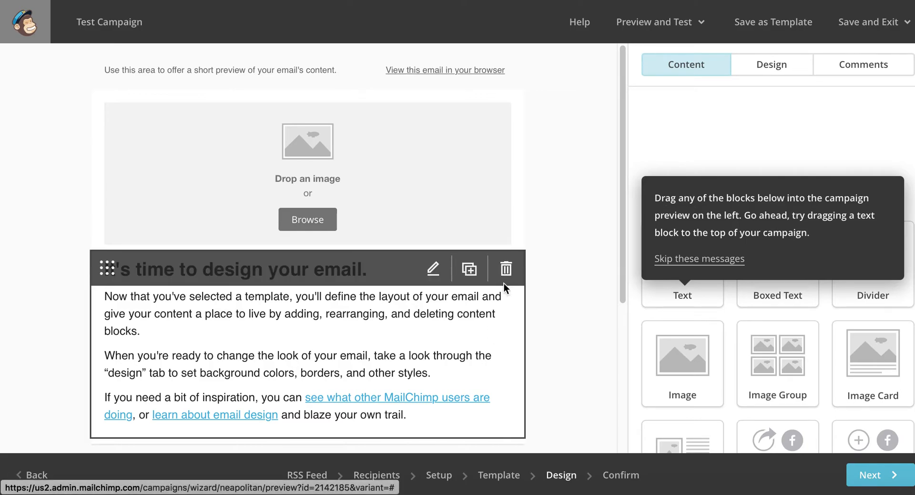
- Dismiss the designer's tip messages and scroll the Content panel to the RSS blocks
scroll("down", 3)
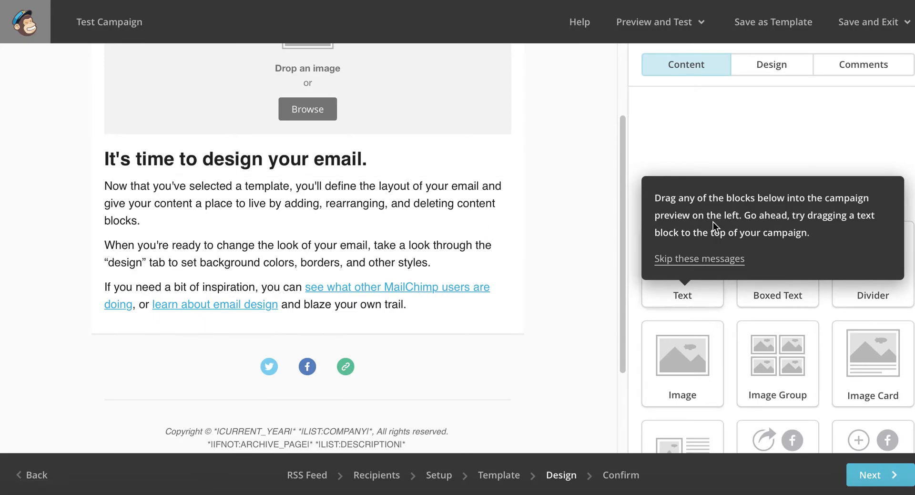
mouse_move(699, 259)
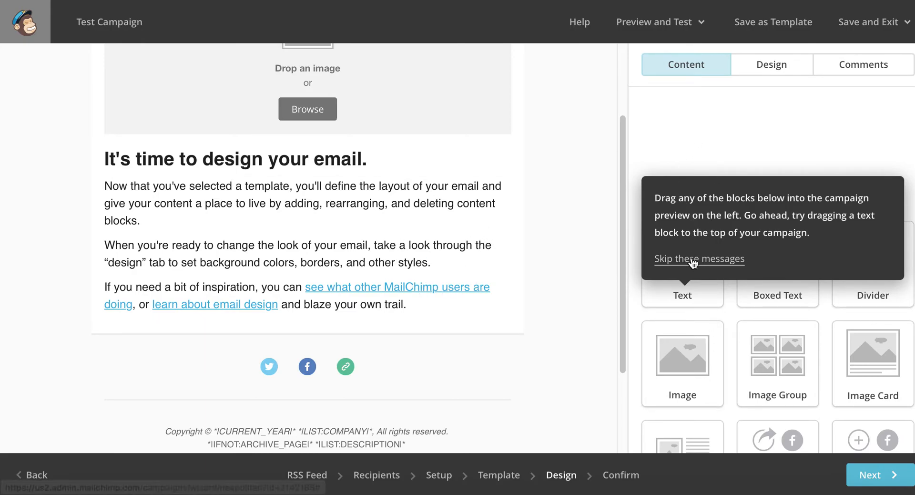
left_click(699, 258)
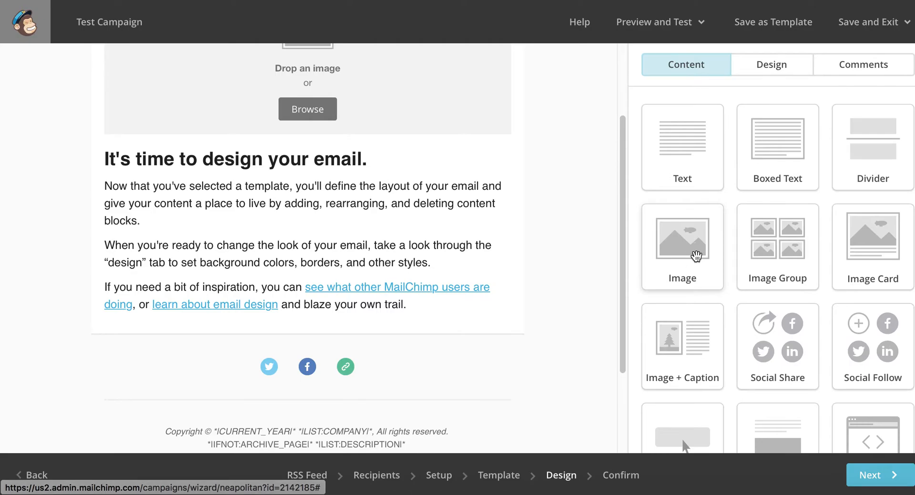
scroll("down", 3)
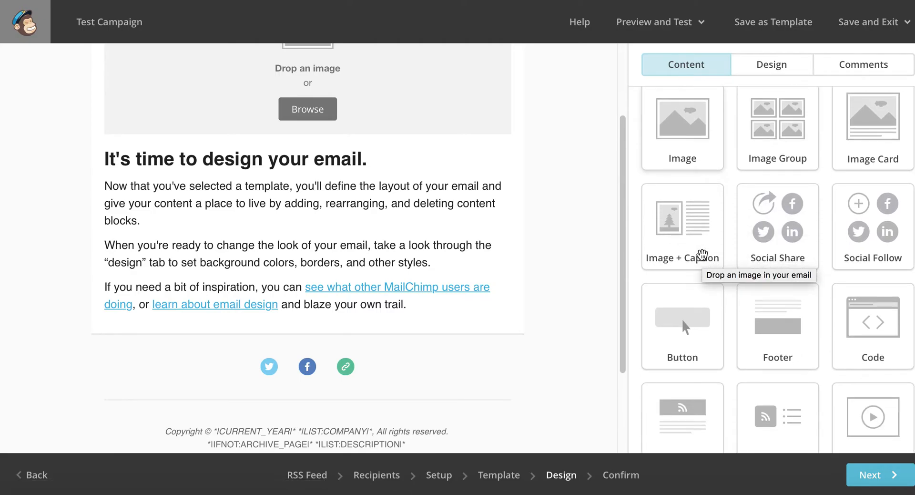
scroll("down", 3)
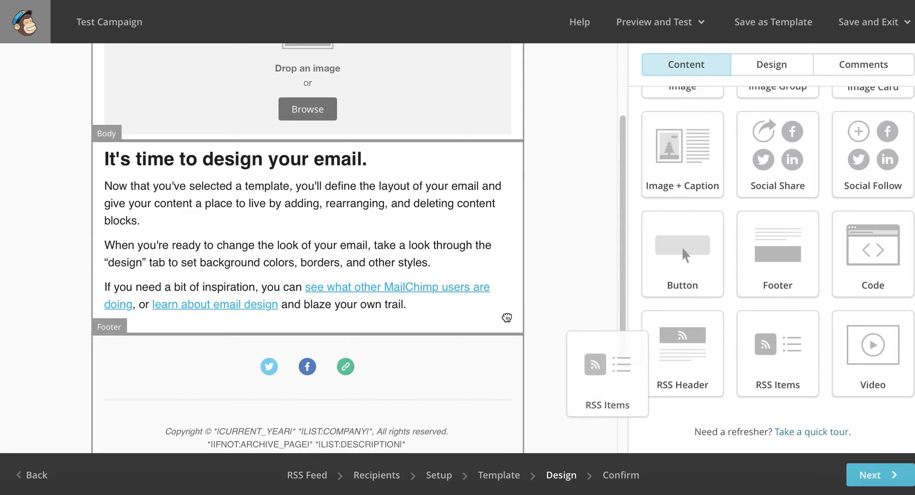
- Place an RSS Items block below the intro text and list its style choices
left_click_drag(608, 373, 452, 328)
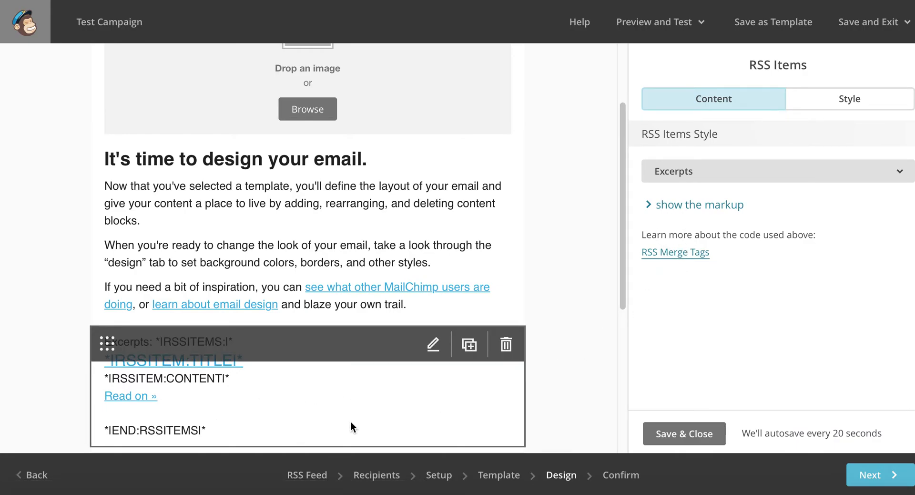
mouse_move(131, 395)
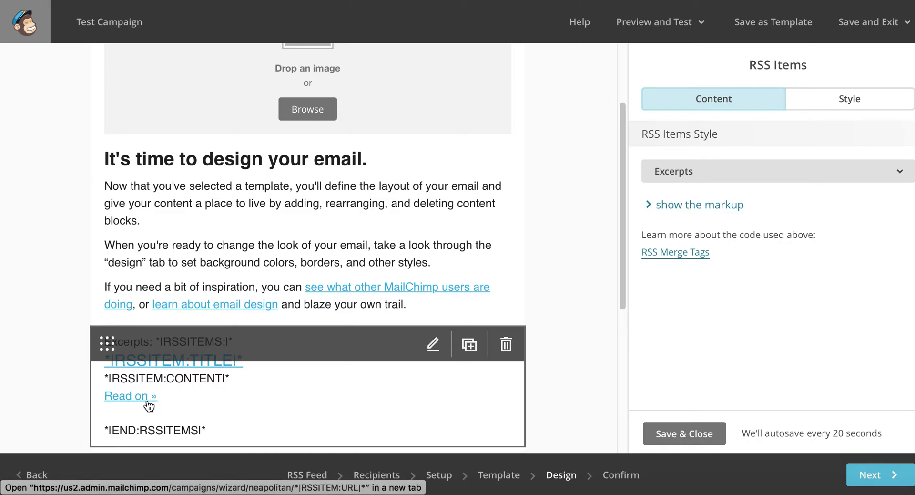
mouse_move(327, 407)
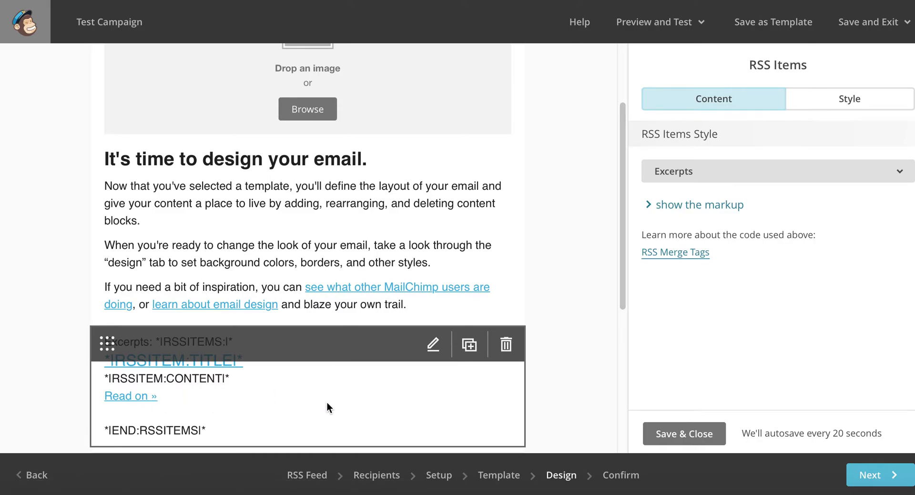
left_click(776, 171)
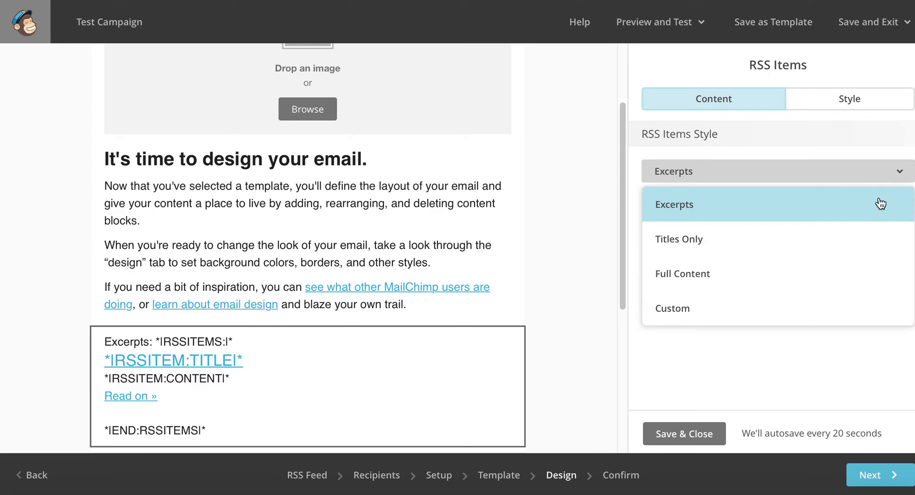
- Switch the RSS Items block to the Custom style with content, Read More and share tags
left_click(672, 308)
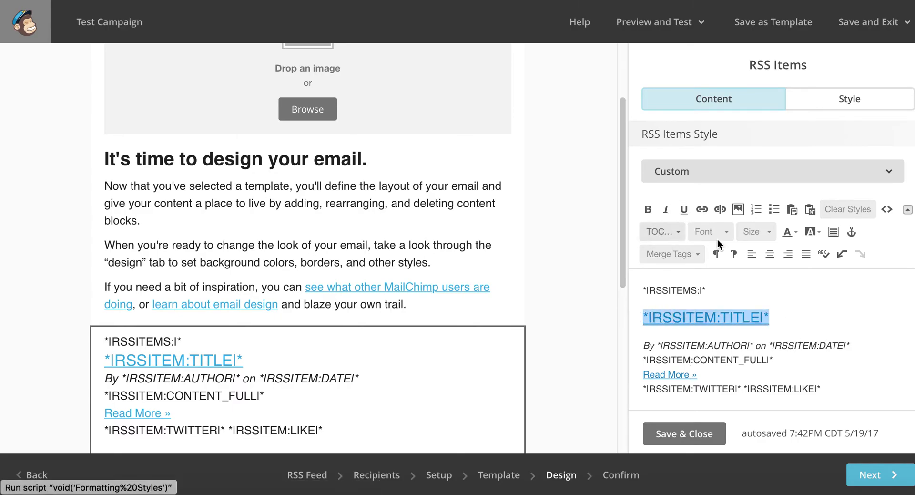
mouse_move(797, 329)
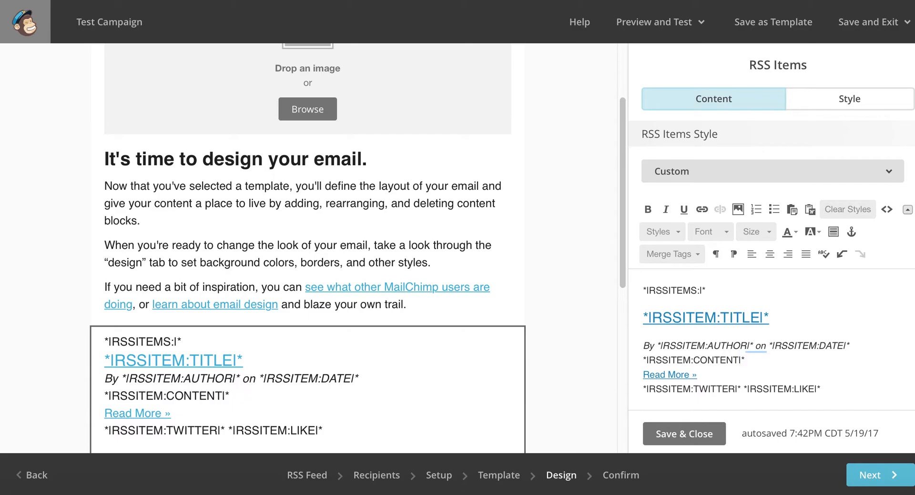
mouse_move(753, 415)
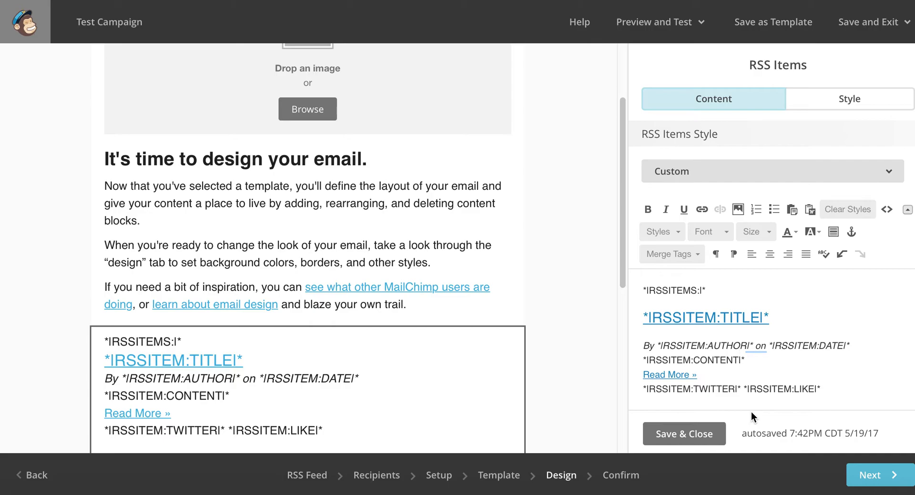
mouse_move(684, 433)
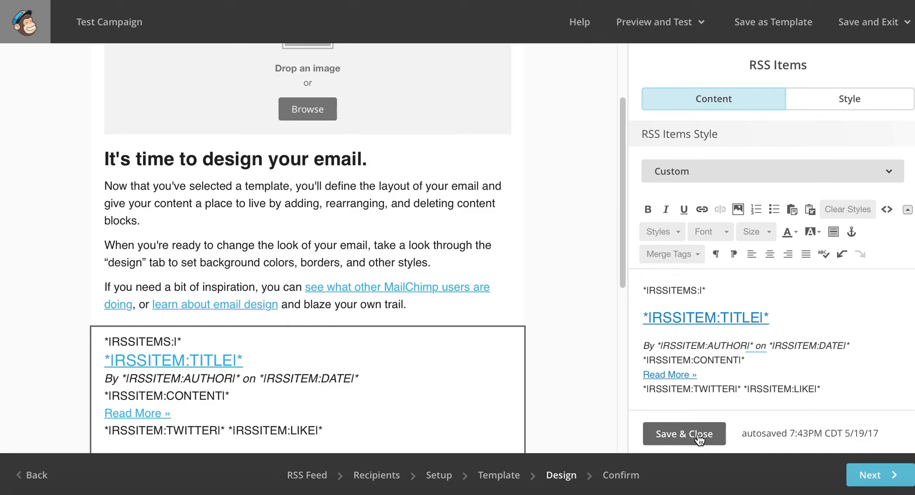
- Scroll down the RSS Items editor to review the closing items tag and 'Recent Articles:' markup
scroll("down", 3)
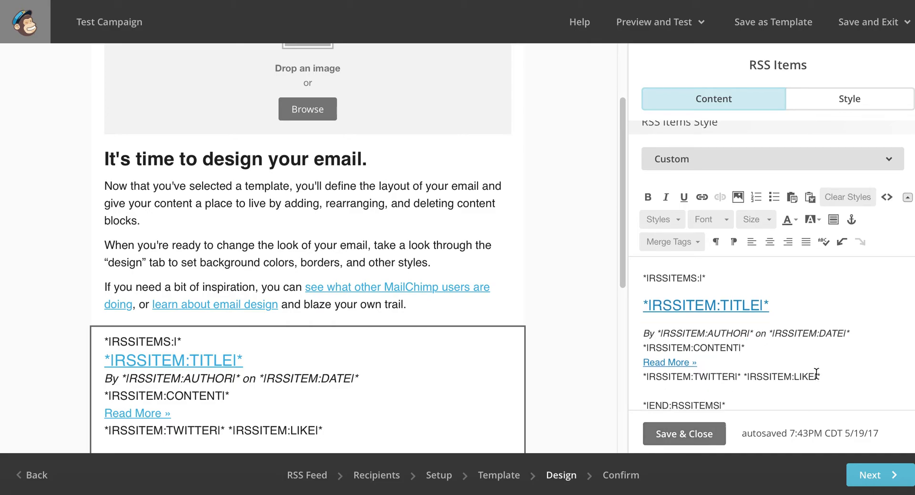
scroll("down", 3)
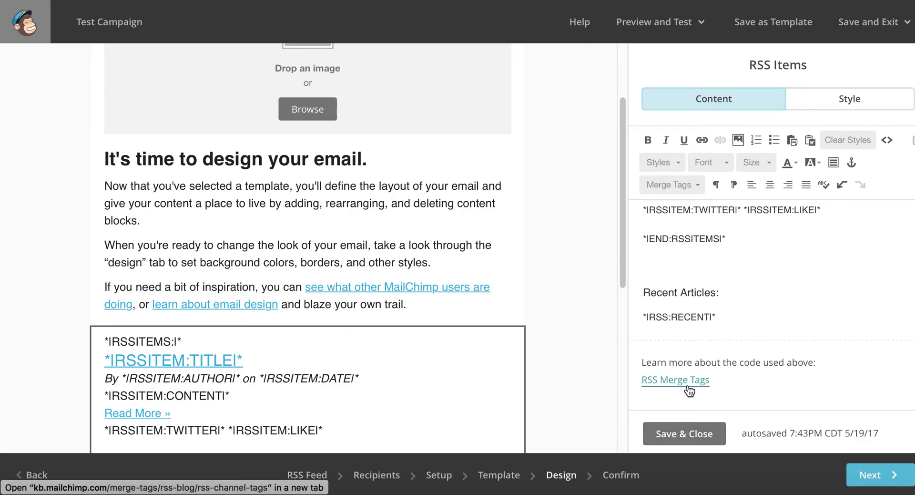
mouse_move(668, 390)
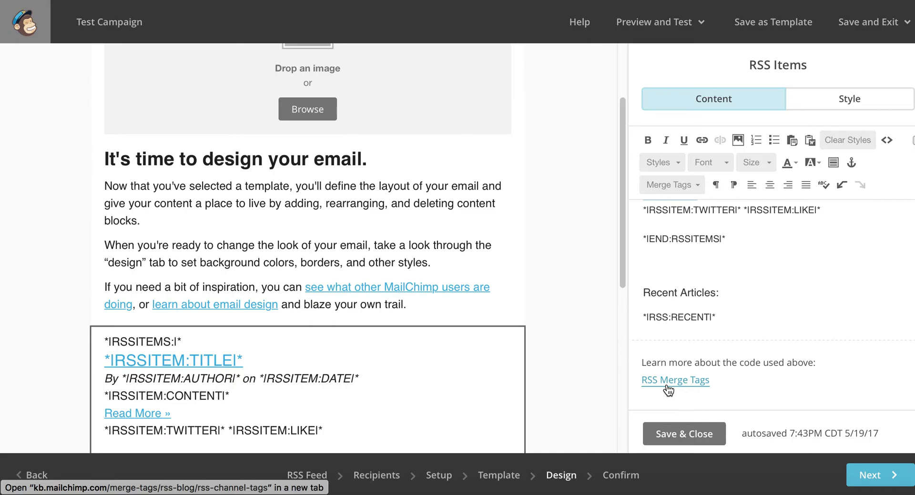
mouse_move(677, 387)
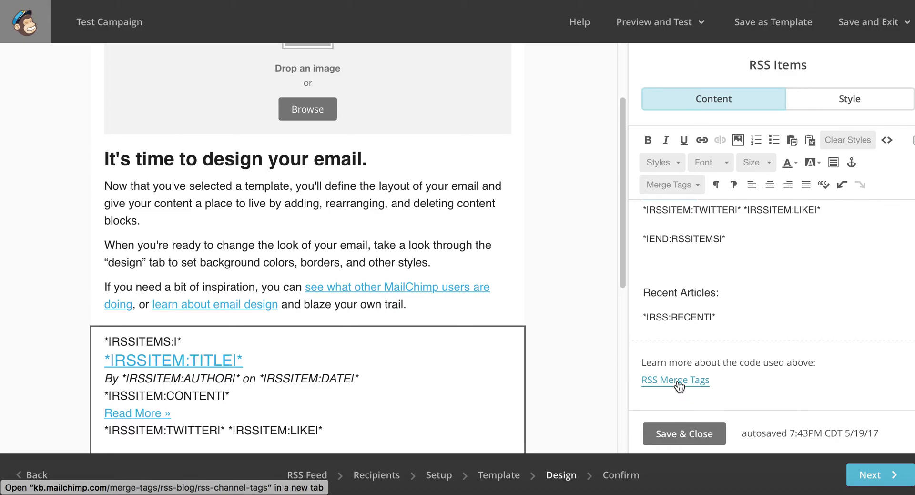
mouse_move(653, 385)
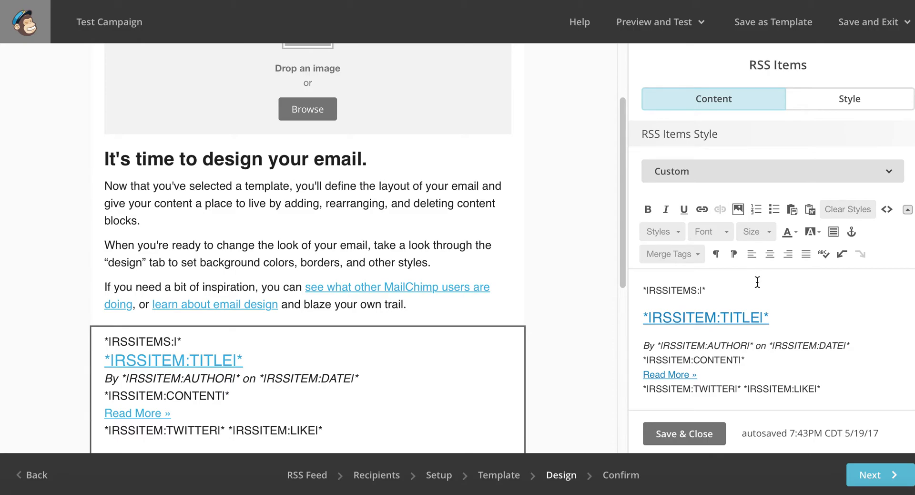
mouse_move(726, 338)
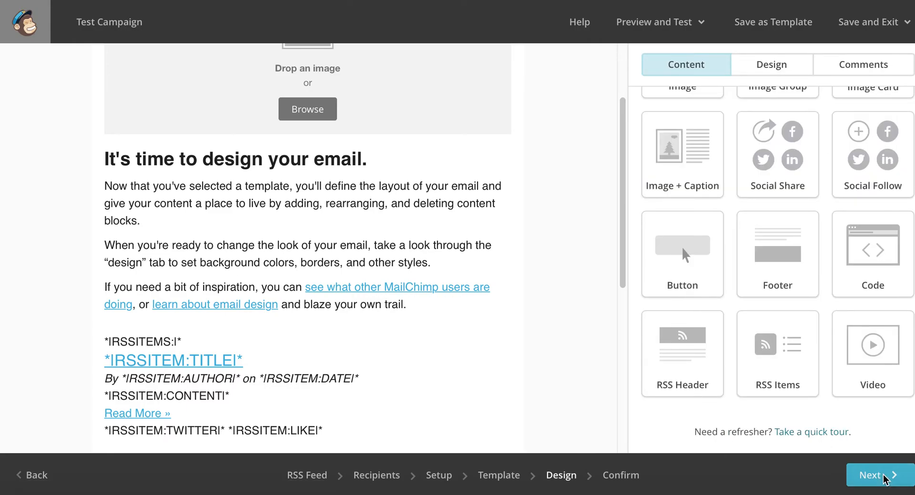
- Advance to the Confirm step, which flags the empty list The 2020 eBusiness with 0 recipients
left_click(873, 475)
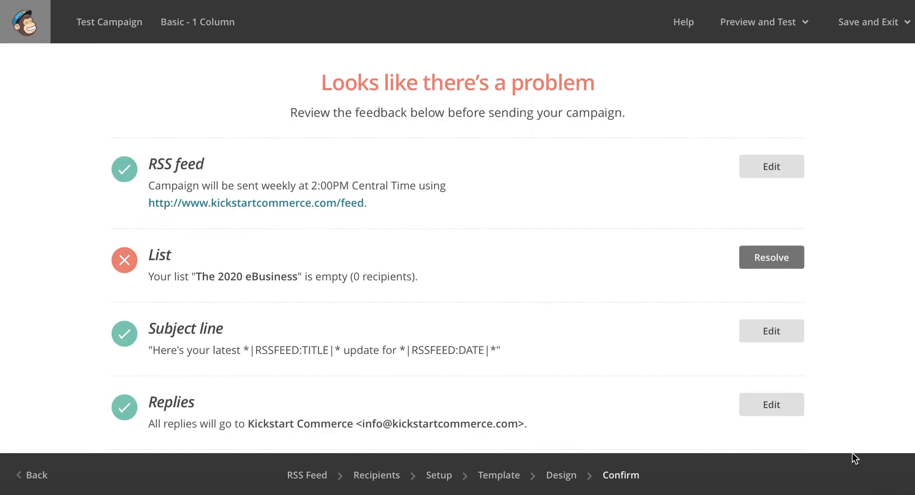
mouse_move(510, 106)
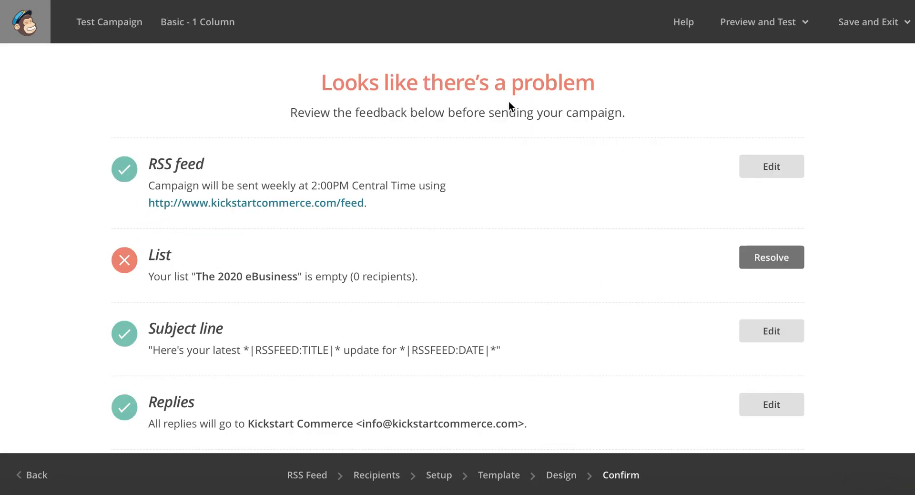
mouse_move(473, 193)
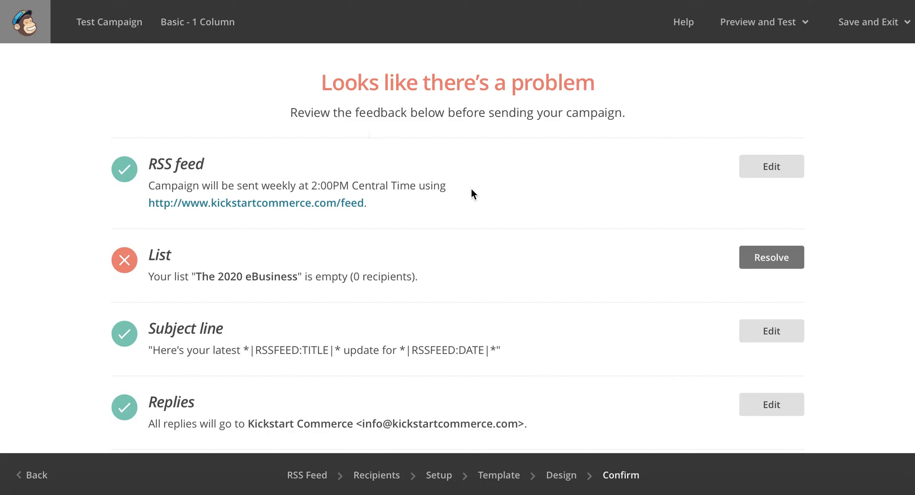
mouse_move(380, 290)
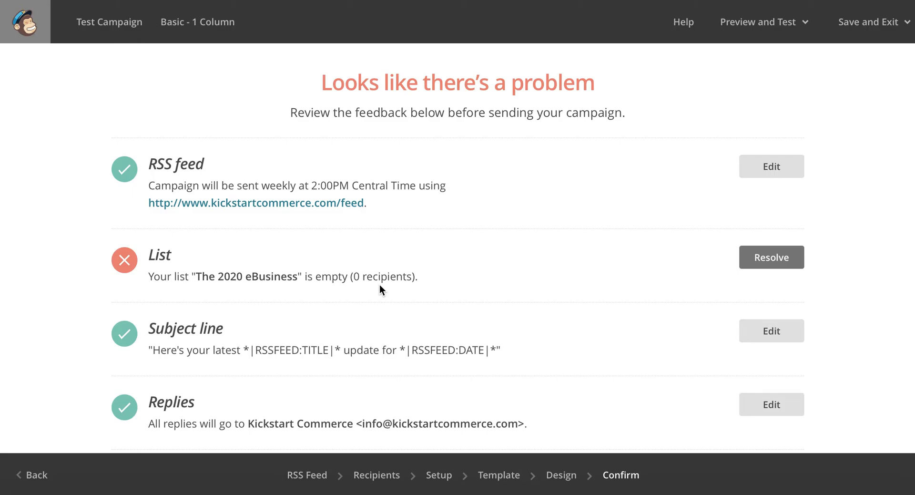
mouse_move(580, 308)
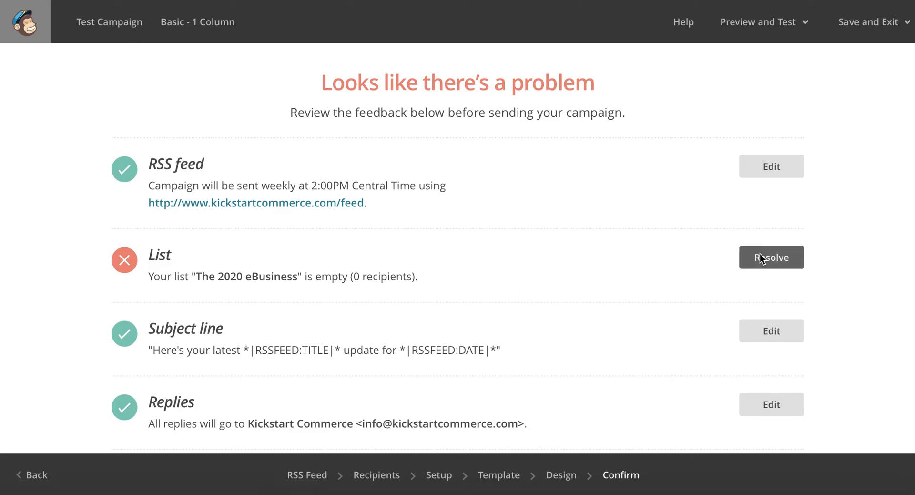
- Resolve the empty-list error by choosing the Practical Guide to Effective SEO list and return to Design
left_click(771, 257)
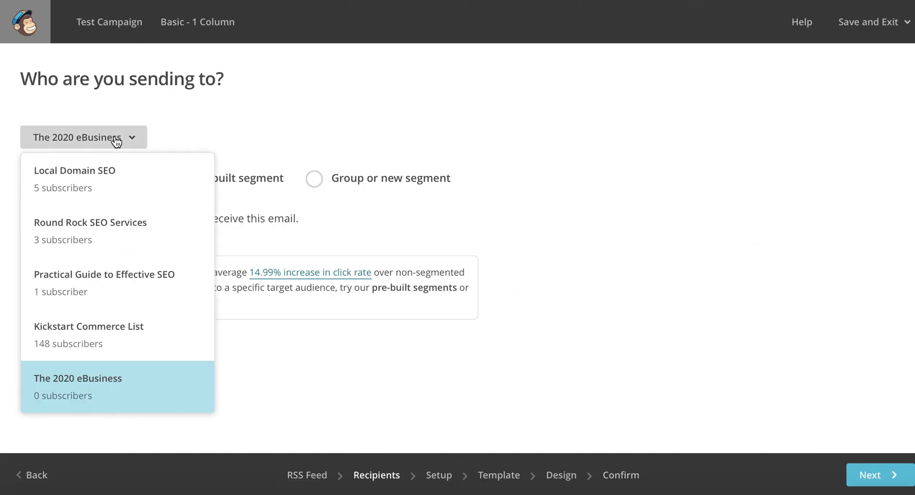
mouse_move(145, 231)
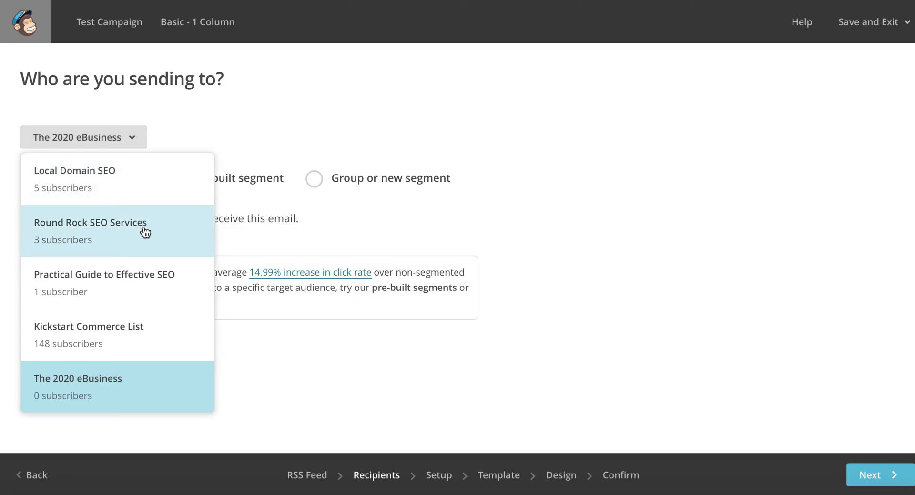
left_click(104, 275)
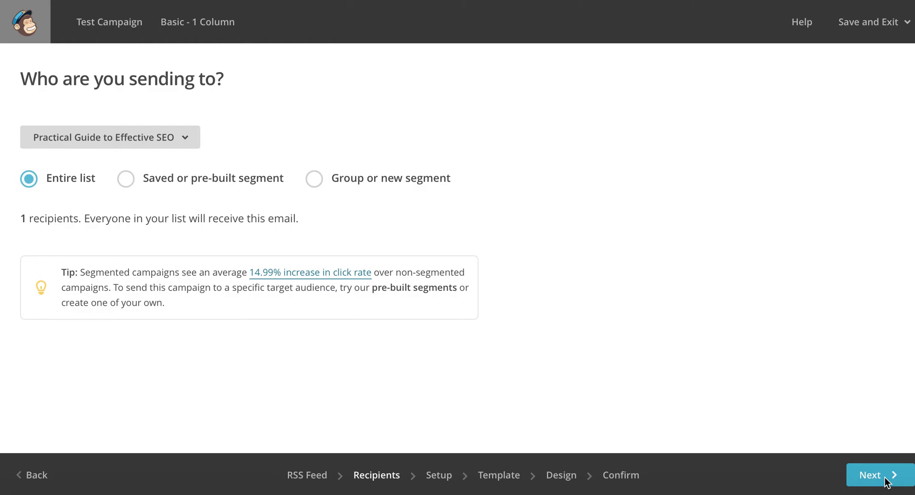
left_click(874, 474)
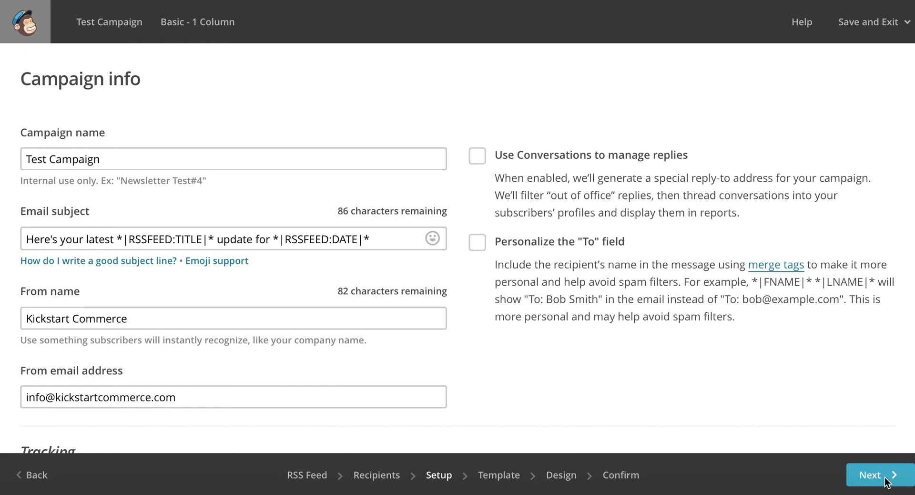
left_click(875, 475)
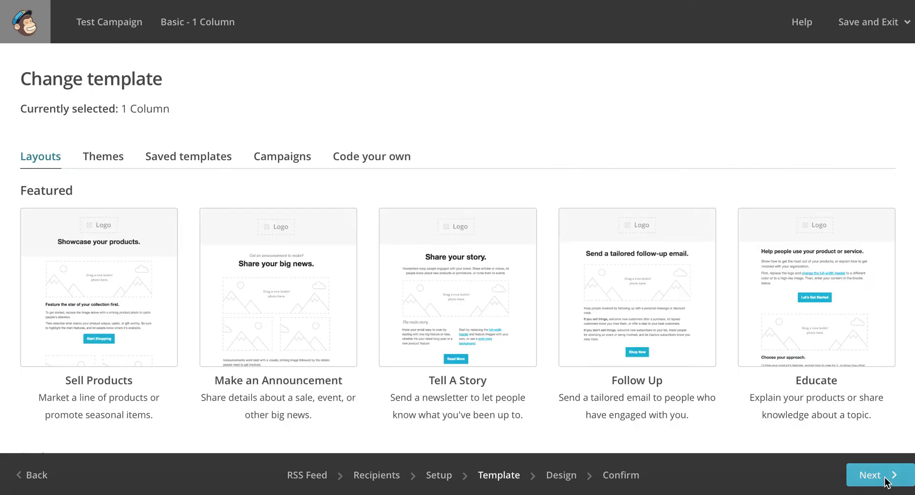
left_click(874, 474)
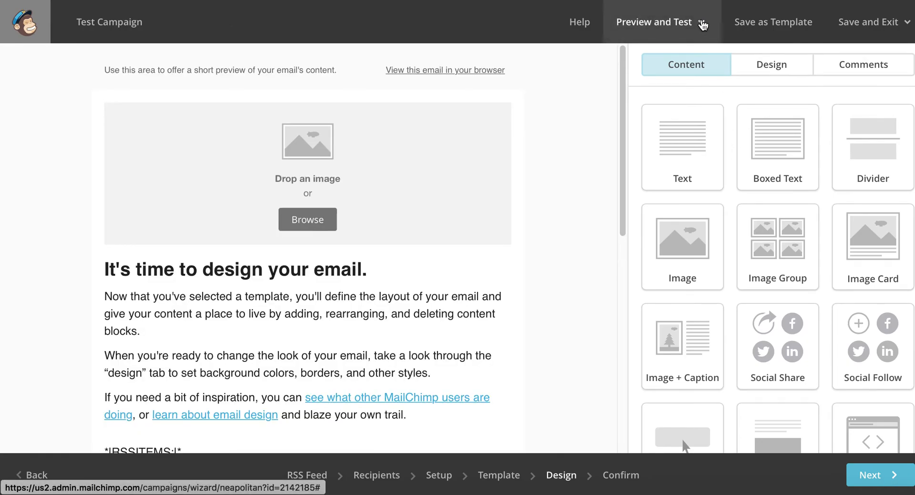
- Enter preview mode showing the GoDaddy RSS article and Kickstart Commerce sender
left_click(654, 22)
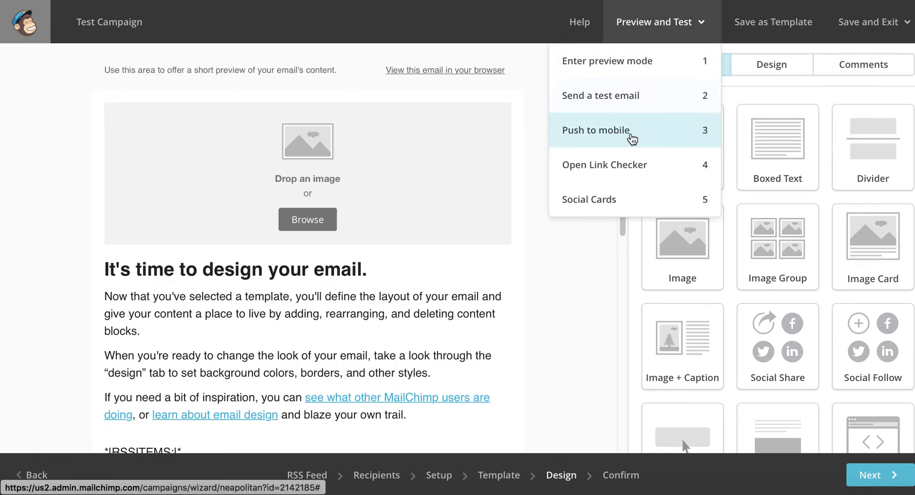
mouse_move(633, 119)
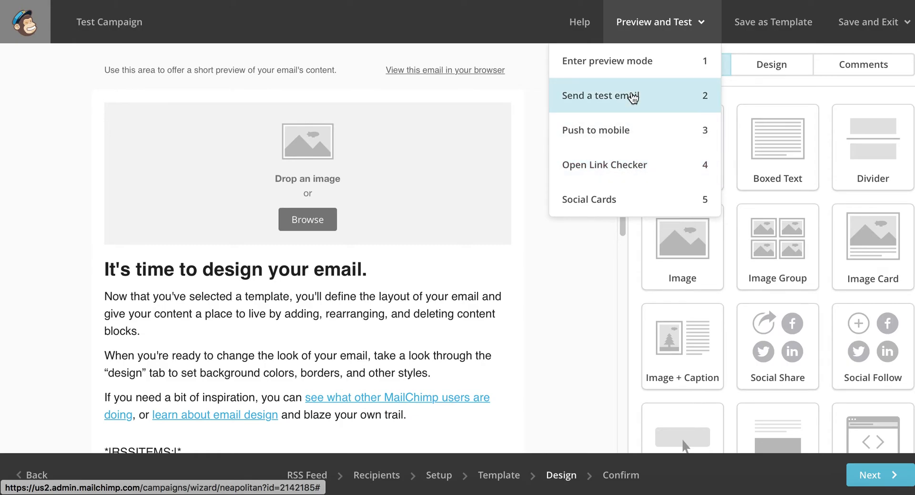
mouse_move(631, 69)
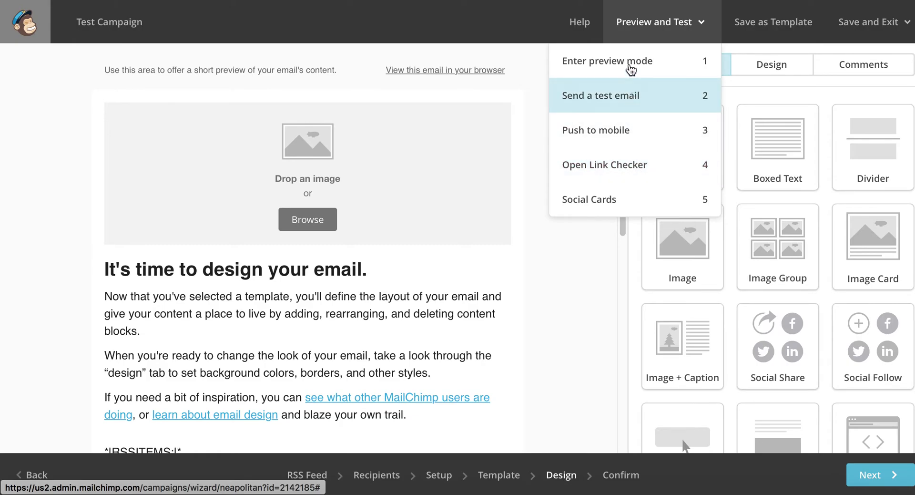
left_click(607, 60)
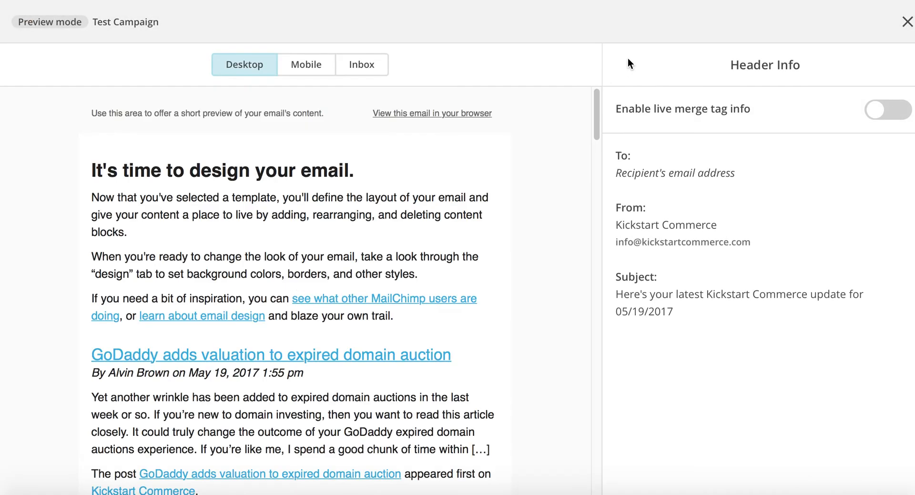
- Review all feed posts in the desktop preview, then close it to return to the design editor
scroll("down", 3)
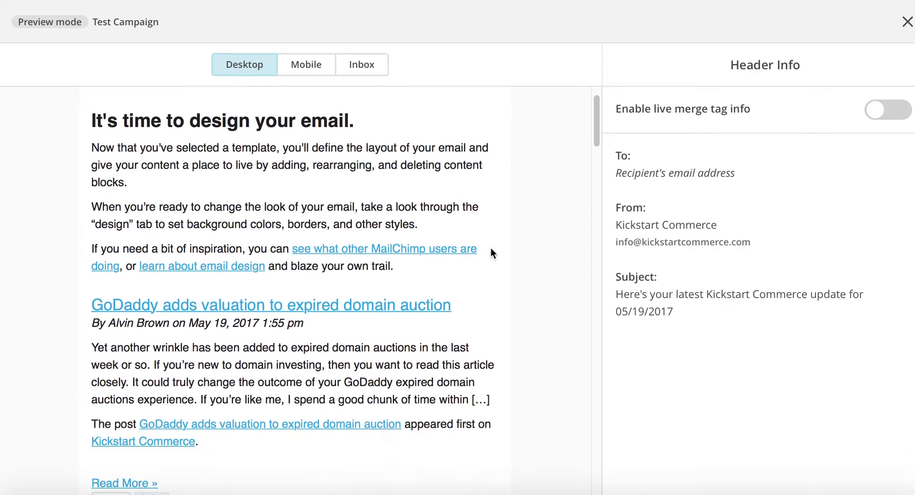
scroll("down", 3)
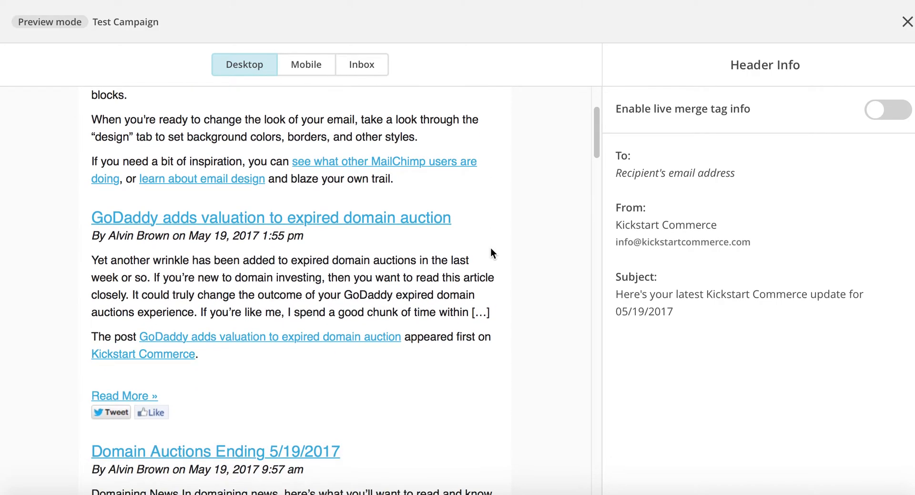
mouse_move(362, 334)
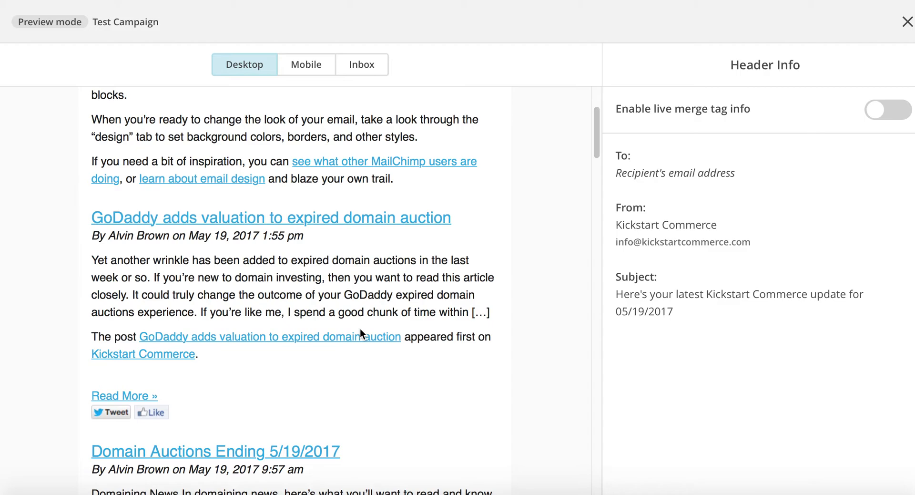
scroll("down", 3)
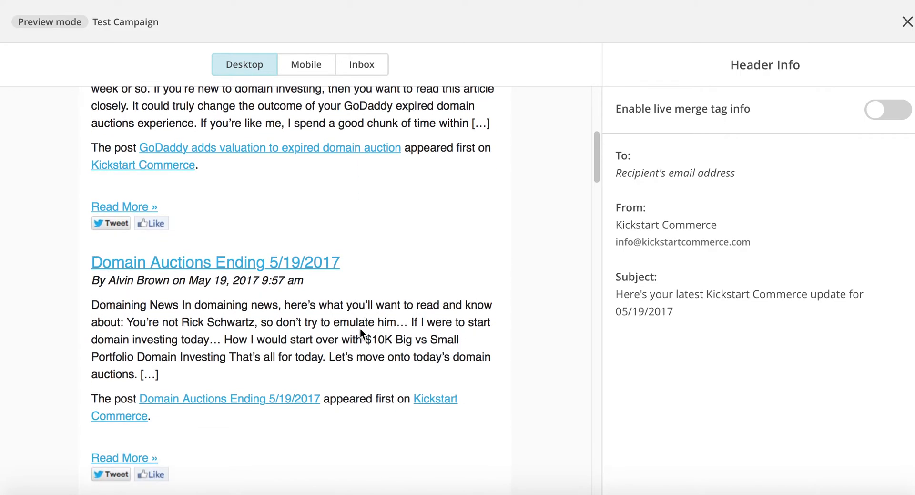
scroll("down", 3)
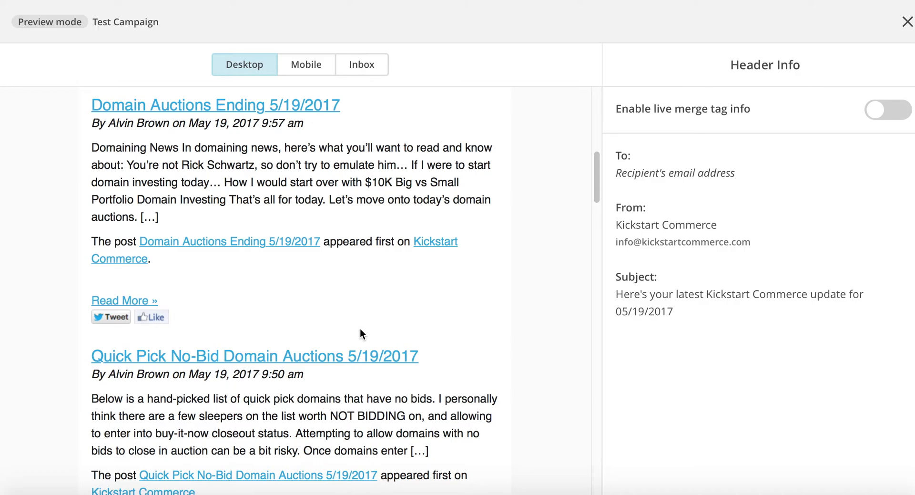
scroll("down", 3)
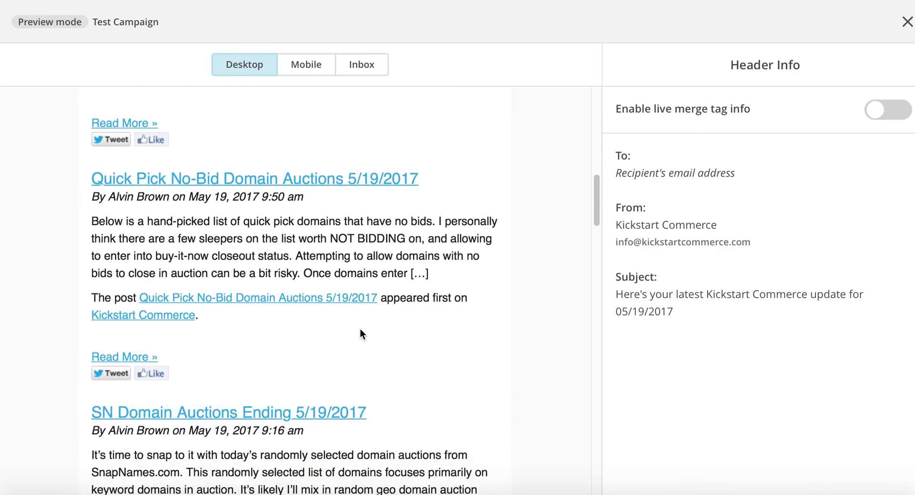
scroll("down", 3)
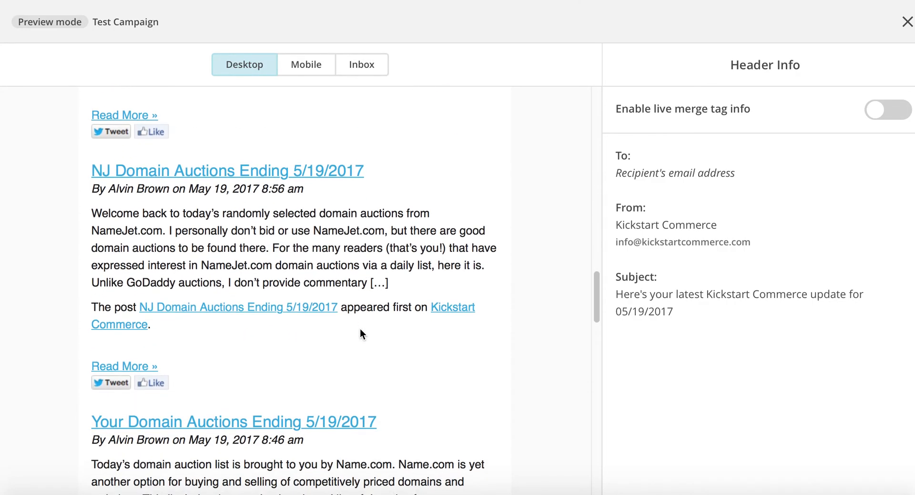
scroll("down", 3)
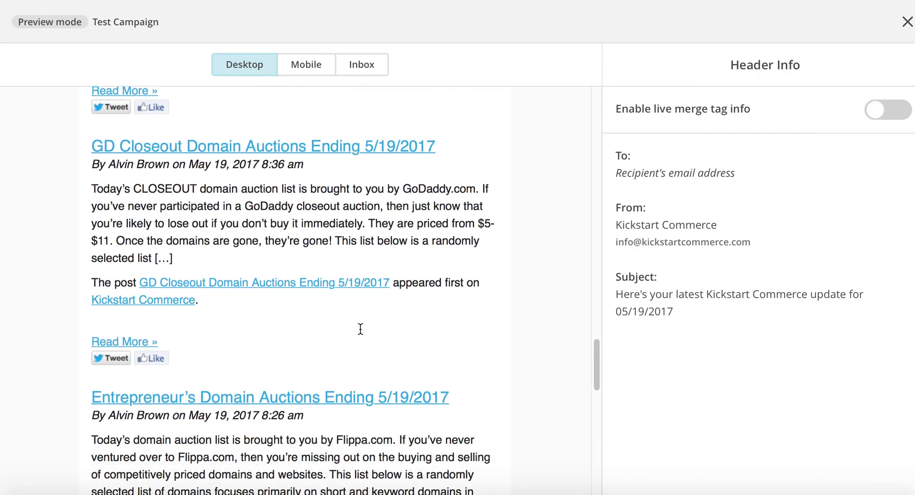
scroll("down", 3)
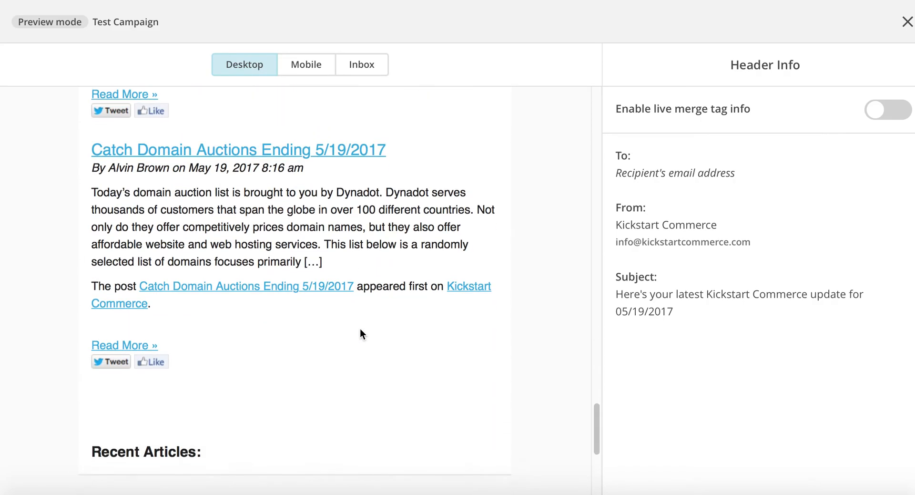
scroll("down", 3)
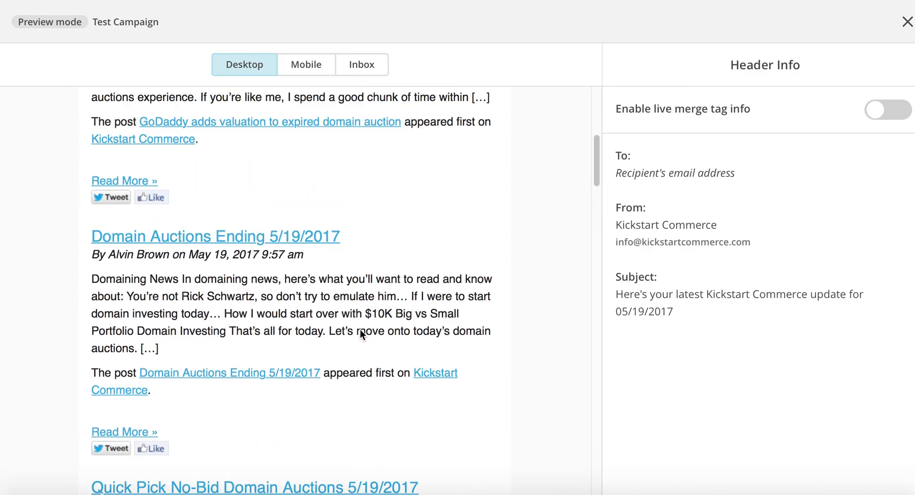
scroll("up", 3)
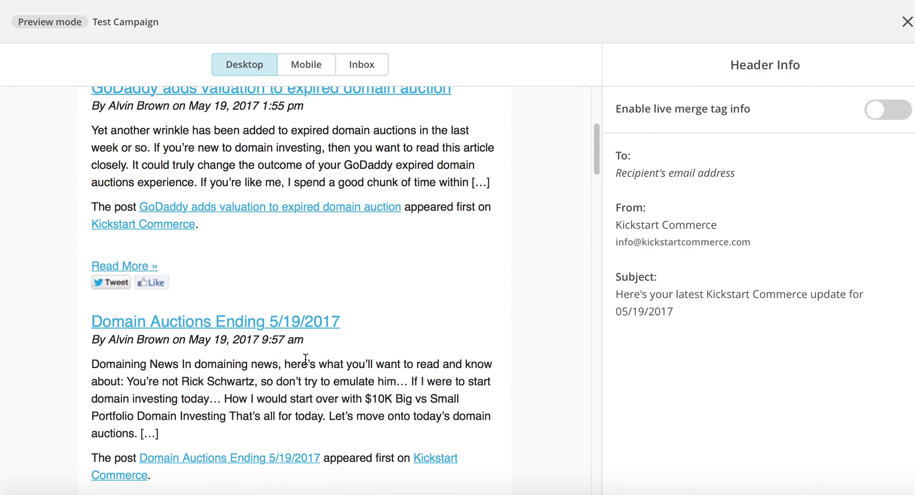
scroll("up", 3)
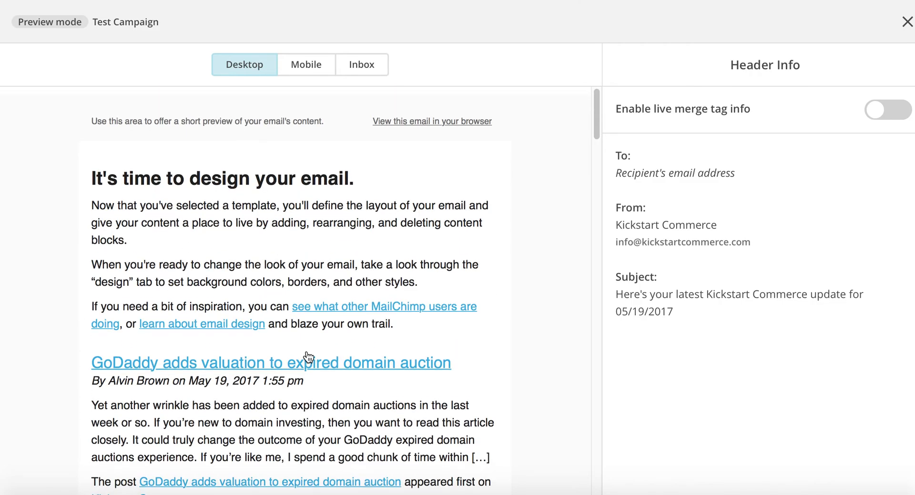
scroll("up", 3)
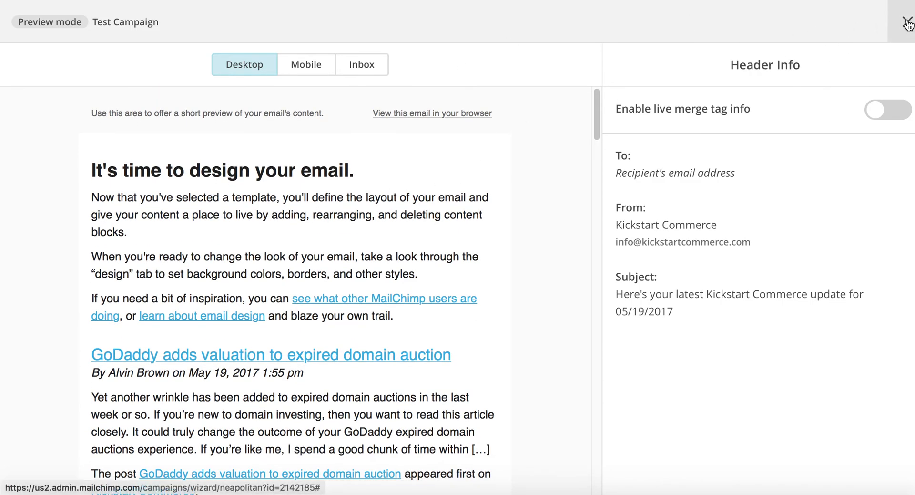
left_click(909, 22)
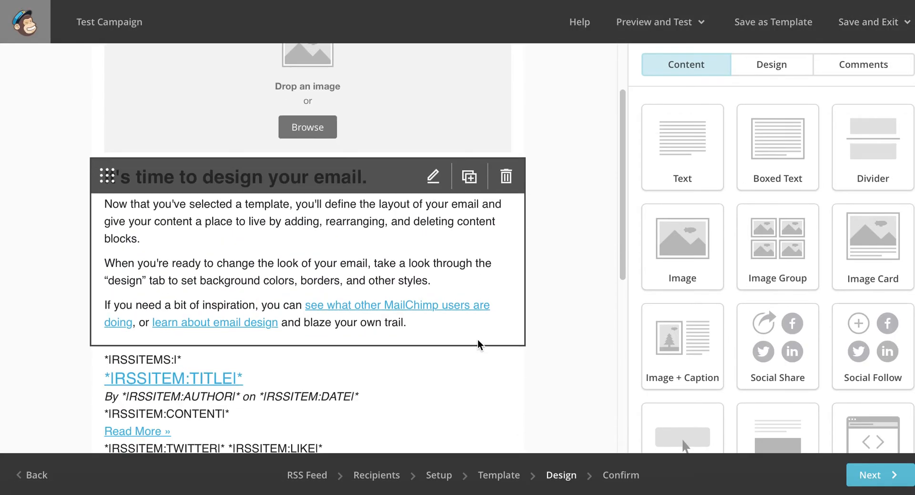
- Insert the *|RSSITEM:IMAGE|* merge tag after the author line in the RSS Items block and save
scroll("down", 3)
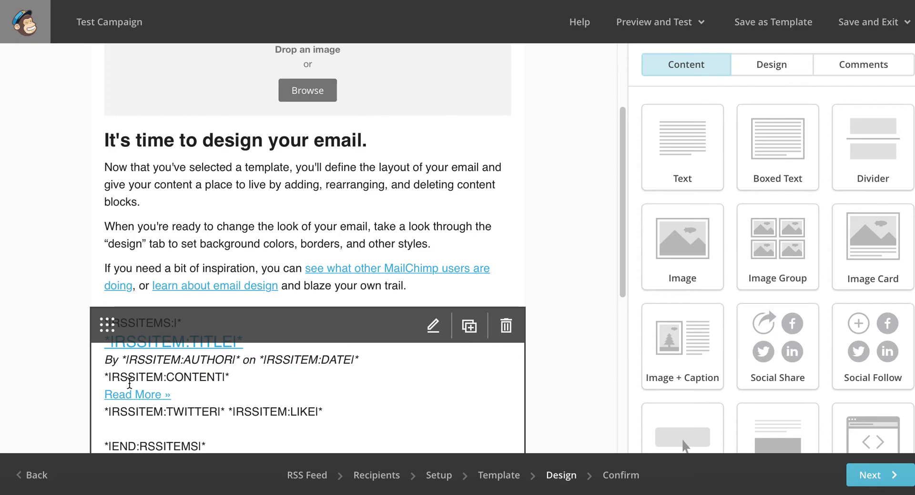
mouse_move(433, 326)
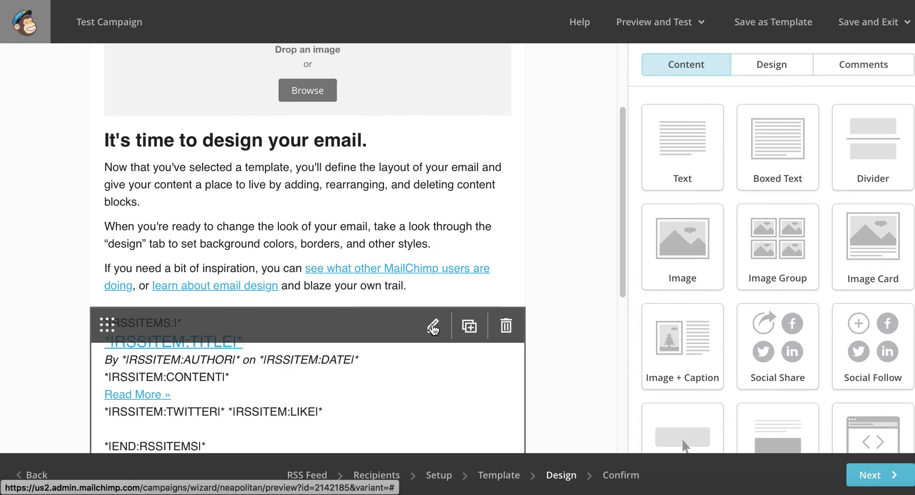
left_click(433, 326)
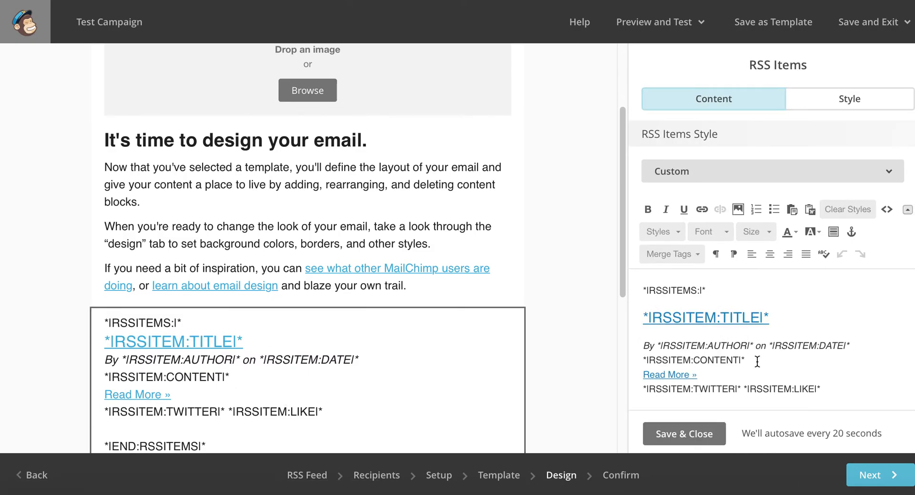
double_click(693, 360)
type("*|RSSITEM:IMAGE|*")
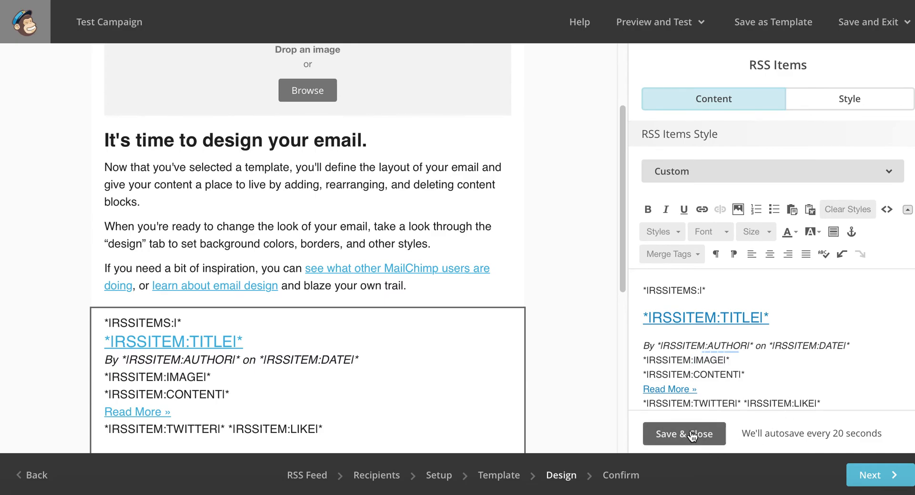
left_click(683, 433)
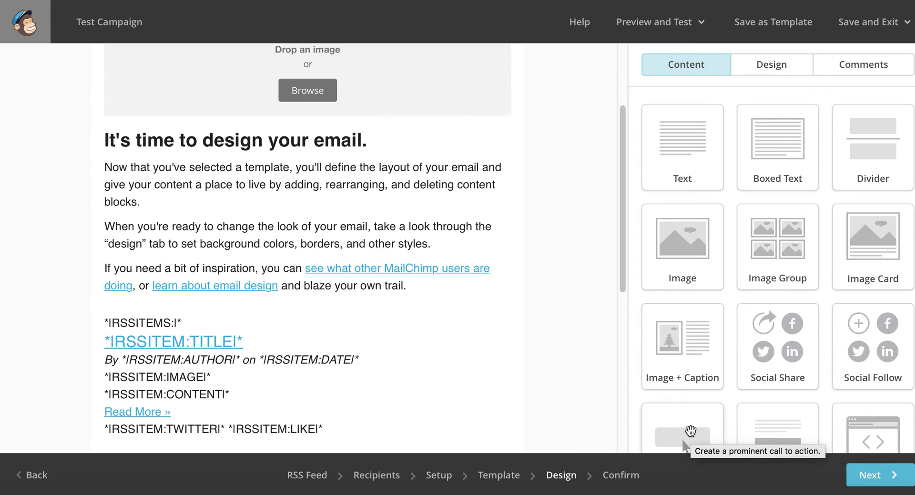
mouse_move(684, 447)
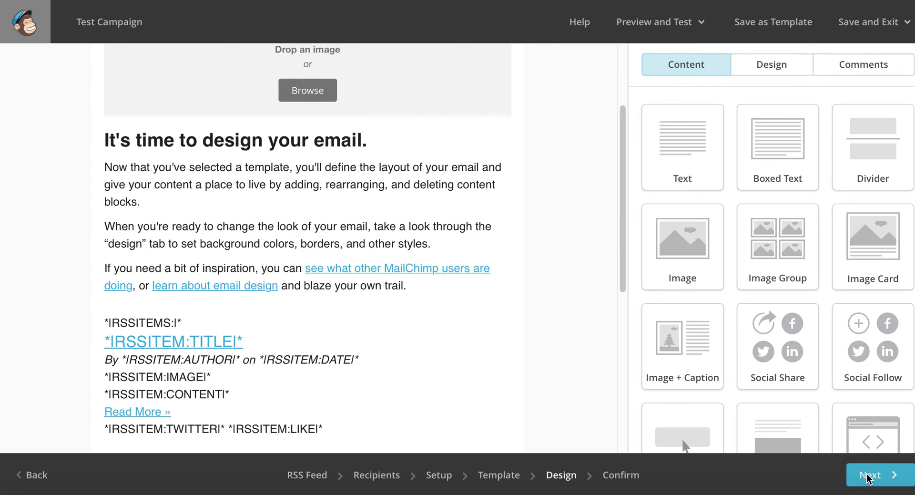
left_click(874, 474)
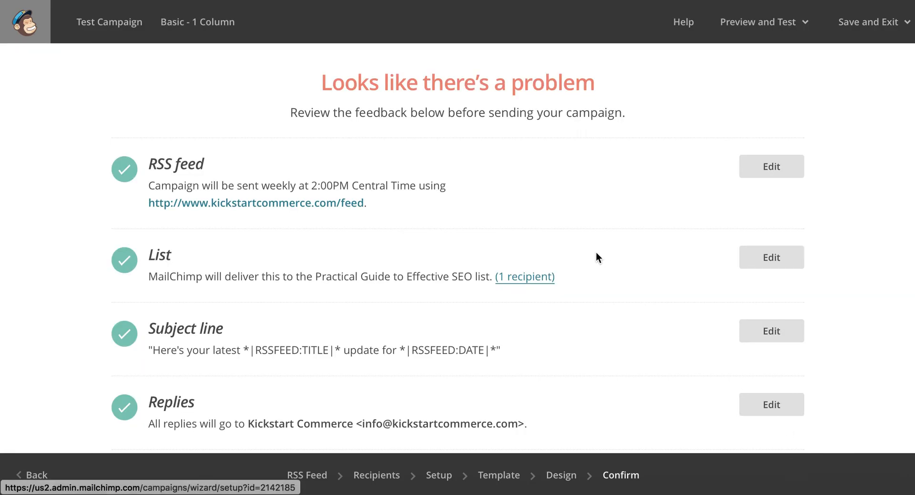
scroll("down", 3)
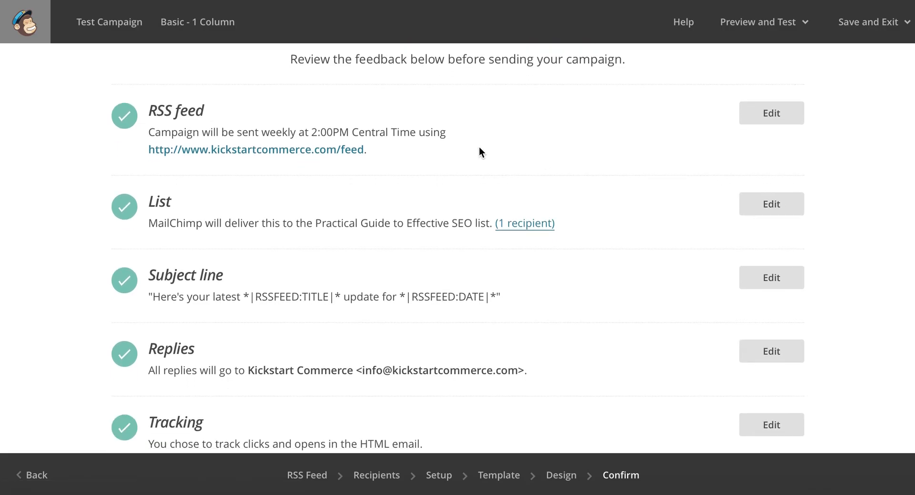
scroll("down", 3)
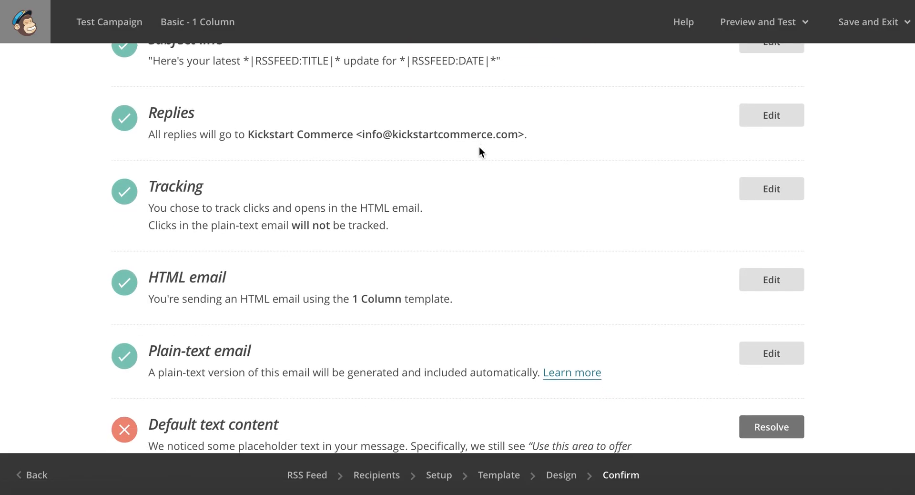
scroll("down", 3)
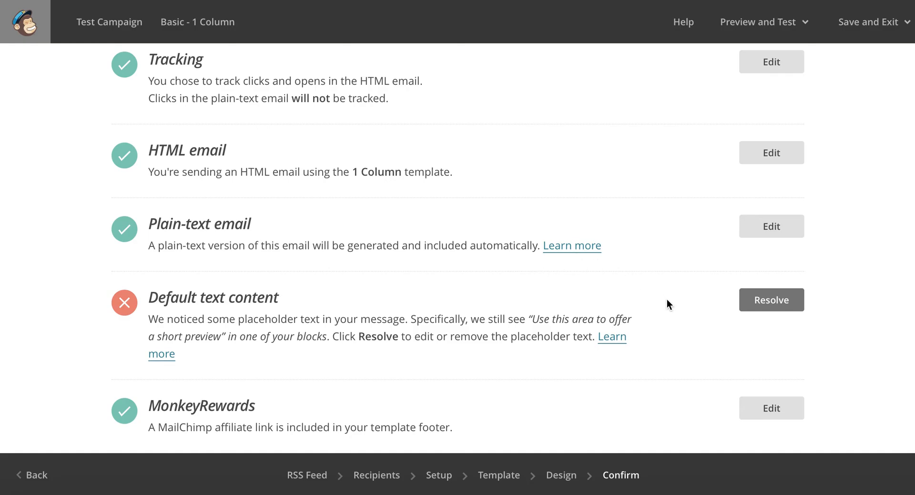
mouse_move(330, 326)
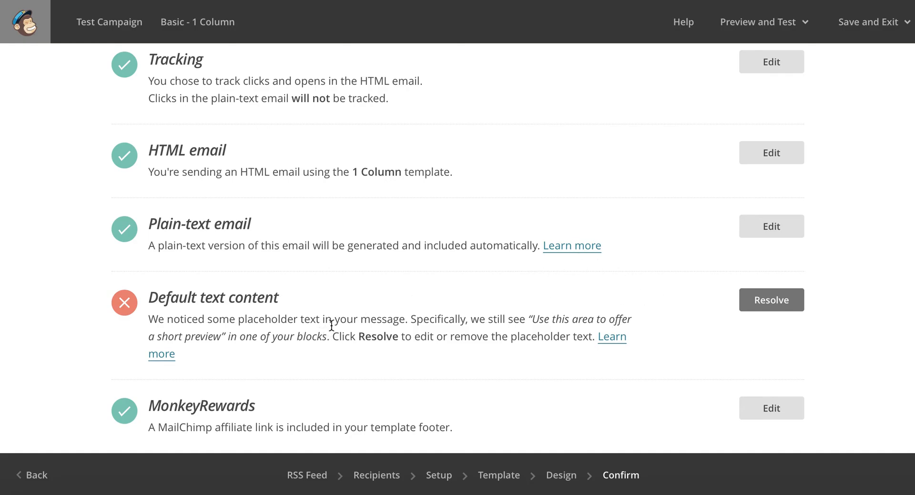
mouse_move(448, 334)
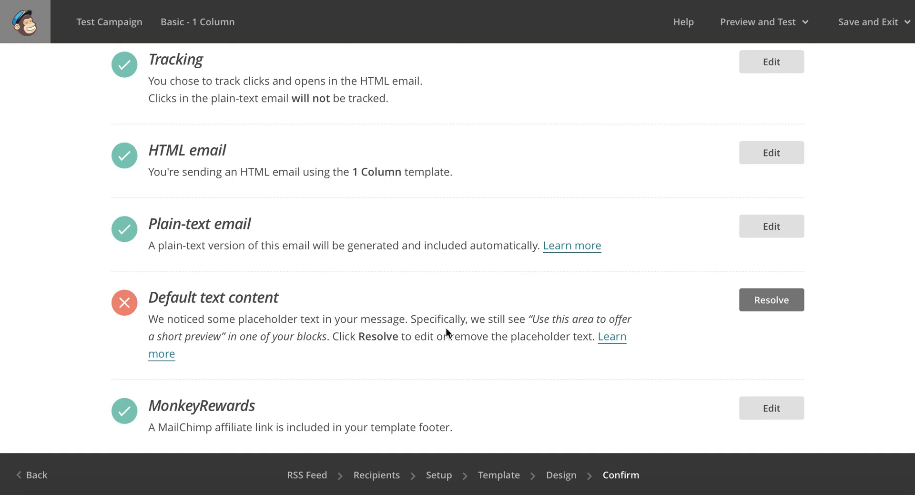
mouse_move(771, 308)
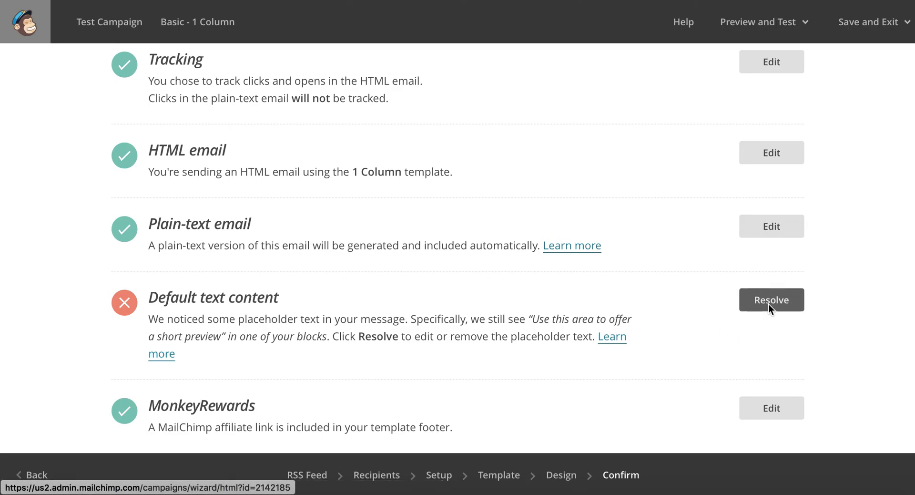
- Resolve the placeholder warning by setting the preheader text to 'This is a test message'
left_click(771, 299)
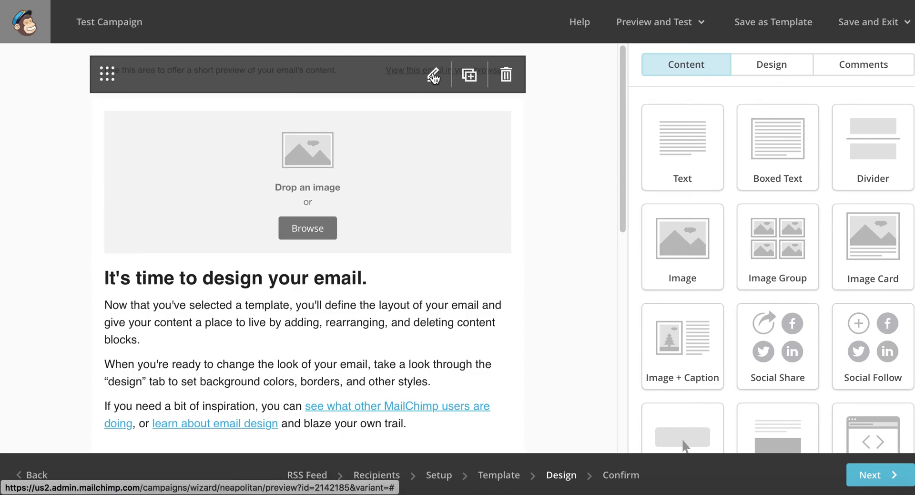
left_click(433, 74)
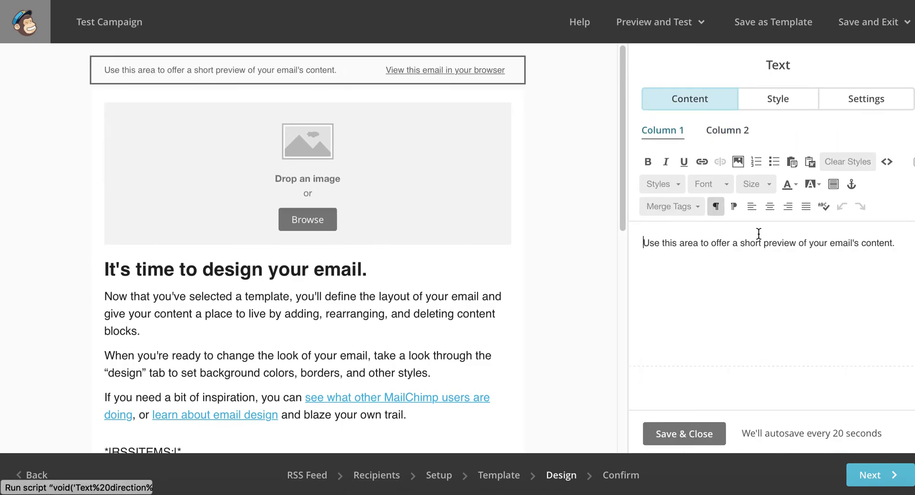
triple_click(768, 243)
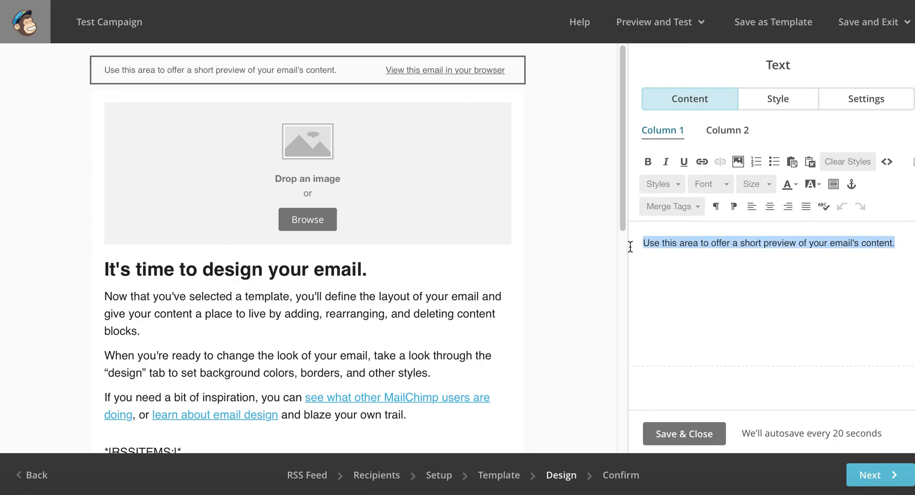
type("This is a")
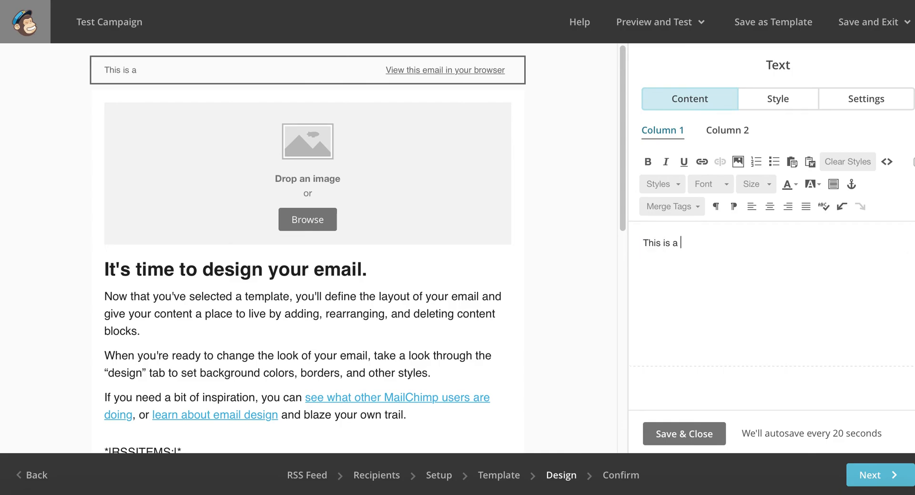
type("test message")
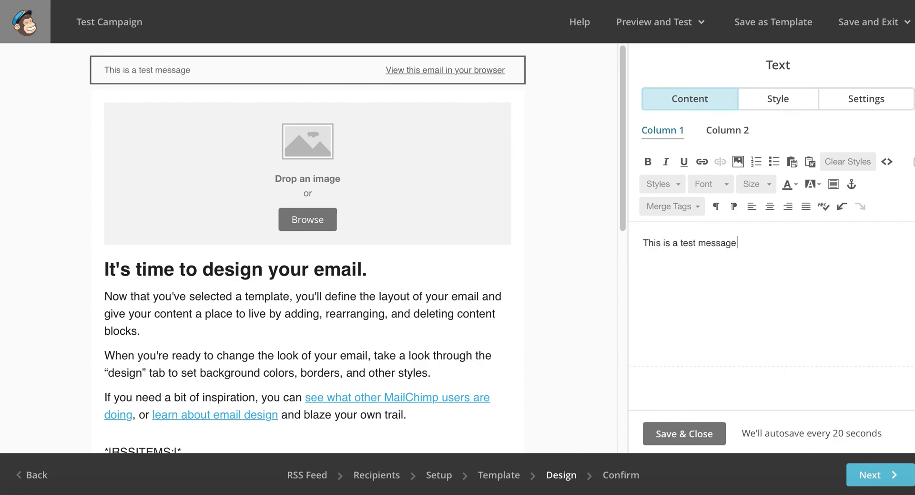
left_click(684, 433)
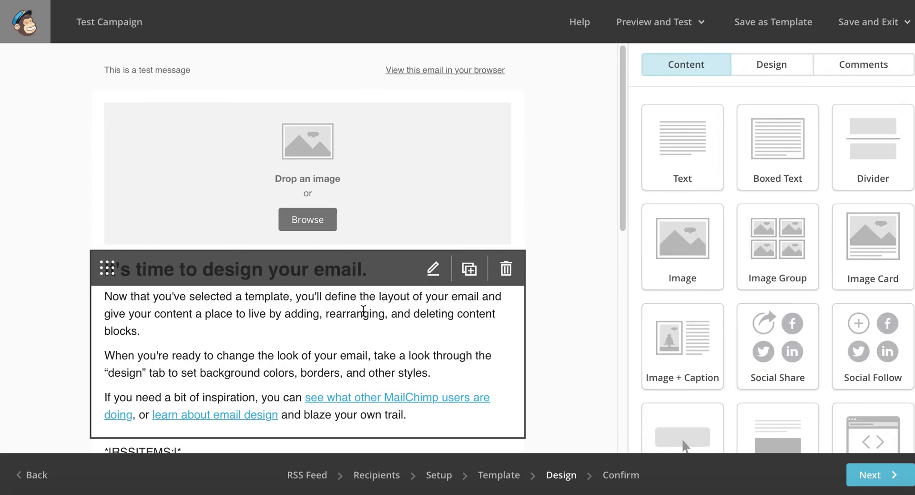
- Rewrite the intro block as heading 'Time to read up...' with body 'Hi and welcome.' and save
left_click(433, 269)
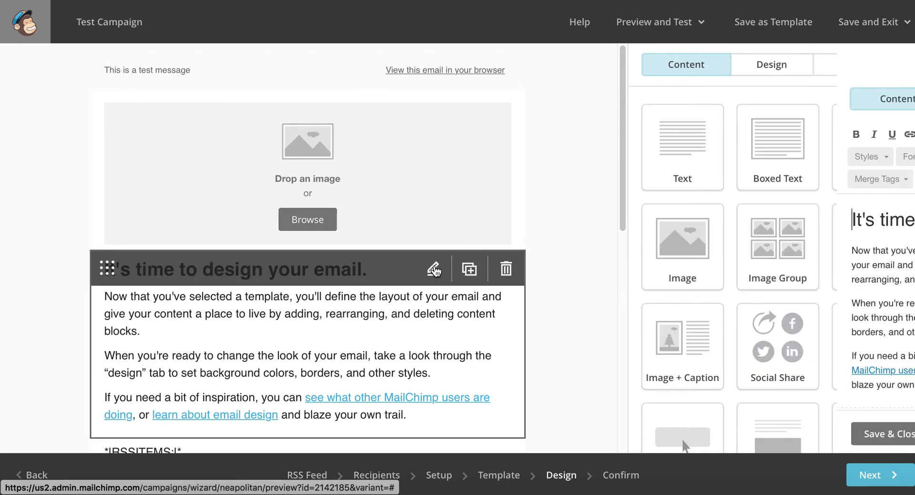
left_click(434, 269)
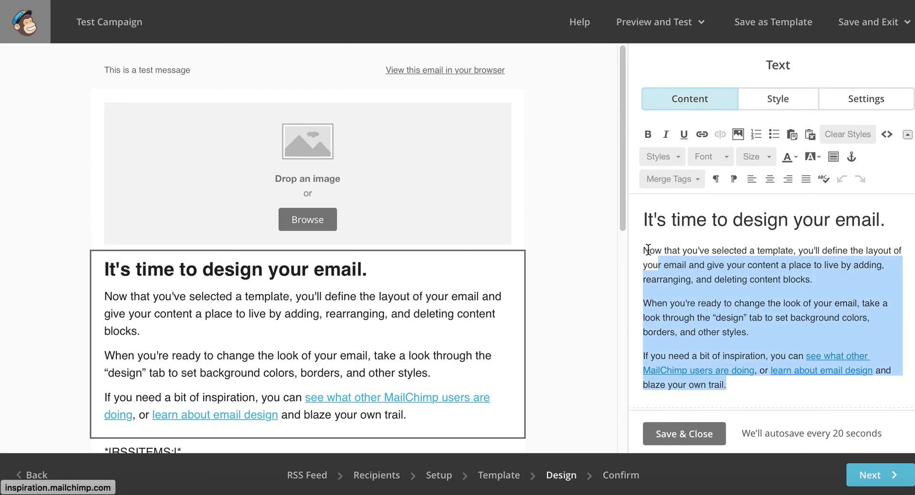
type("Hi")
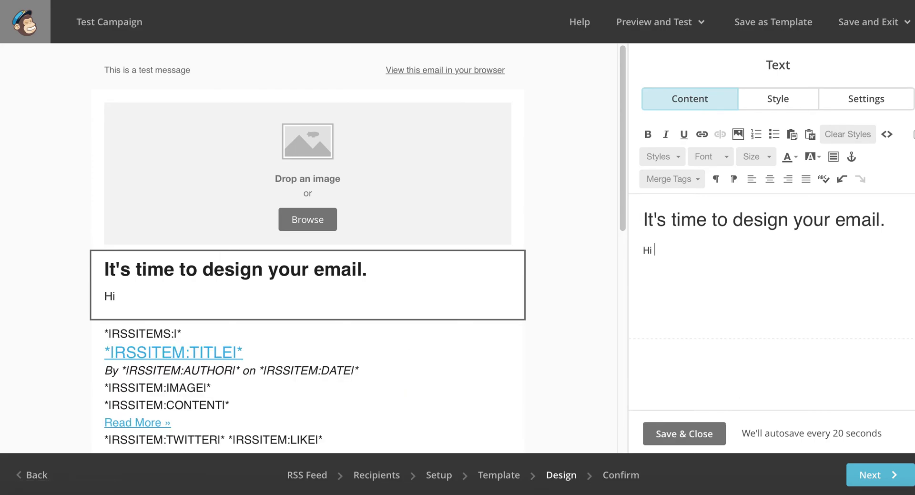
type("and welcome")
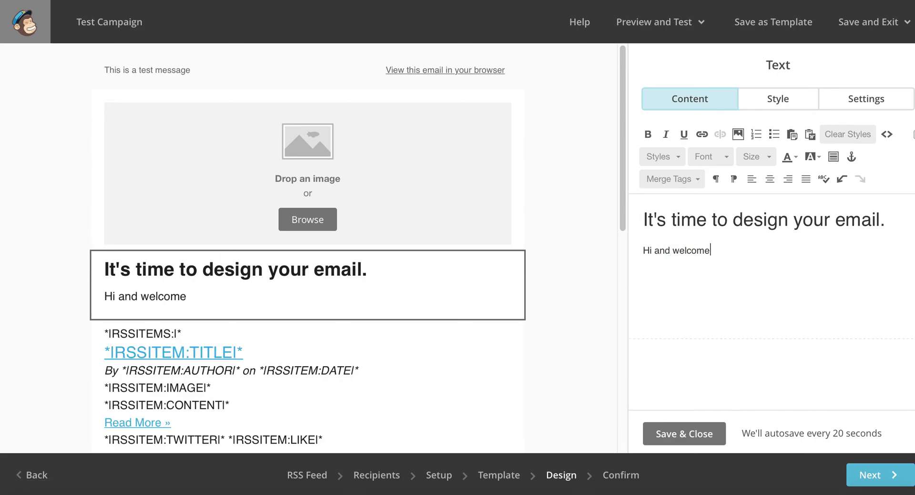
type("wec")
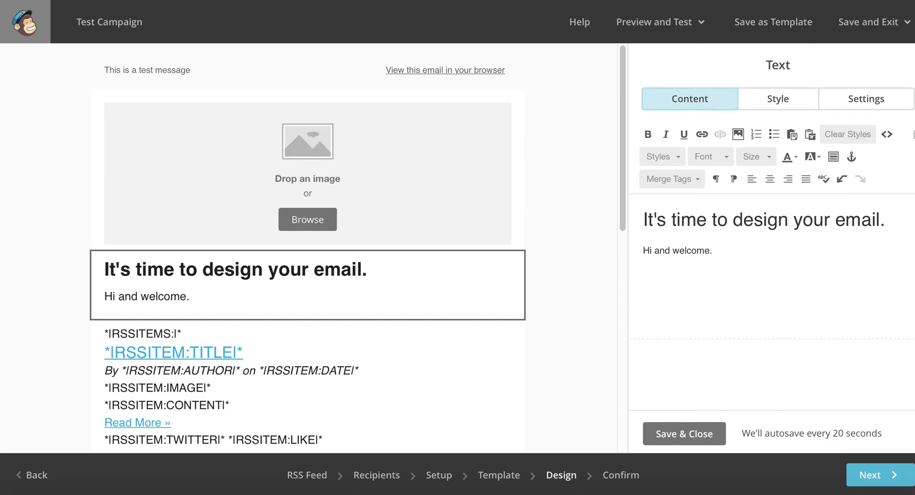
type("Time")
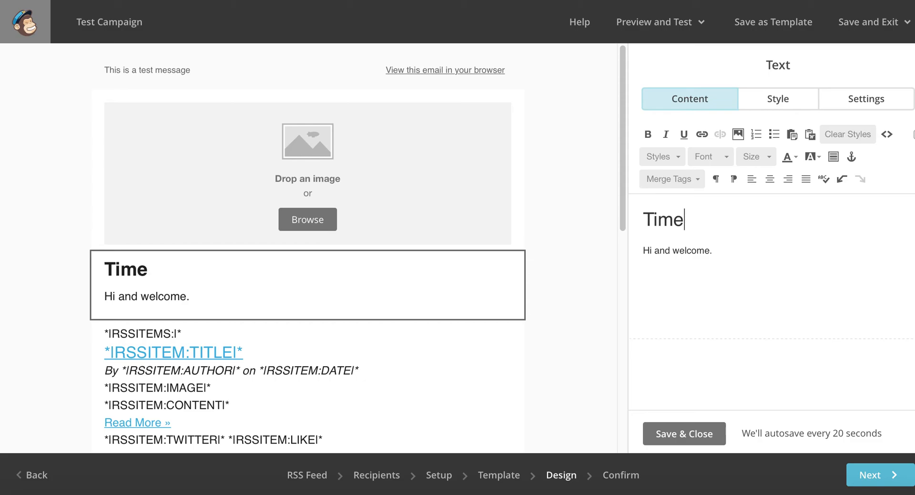
type("to r")
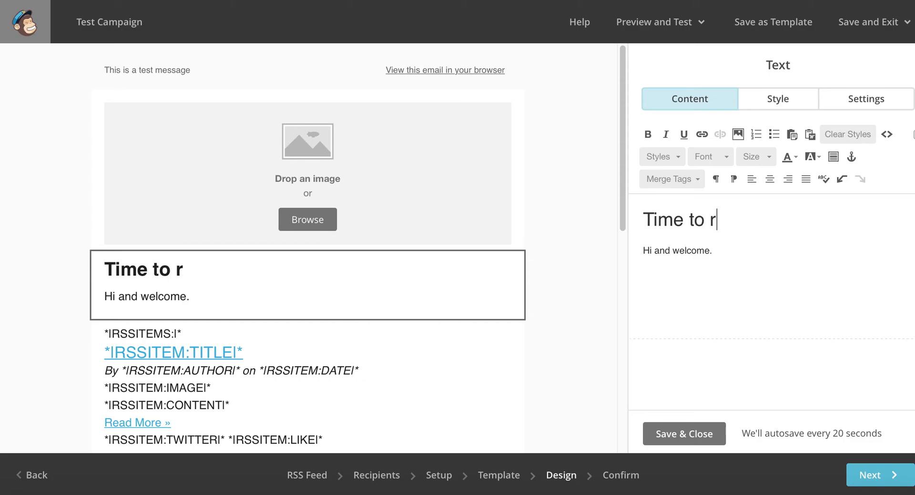
type("ead up...")
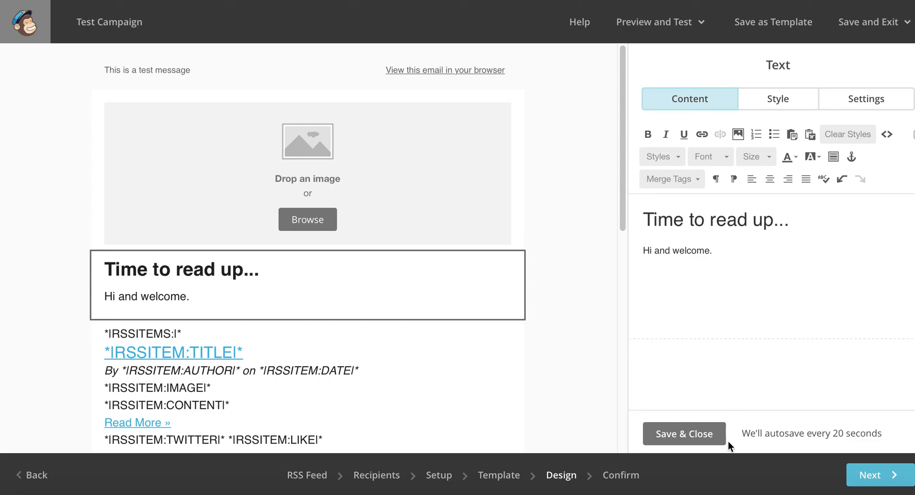
left_click(684, 433)
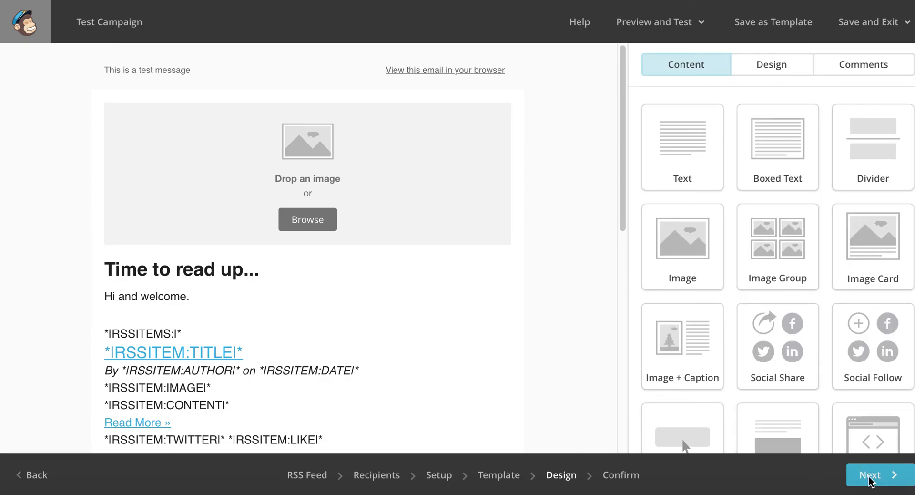
- Reach Confirm with all checks passing and reveal the send-now-and-start-RSS option
left_click(870, 475)
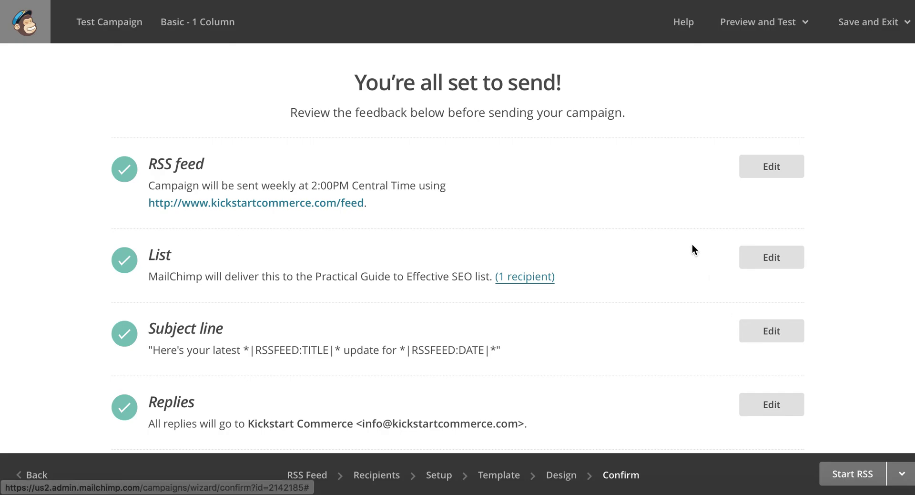
mouse_move(384, 86)
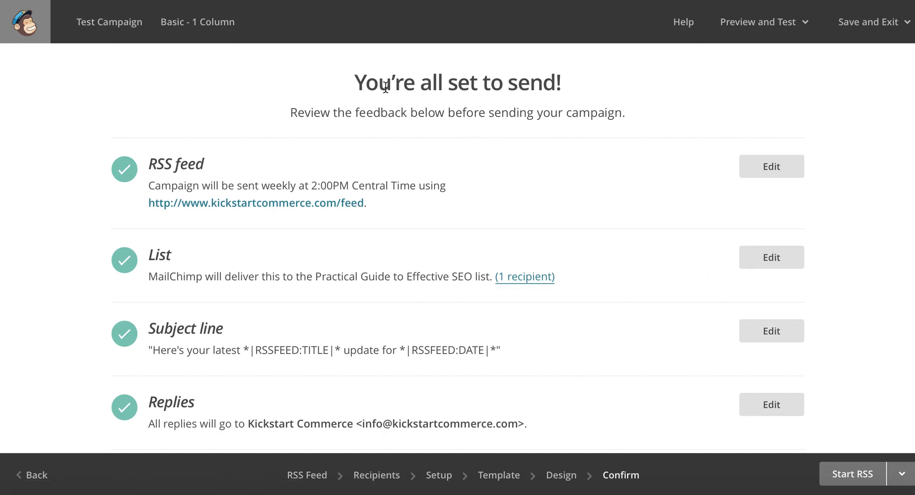
scroll("down", 3)
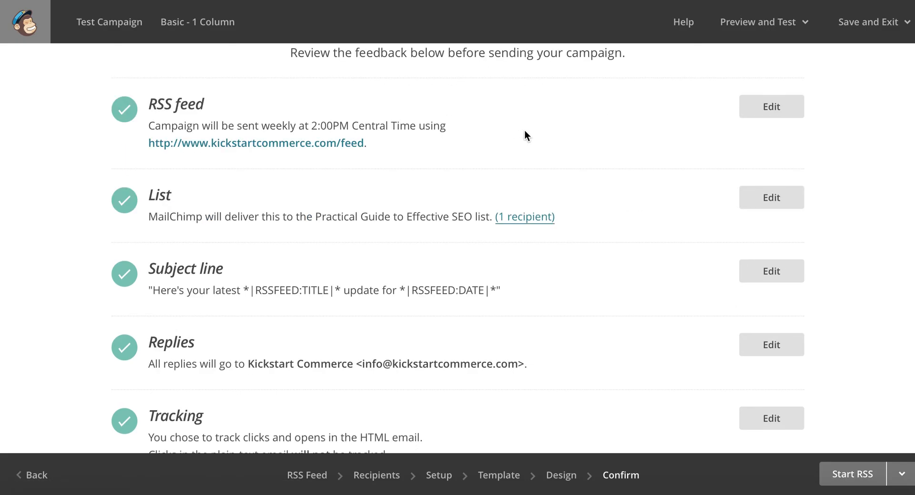
scroll("down", 3)
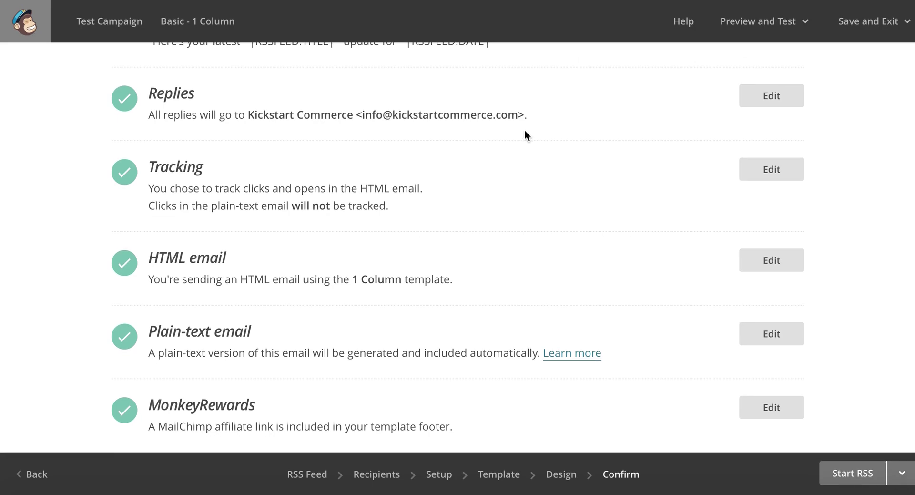
mouse_move(901, 484)
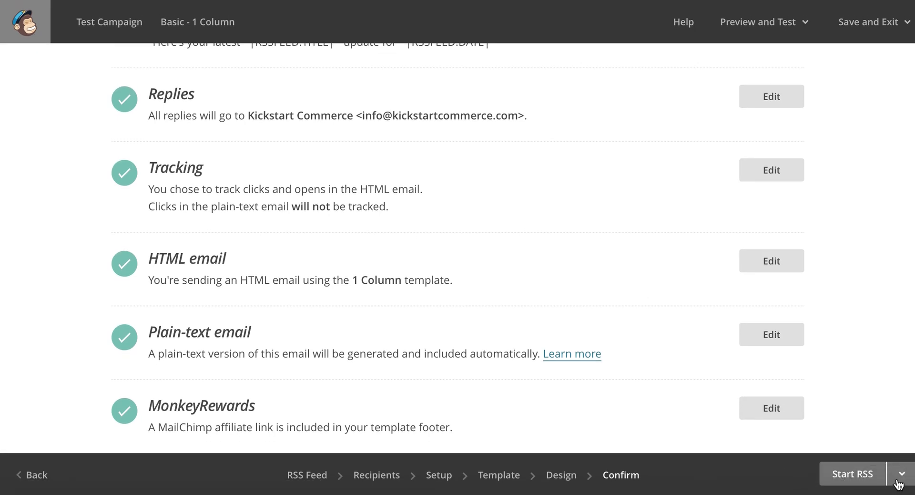
left_click(906, 473)
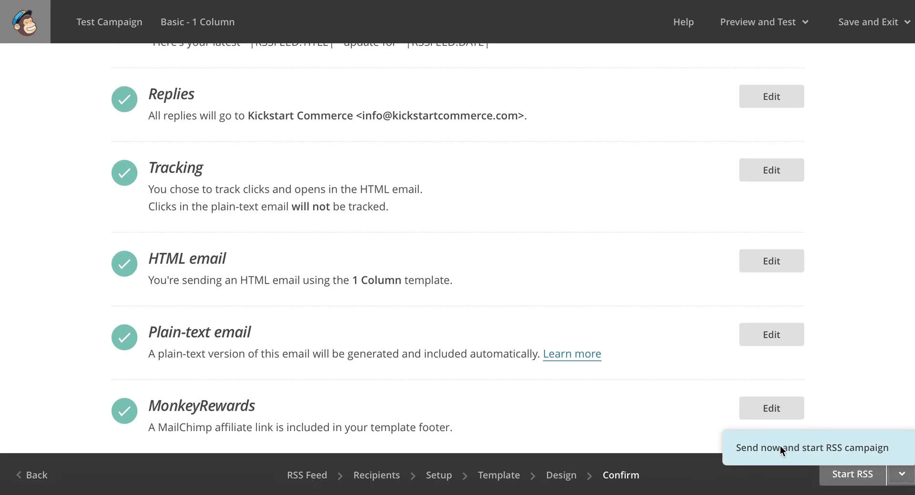
mouse_move(782, 456)
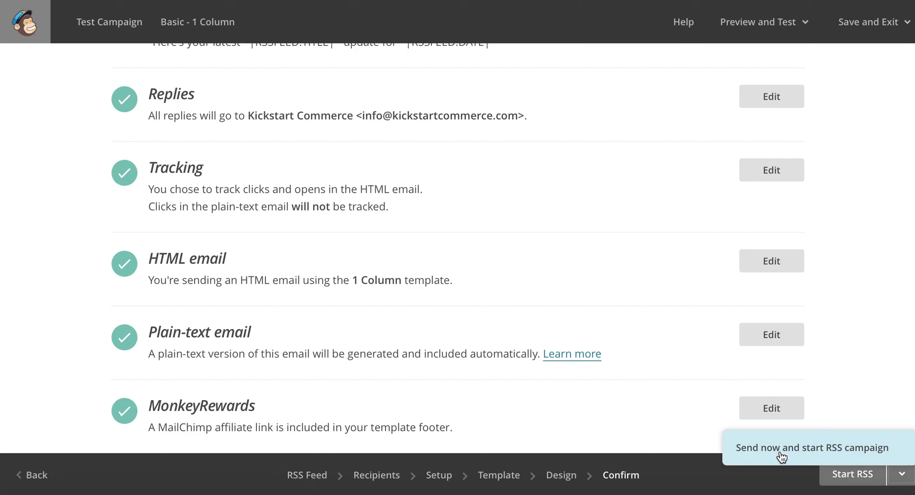
mouse_move(846, 463)
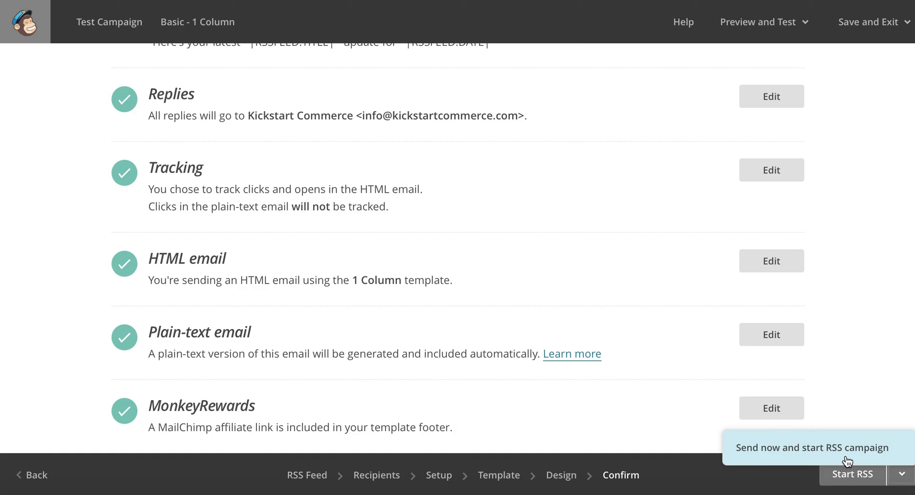
mouse_move(826, 395)
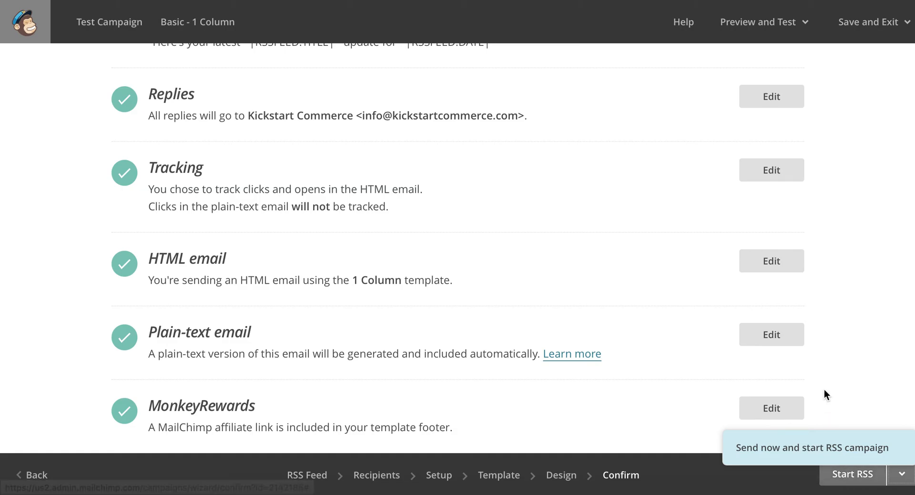